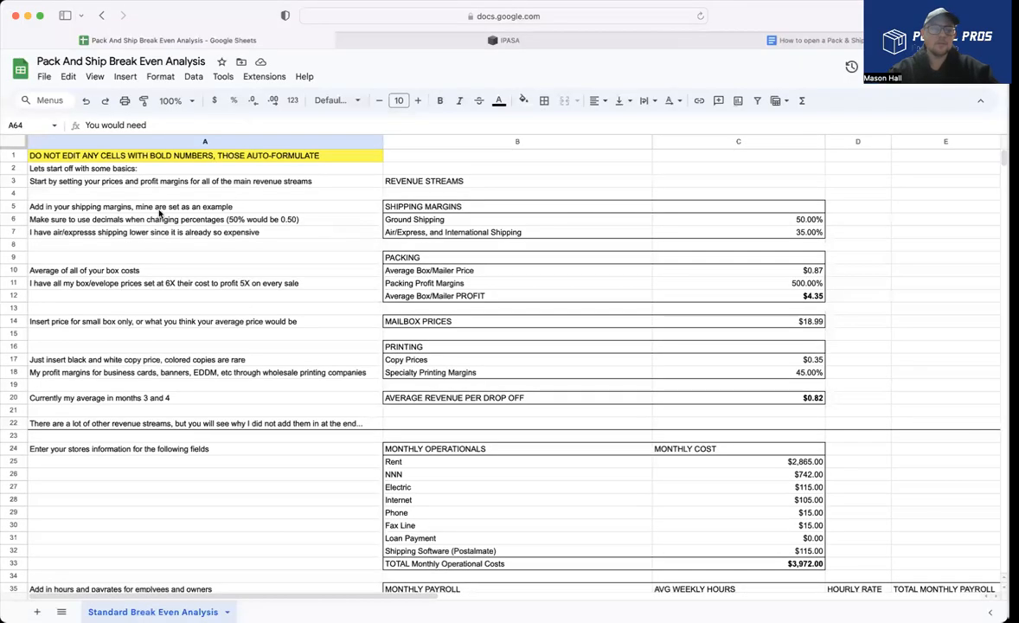
mouse_move(176, 198)
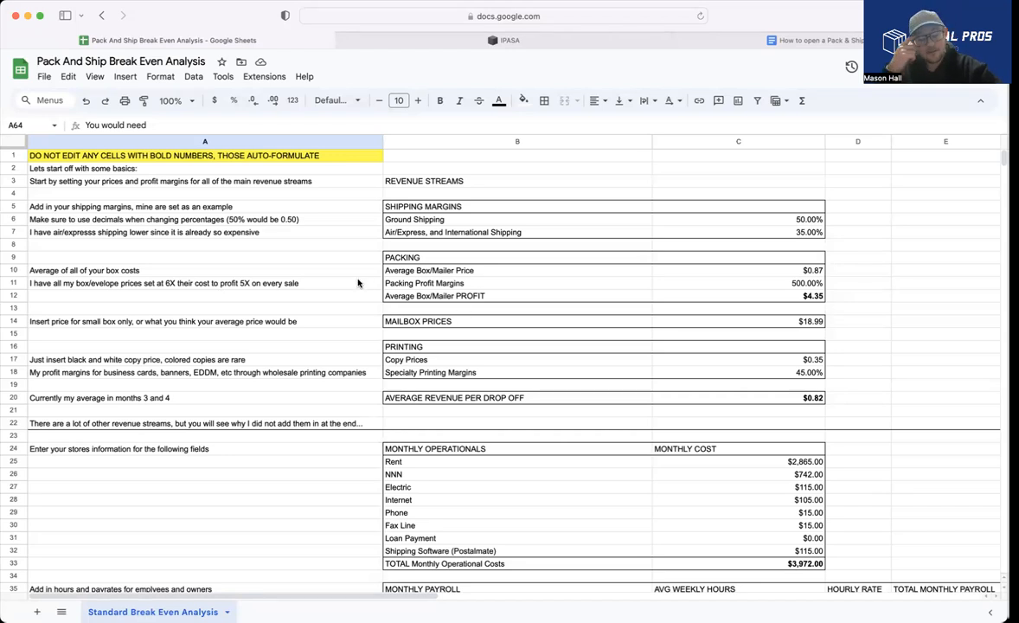
mouse_move(377, 268)
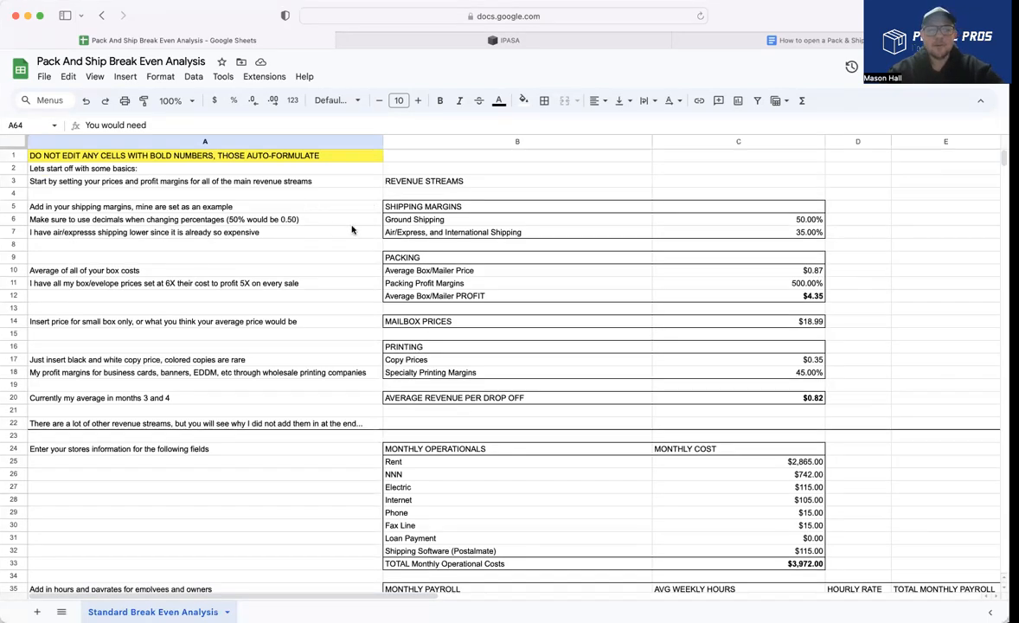
mouse_move(301, 170)
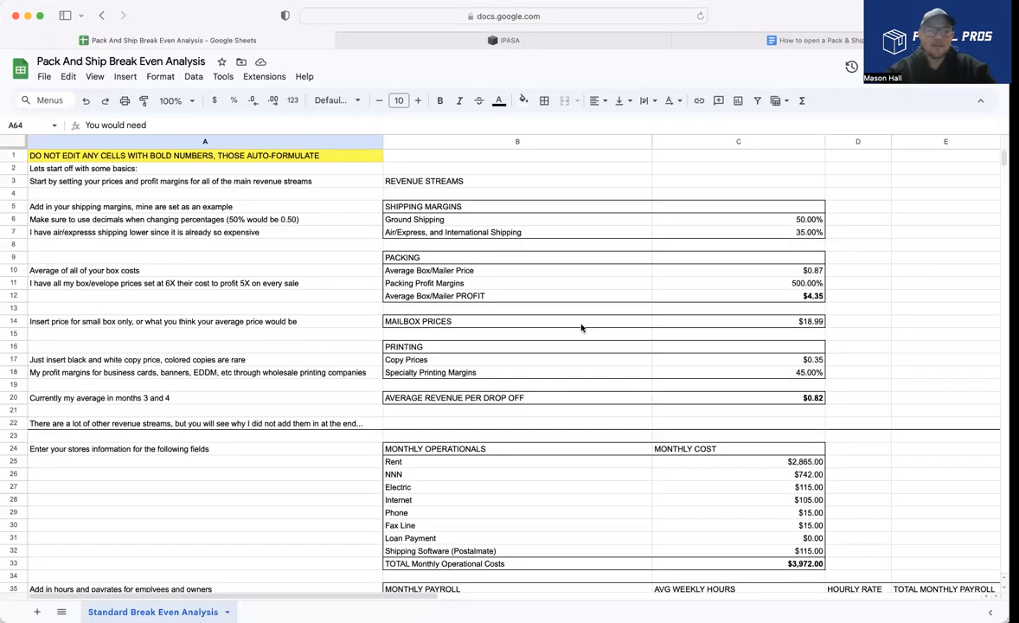
mouse_move(572, 275)
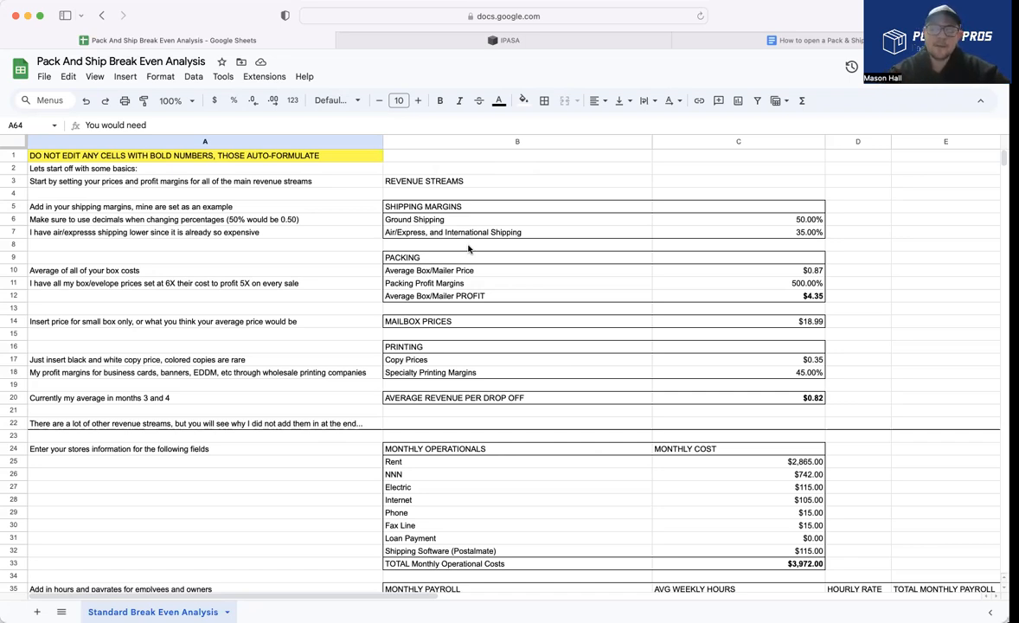
mouse_move(844, 225)
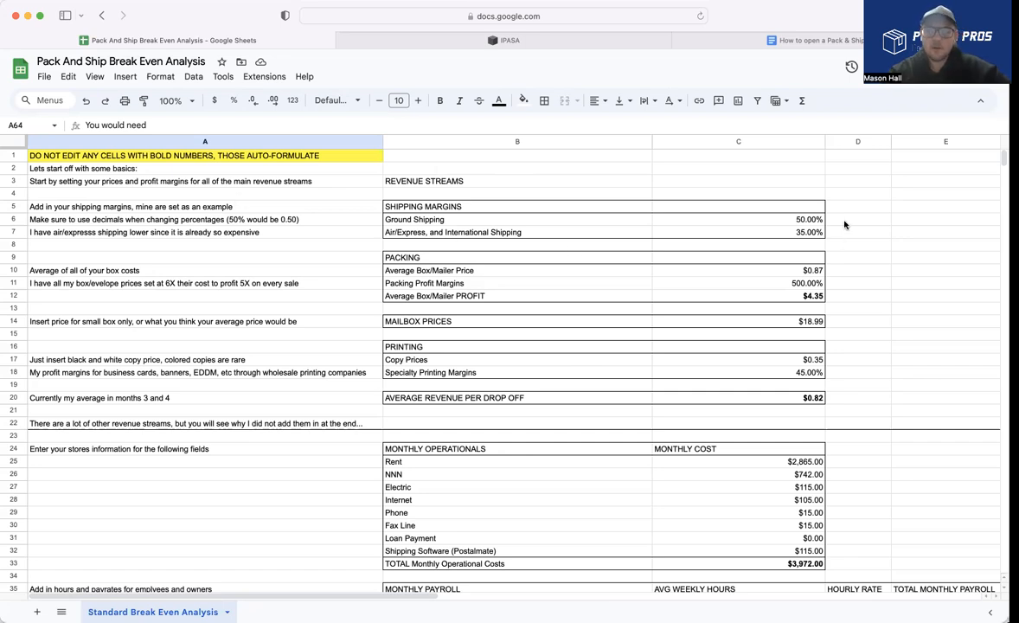
mouse_move(798, 336)
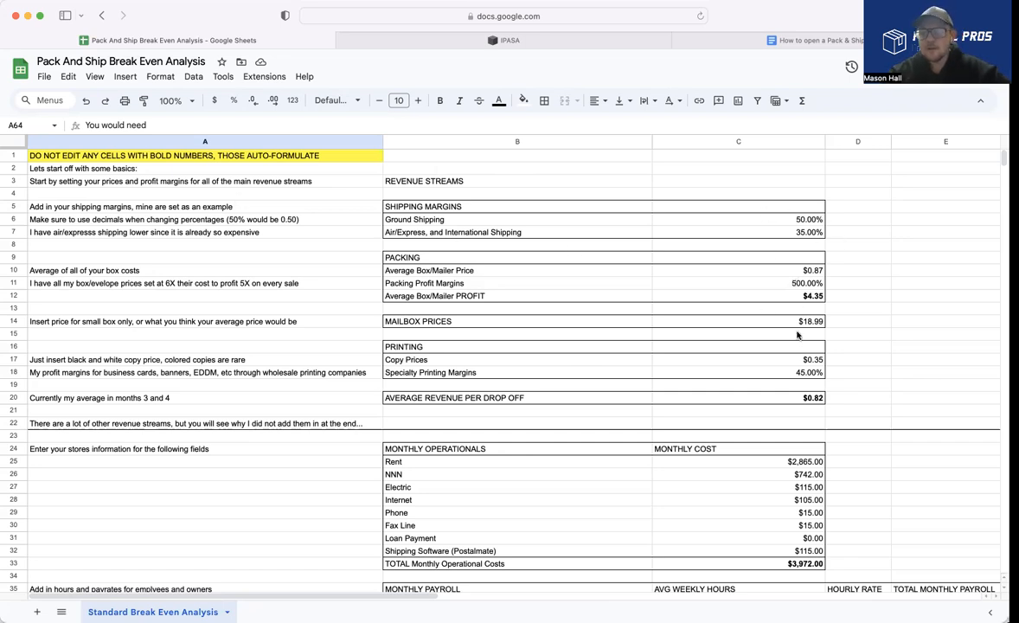
mouse_move(756, 378)
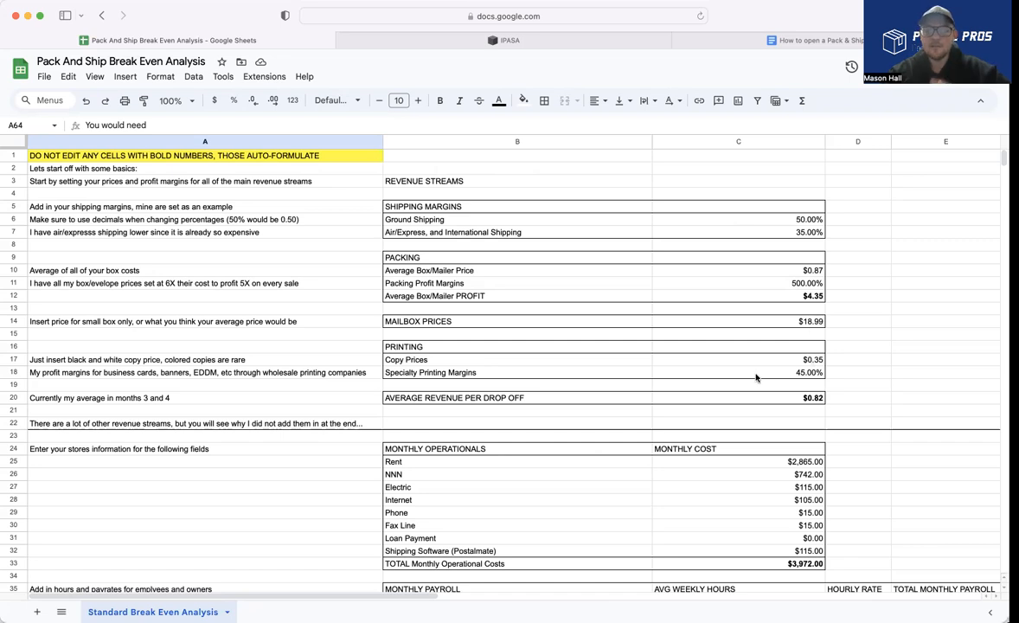
mouse_move(733, 207)
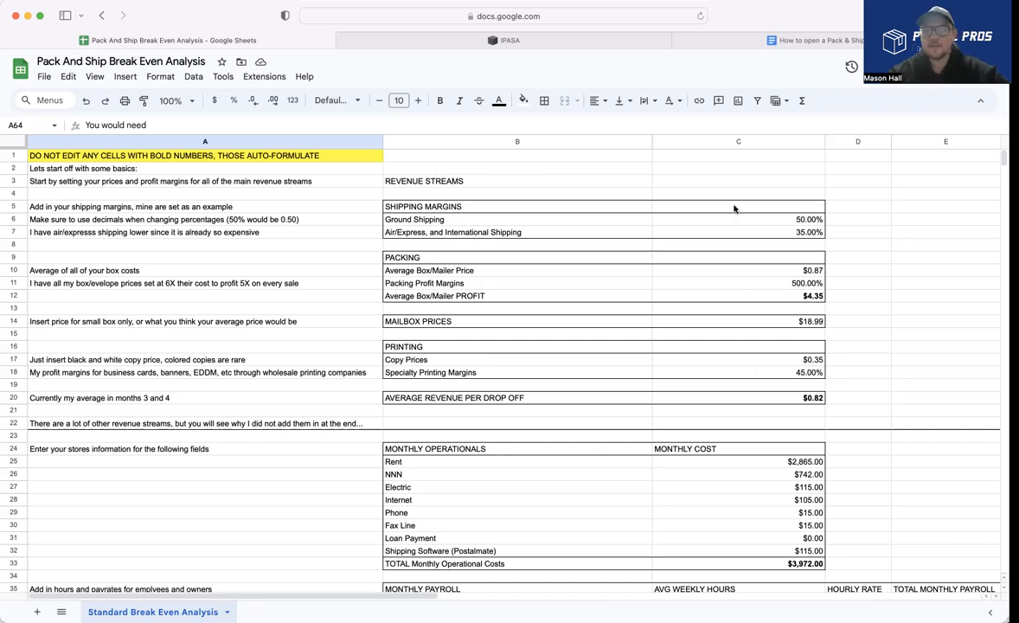
mouse_move(794, 293)
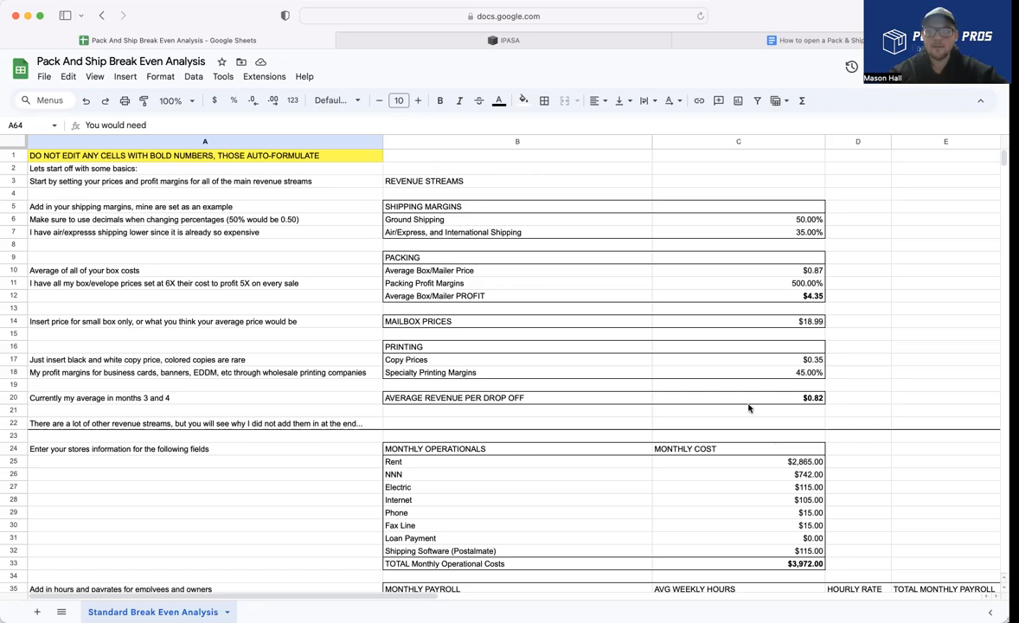
mouse_move(789, 398)
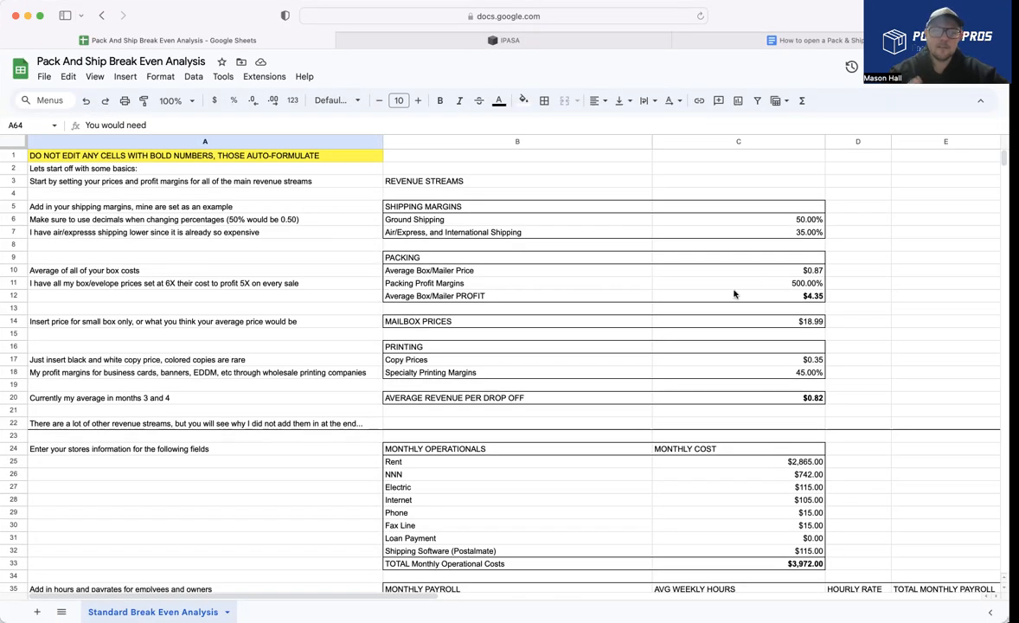
mouse_move(763, 320)
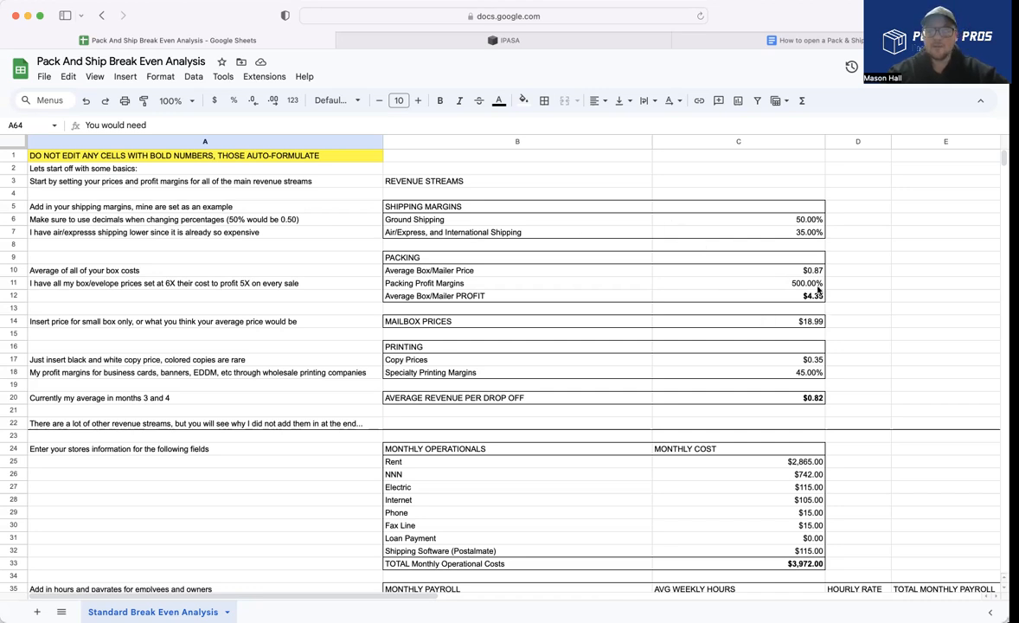
mouse_move(635, 295)
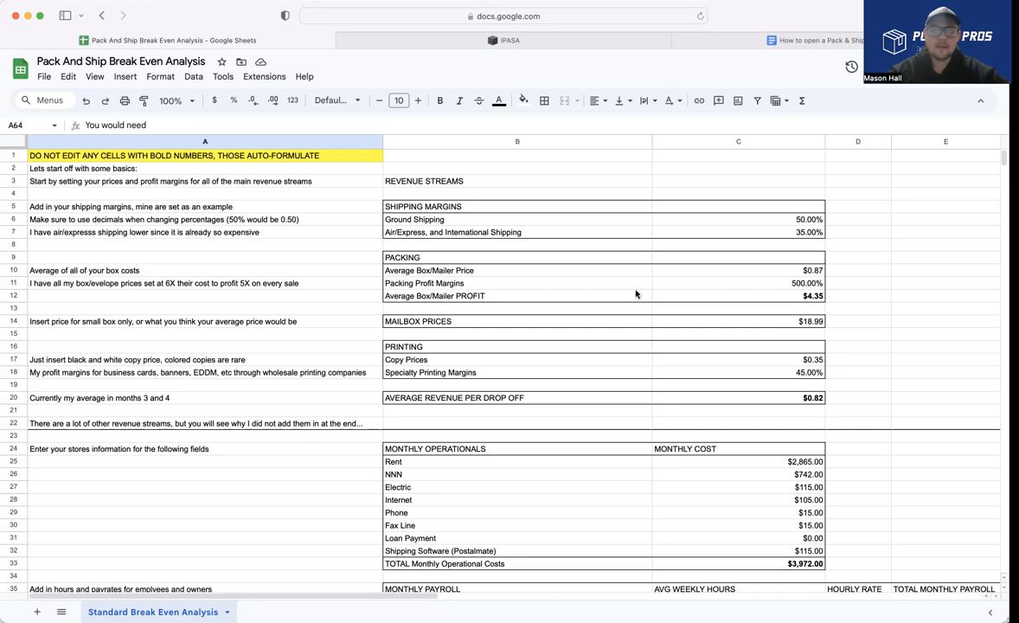
mouse_move(692, 298)
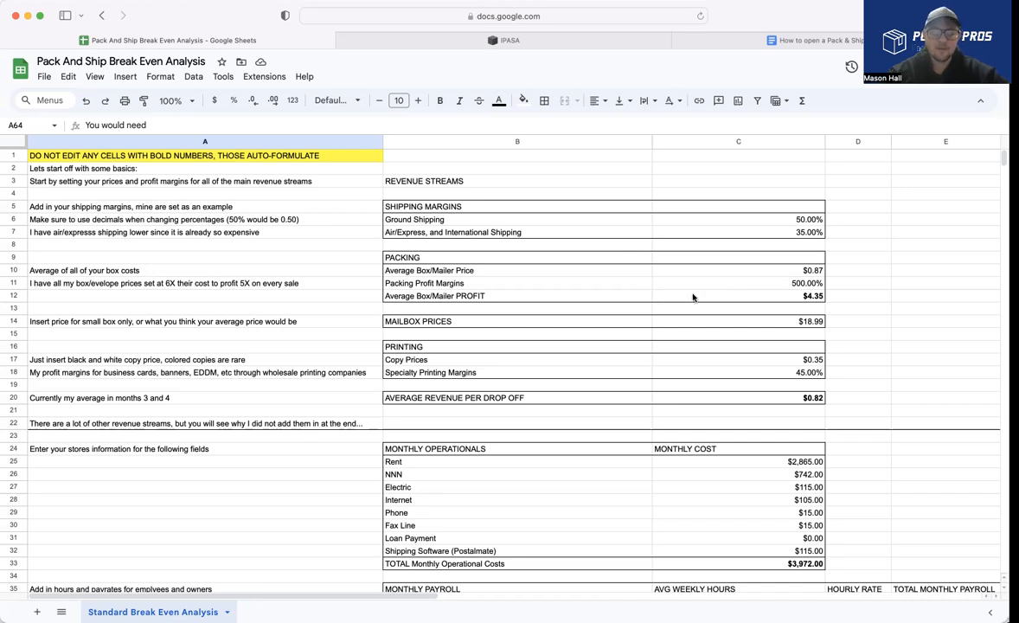
mouse_move(419, 247)
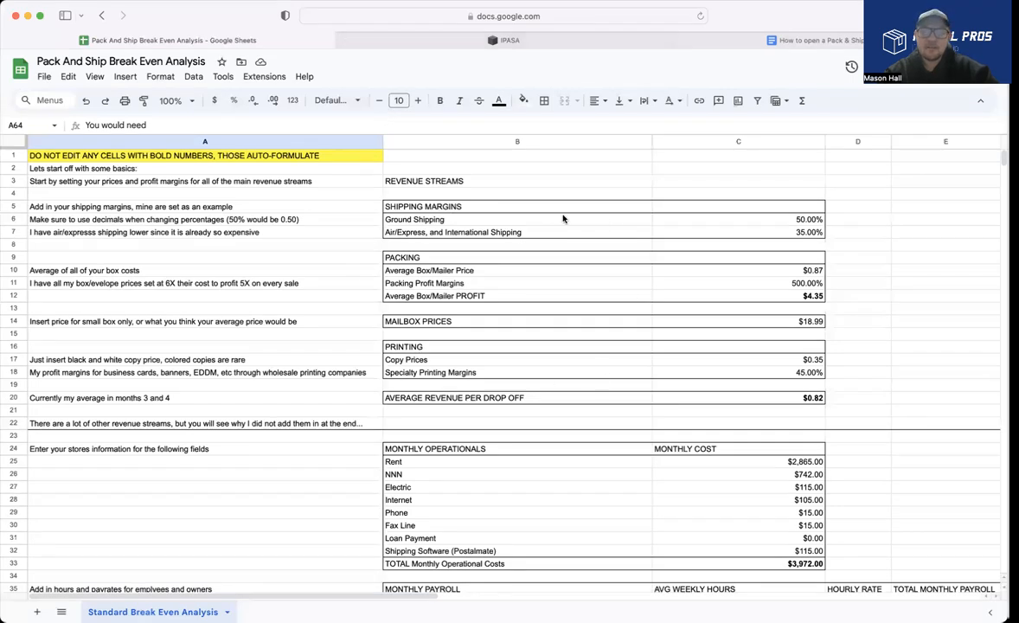
mouse_move(606, 414)
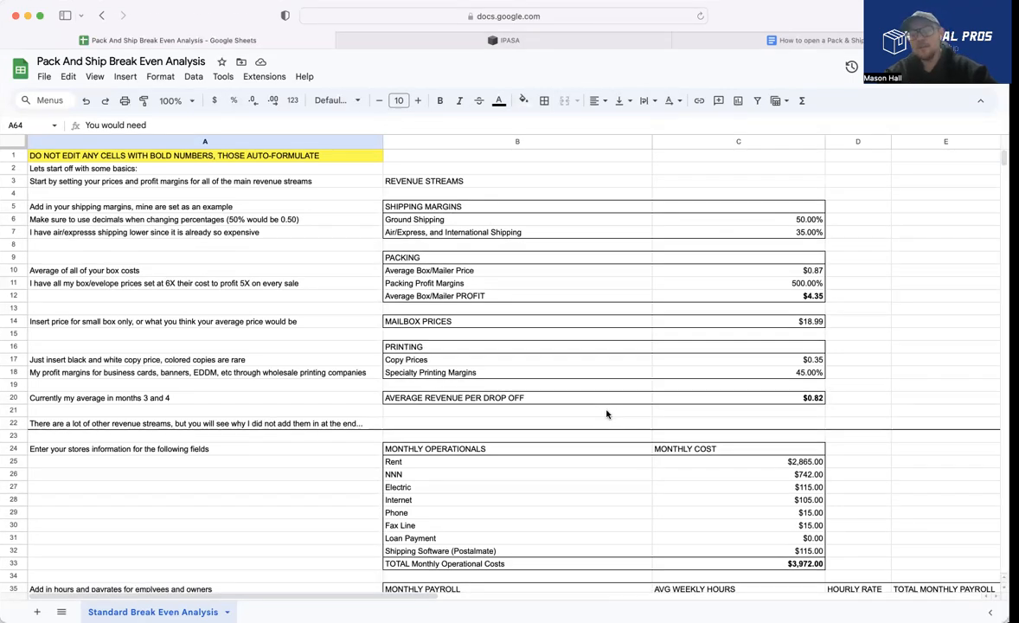
mouse_move(501, 228)
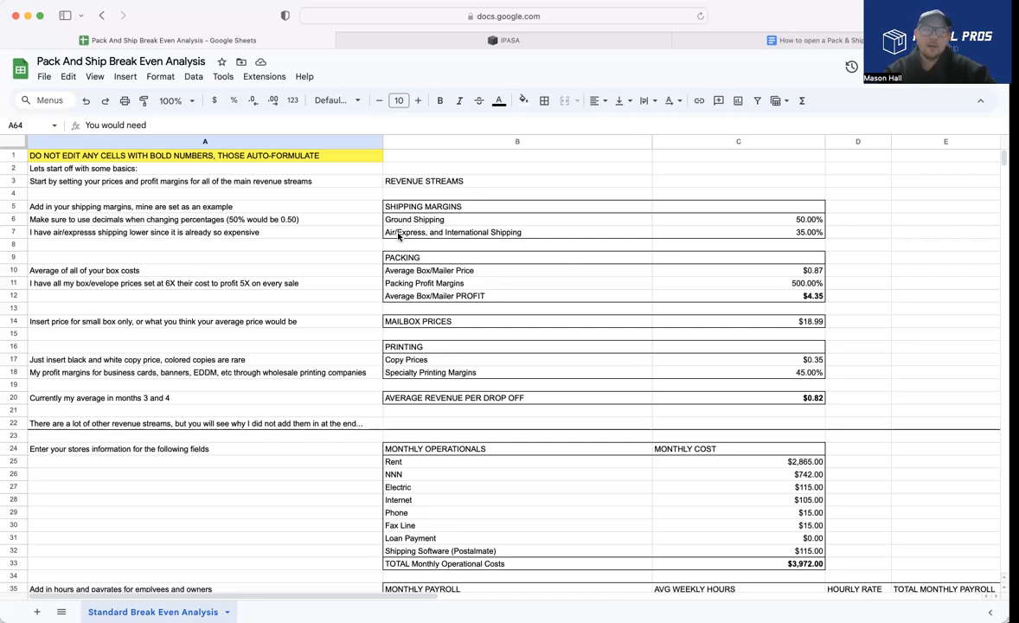
mouse_move(415, 232)
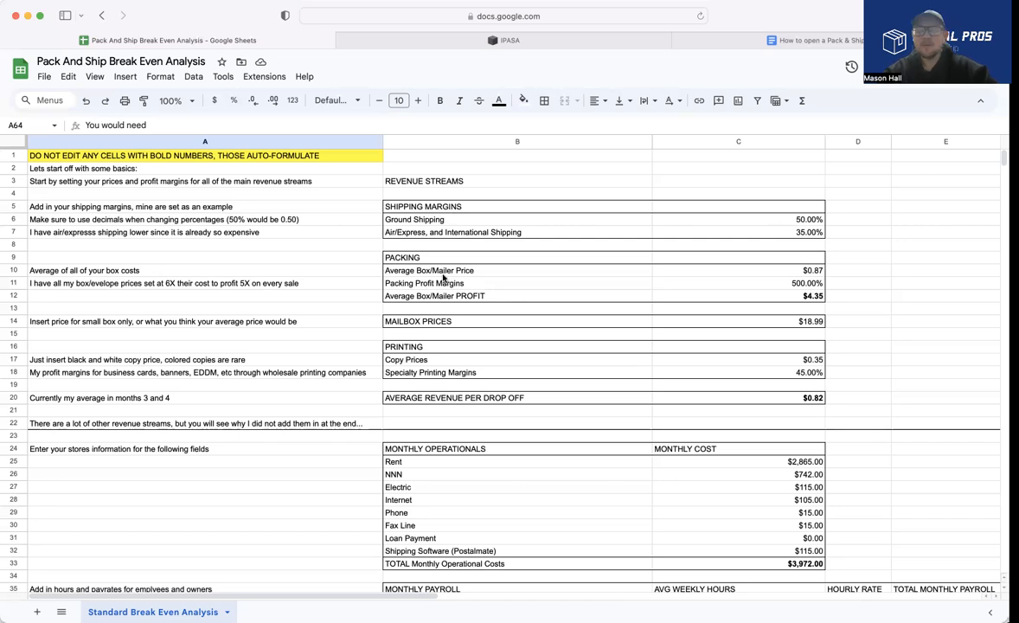
mouse_move(622, 280)
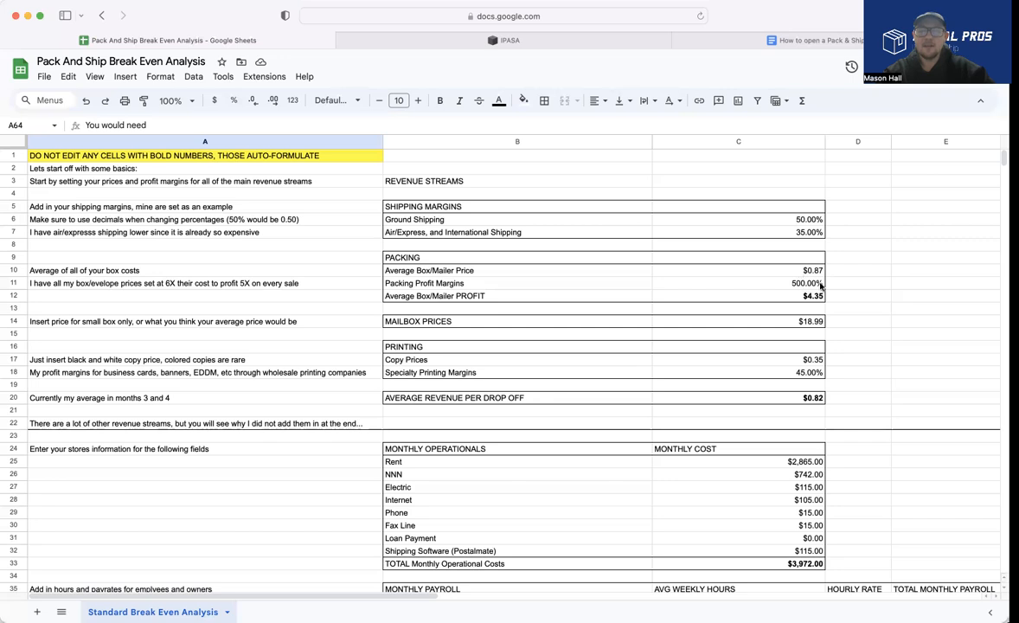
mouse_move(824, 256)
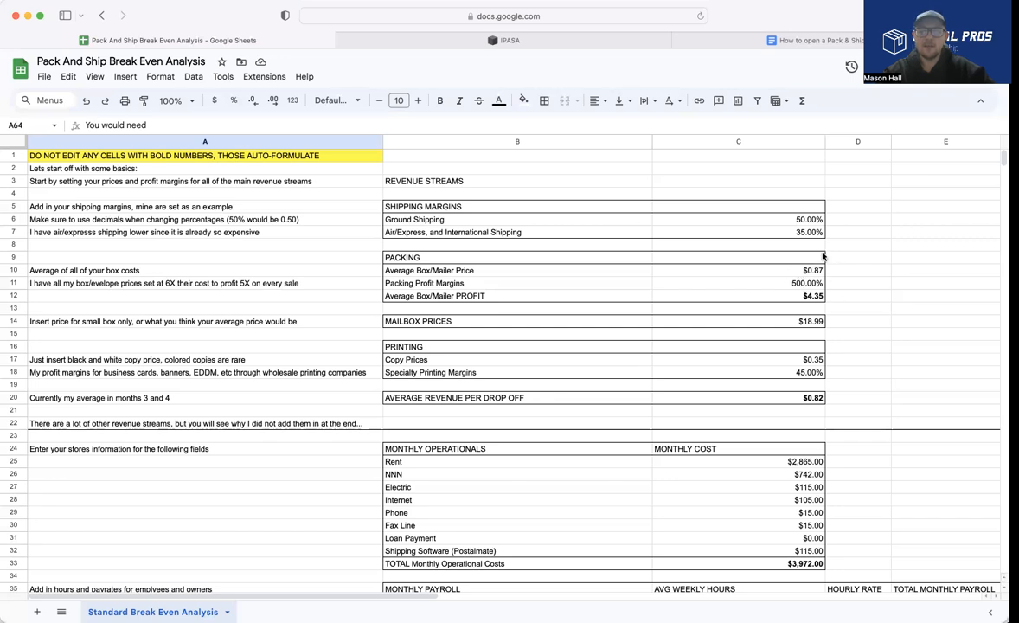
mouse_move(782, 291)
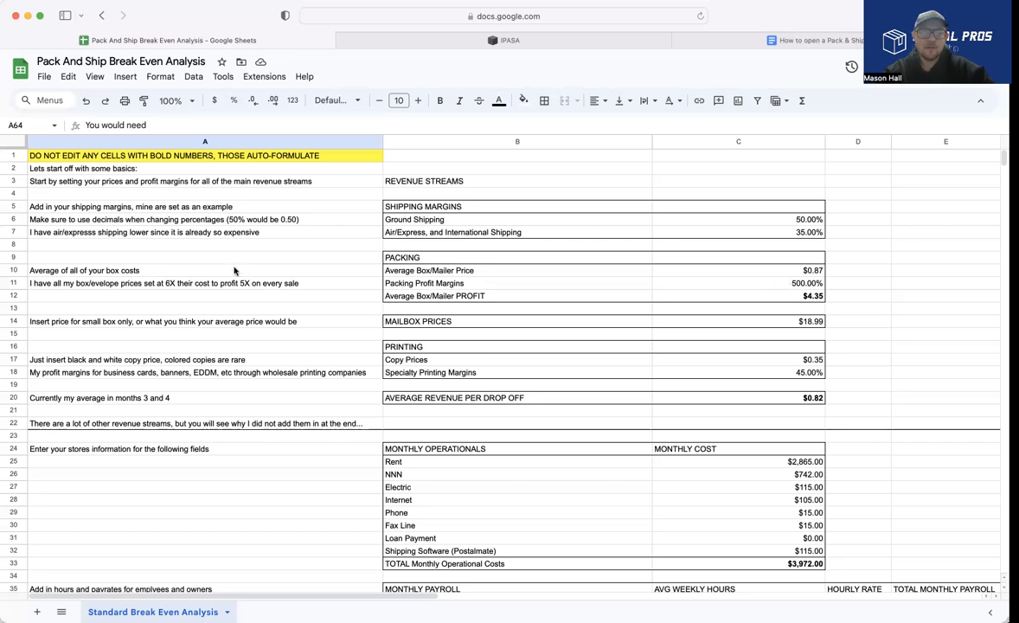
mouse_move(149, 291)
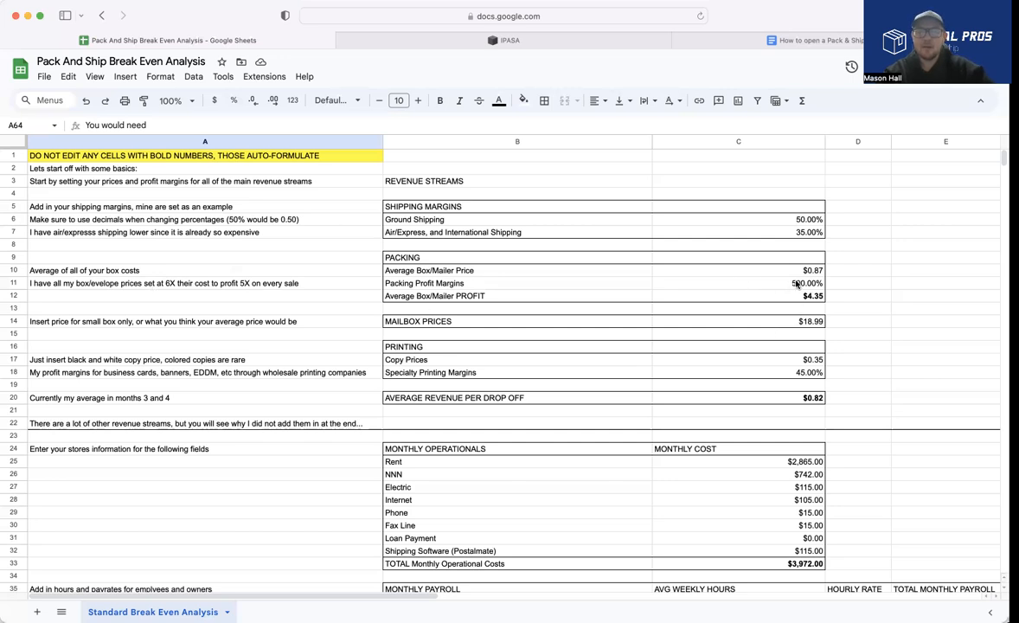
mouse_move(794, 280)
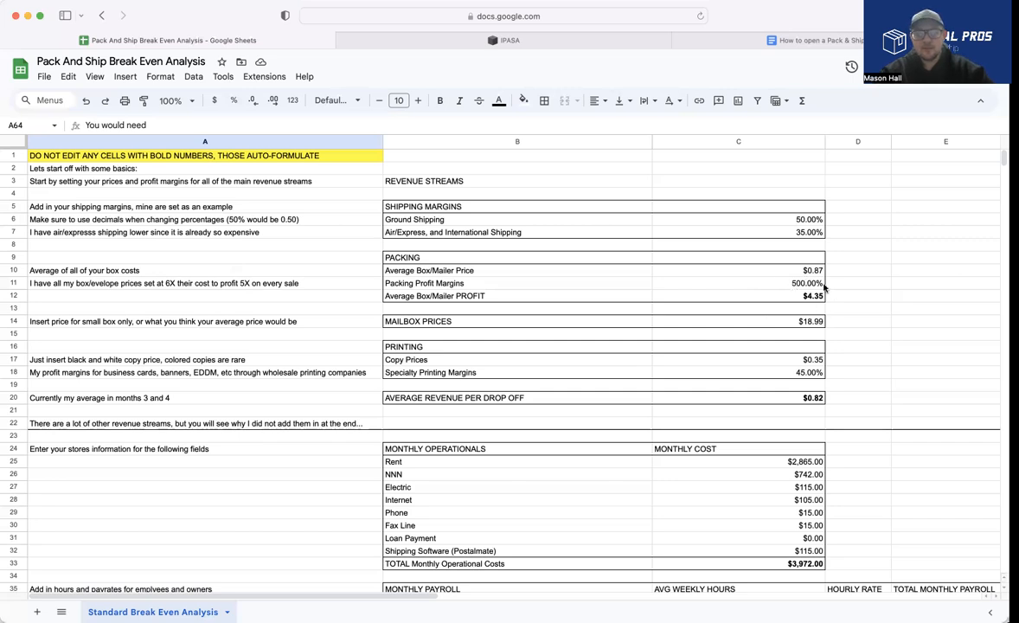
mouse_move(771, 240)
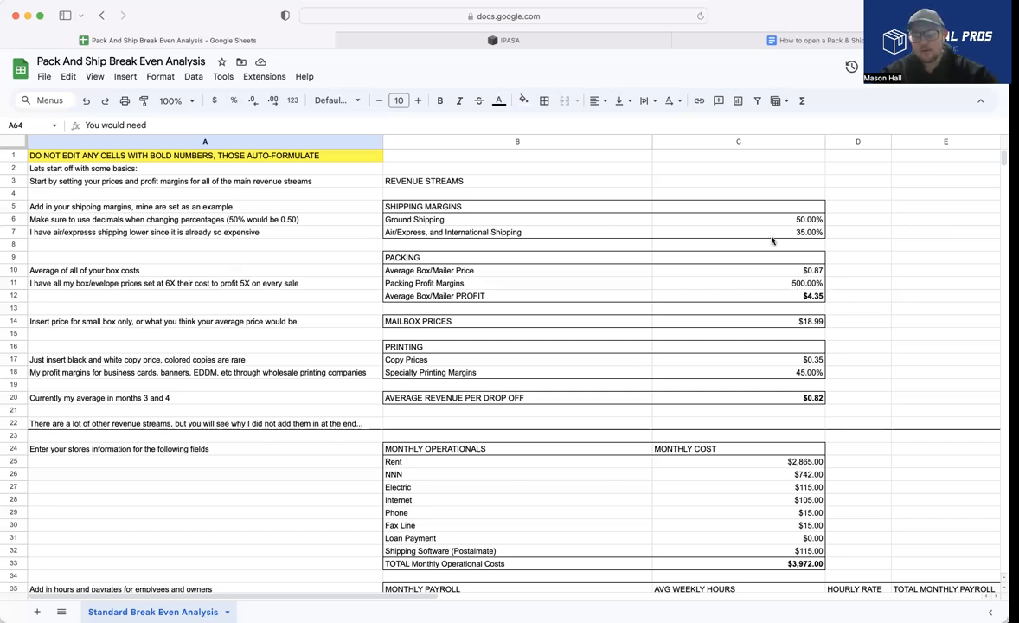
mouse_move(713, 332)
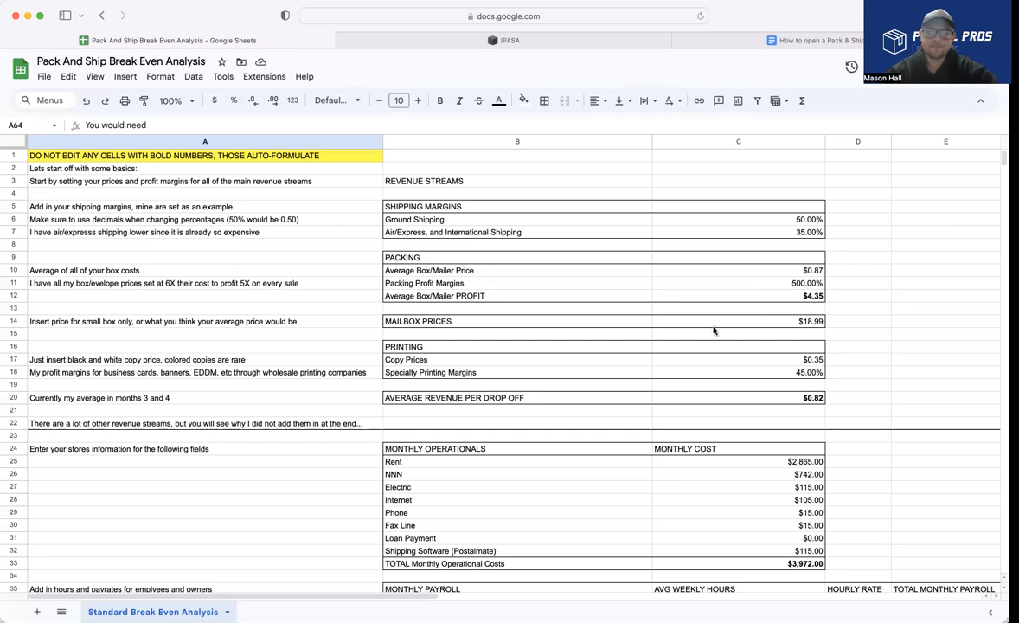
mouse_move(481, 335)
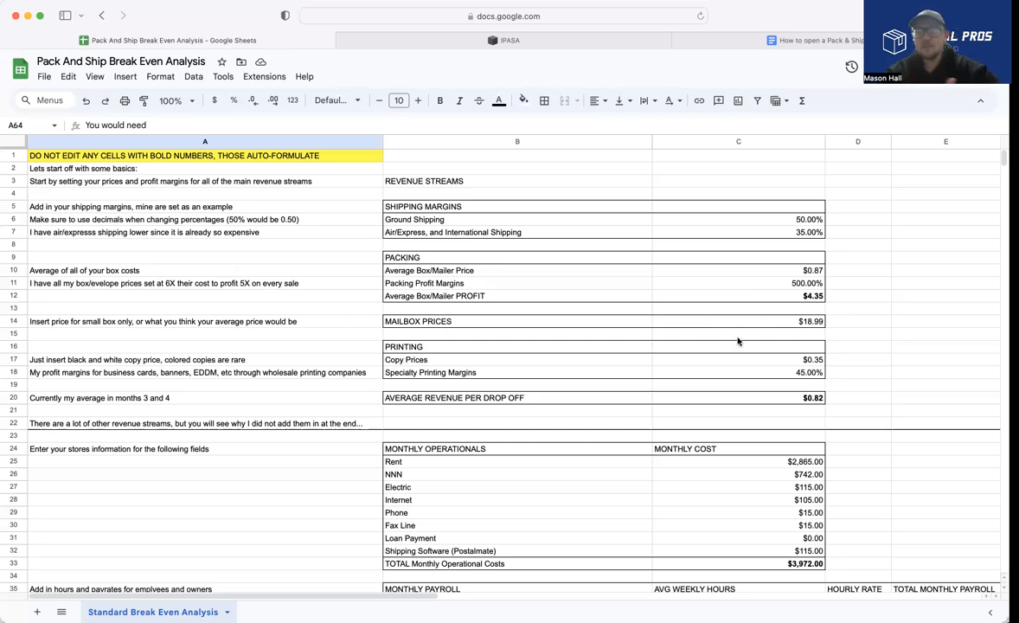
mouse_move(834, 329)
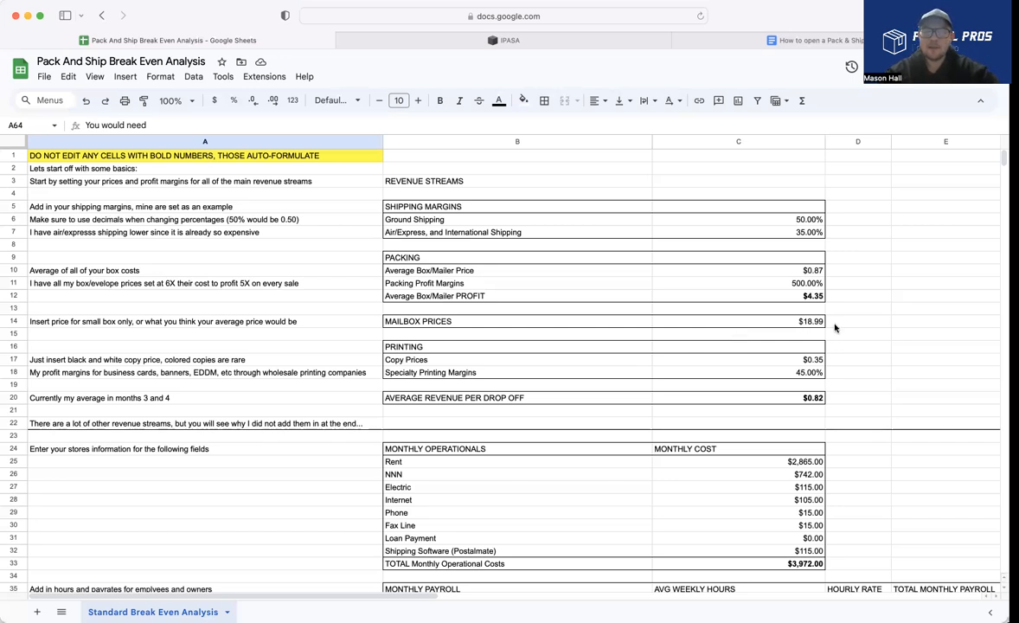
mouse_move(768, 336)
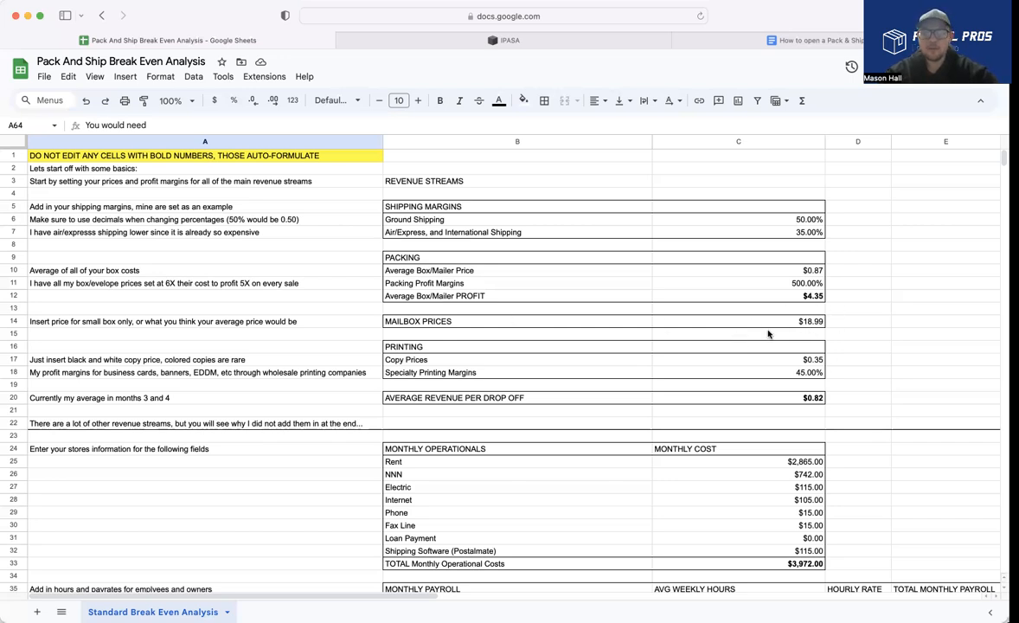
mouse_move(488, 305)
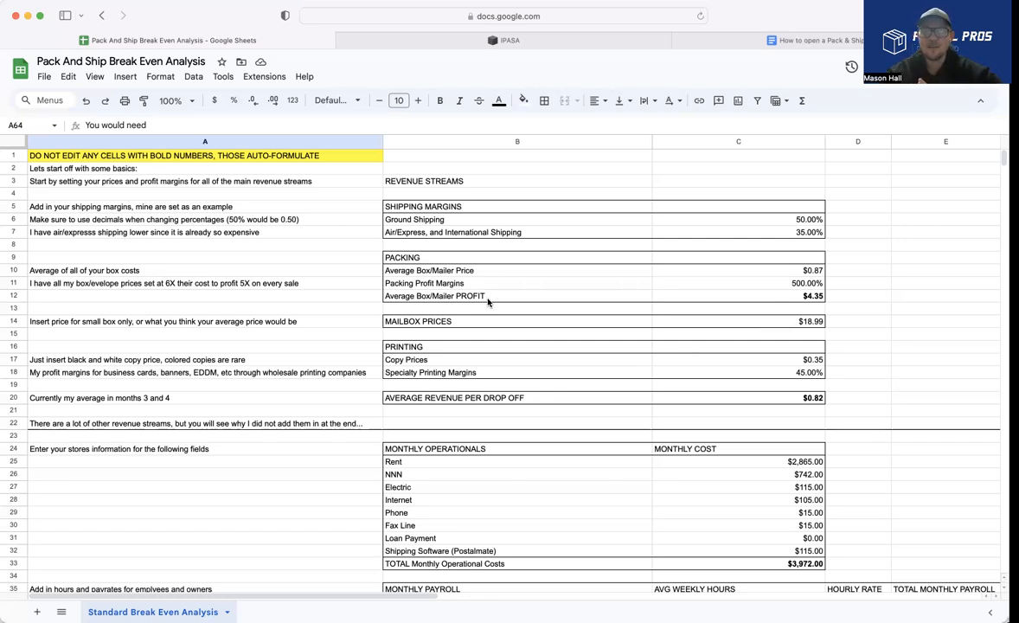
mouse_move(661, 351)
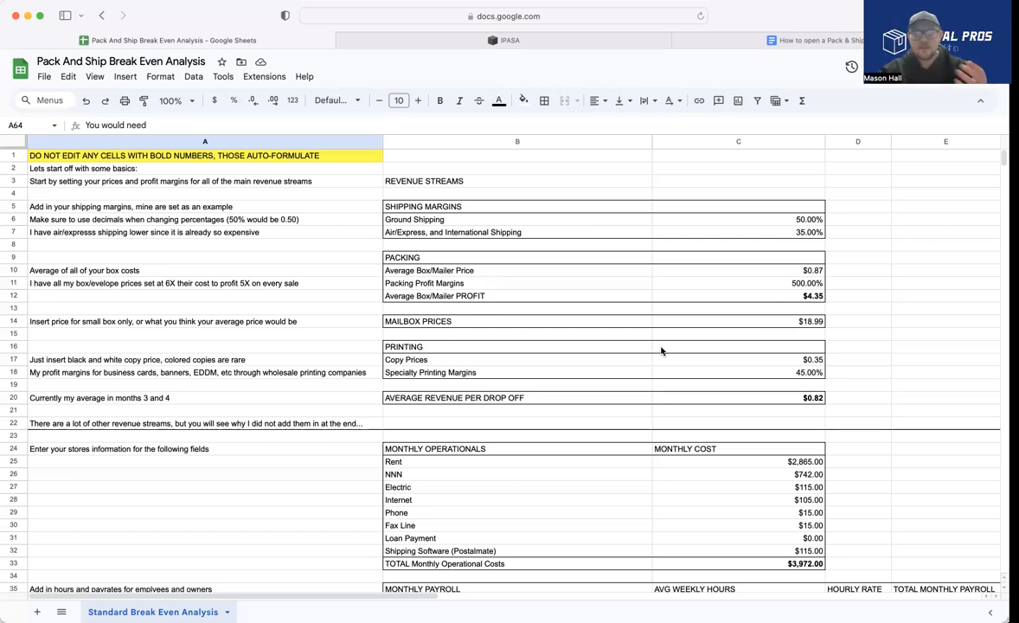
mouse_move(621, 398)
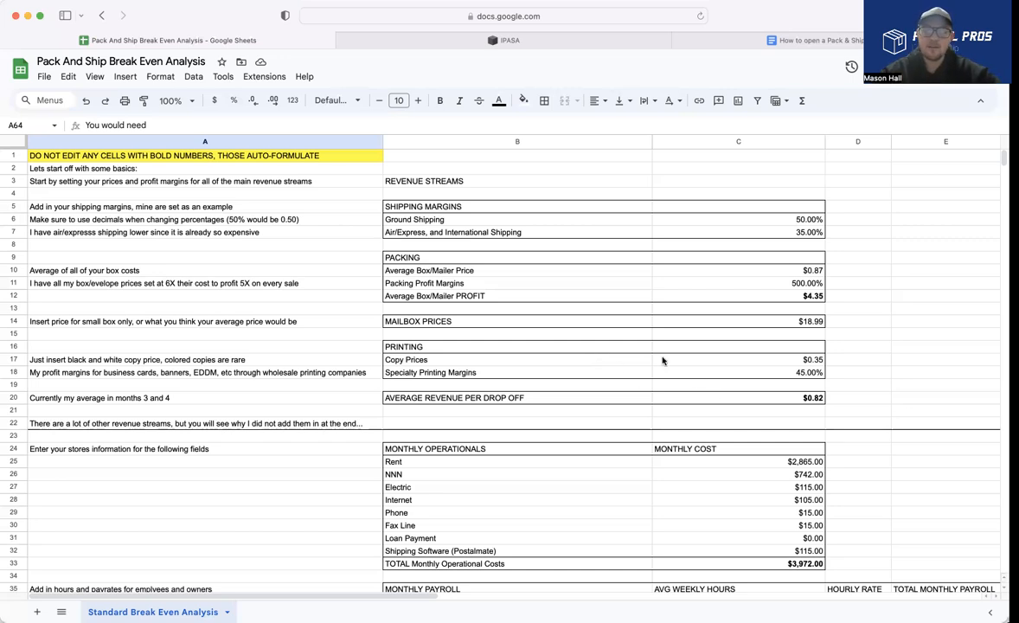
- Scroll past the revenue section to the Monthly Payroll ($4,400), Miscellaneous ($500) and $8,872 total expenses rows
scroll("down", 3)
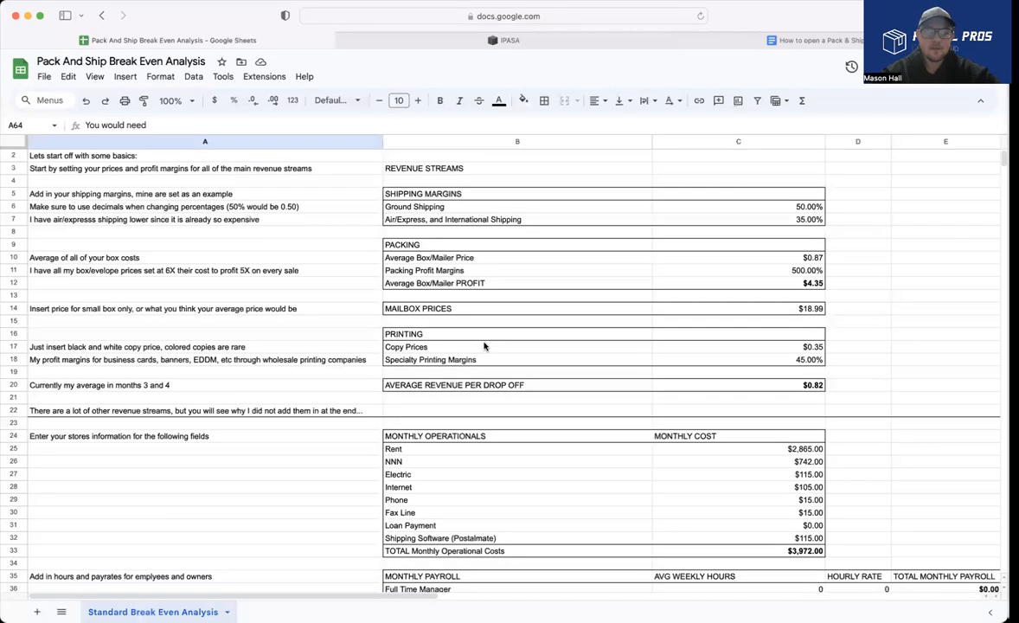
scroll("down", 3)
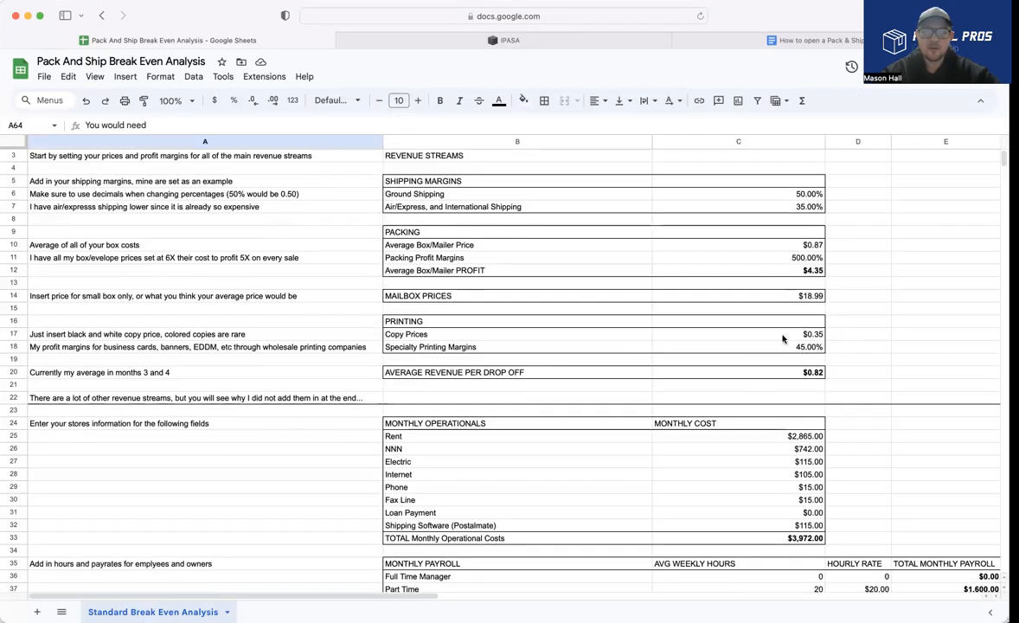
mouse_move(809, 329)
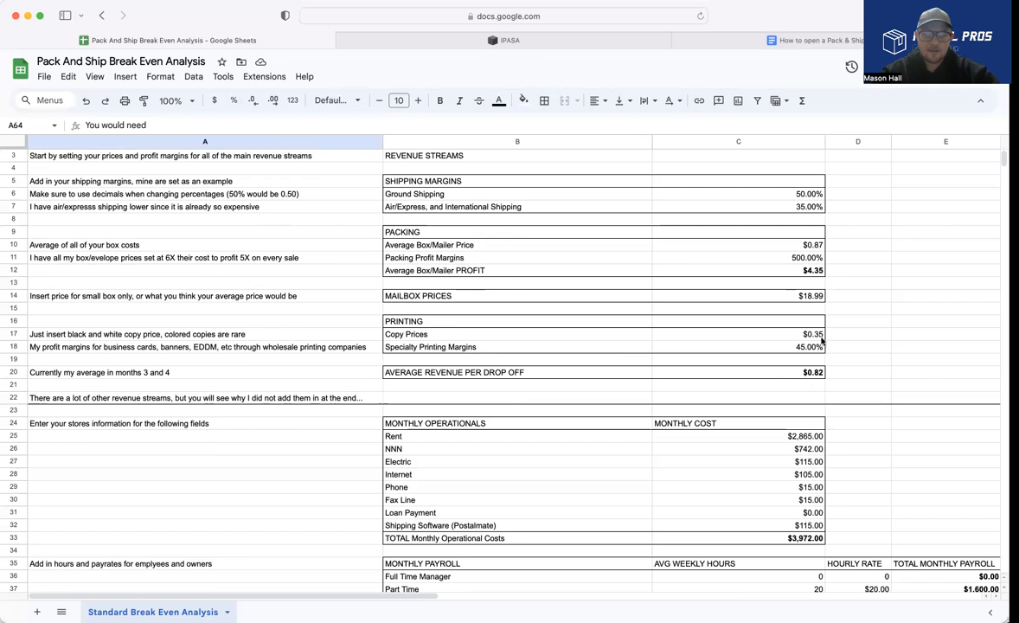
mouse_move(749, 343)
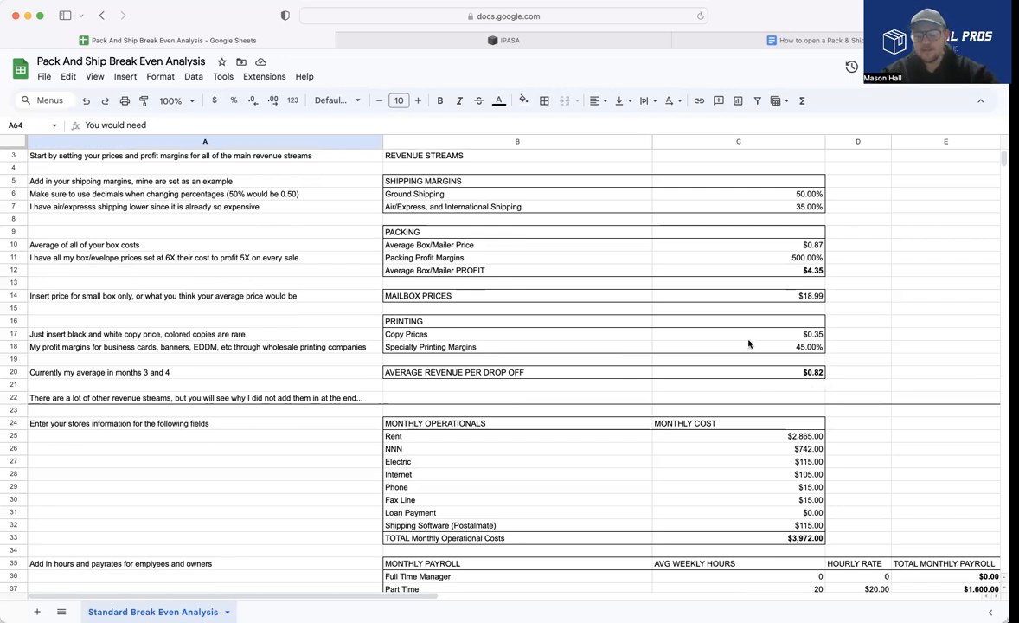
mouse_move(786, 377)
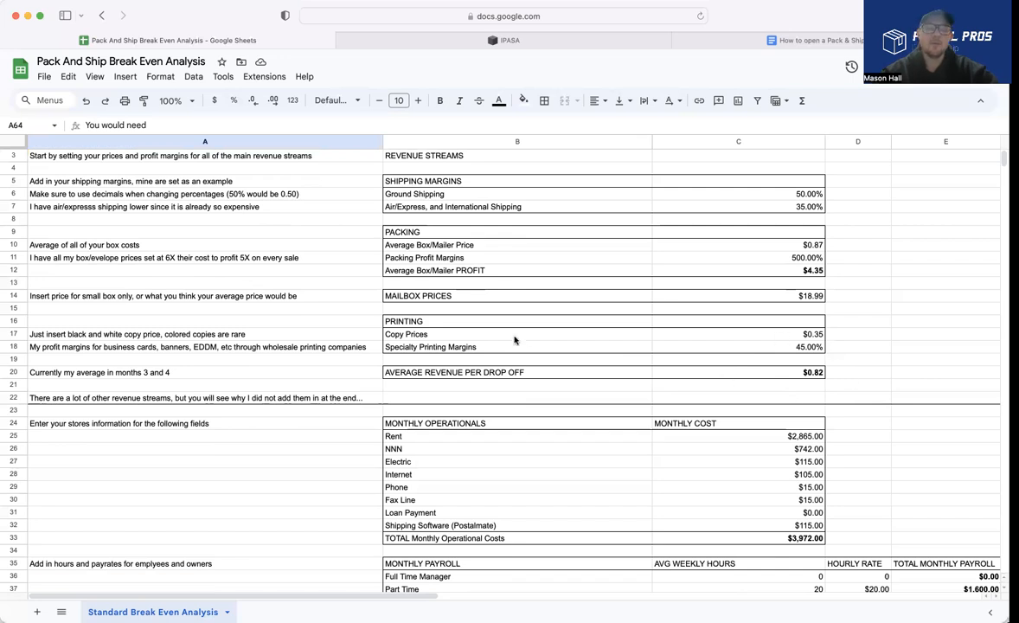
scroll("down", 3)
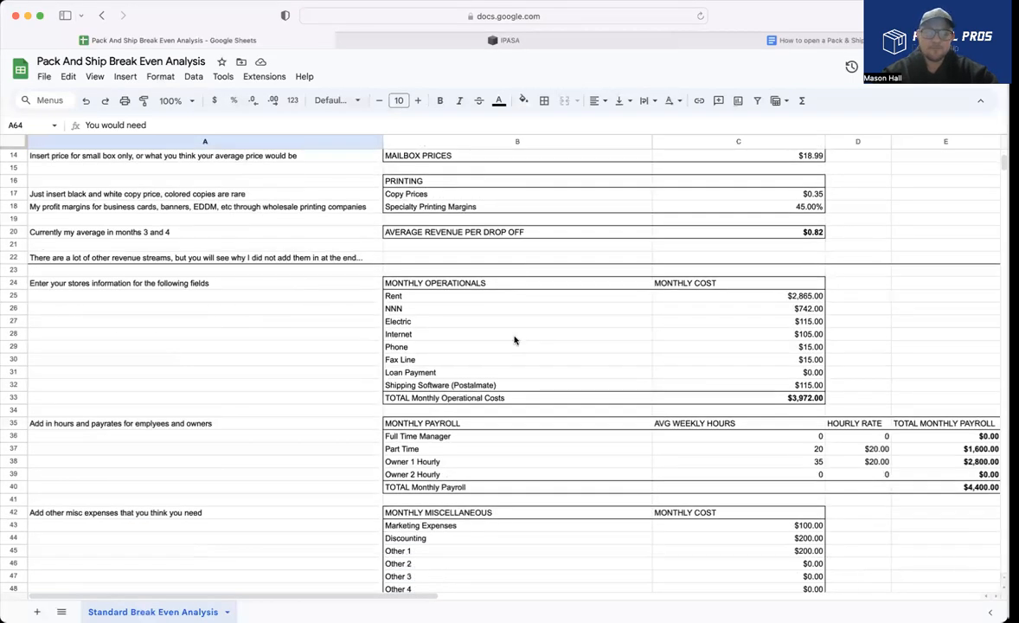
scroll("down", 3)
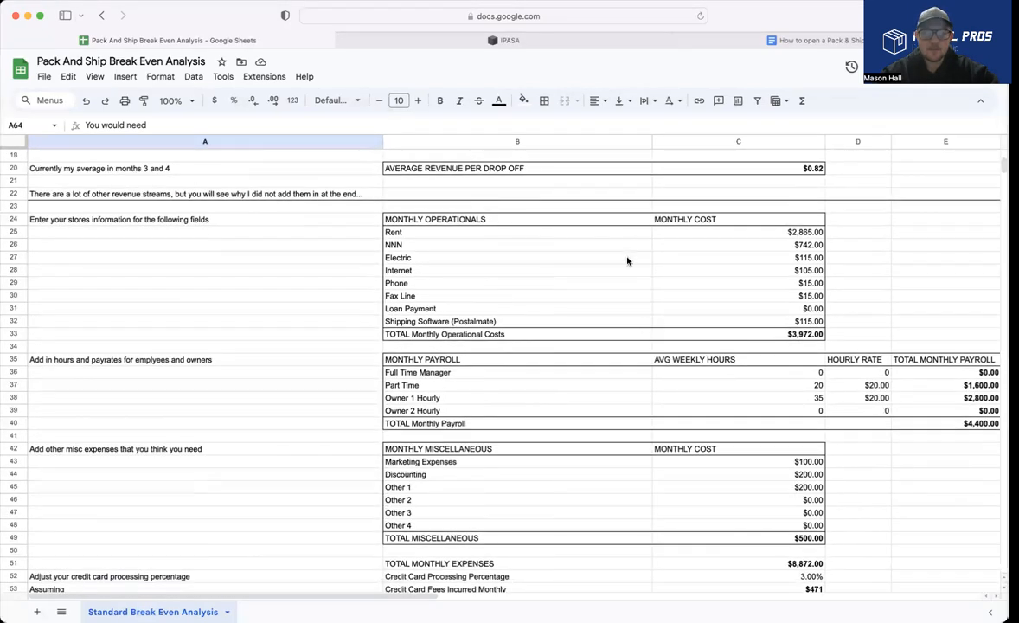
scroll("down", 3)
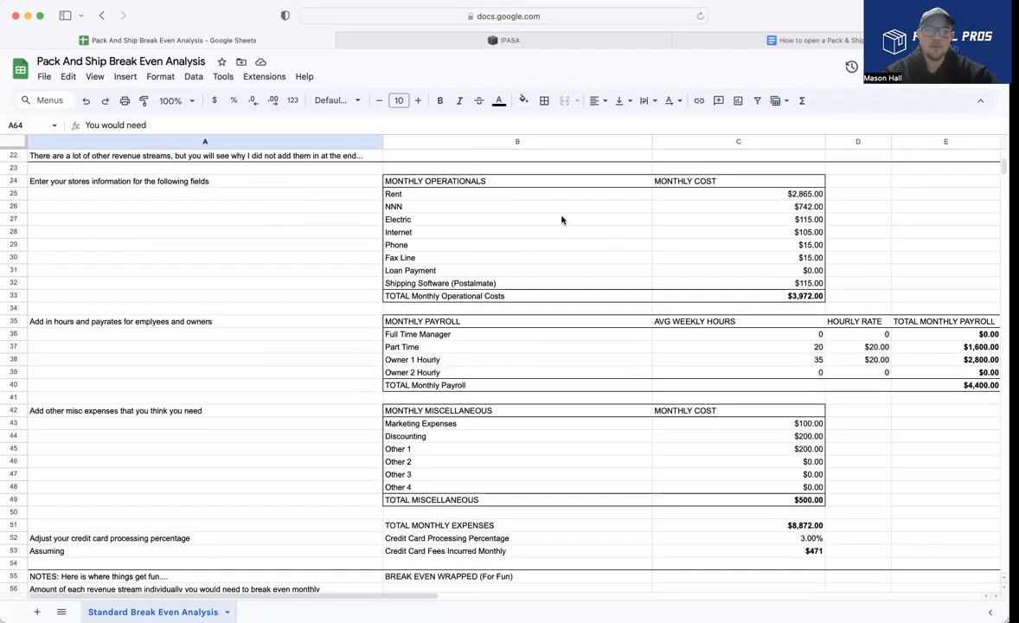
mouse_move(532, 233)
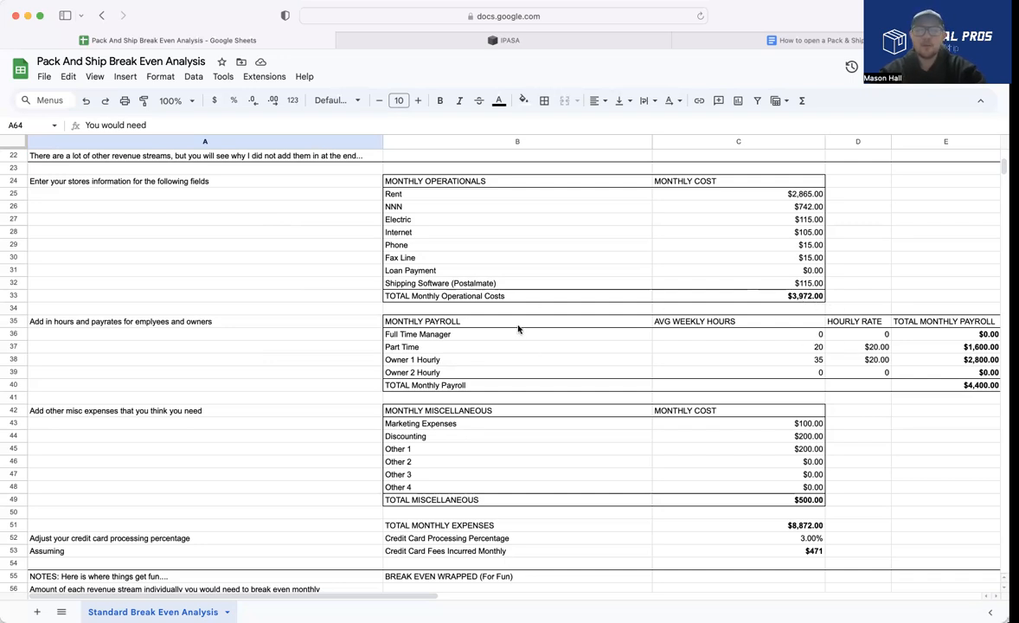
mouse_move(821, 357)
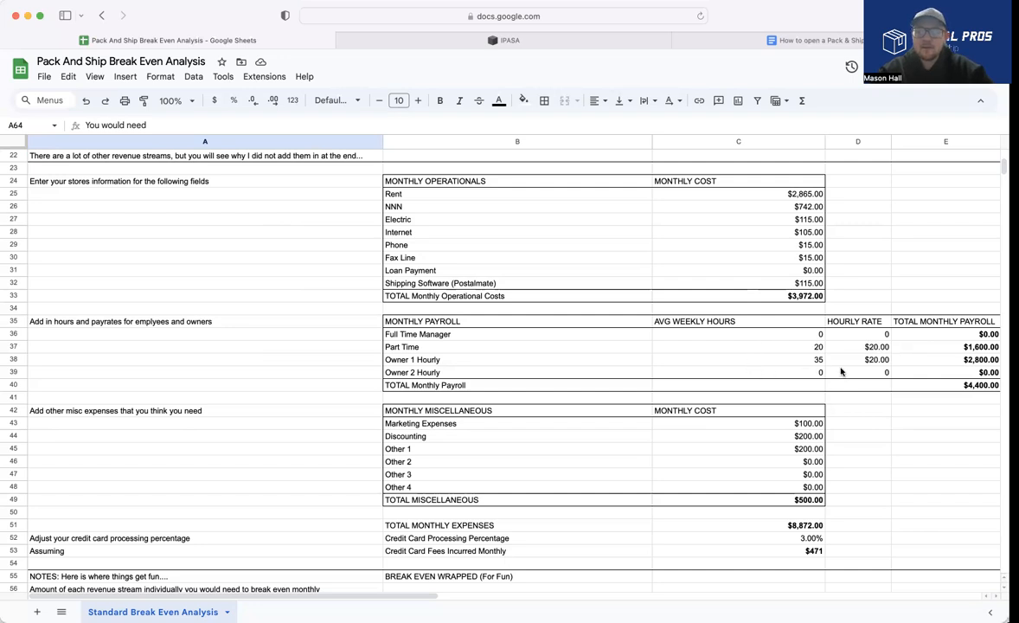
mouse_move(928, 357)
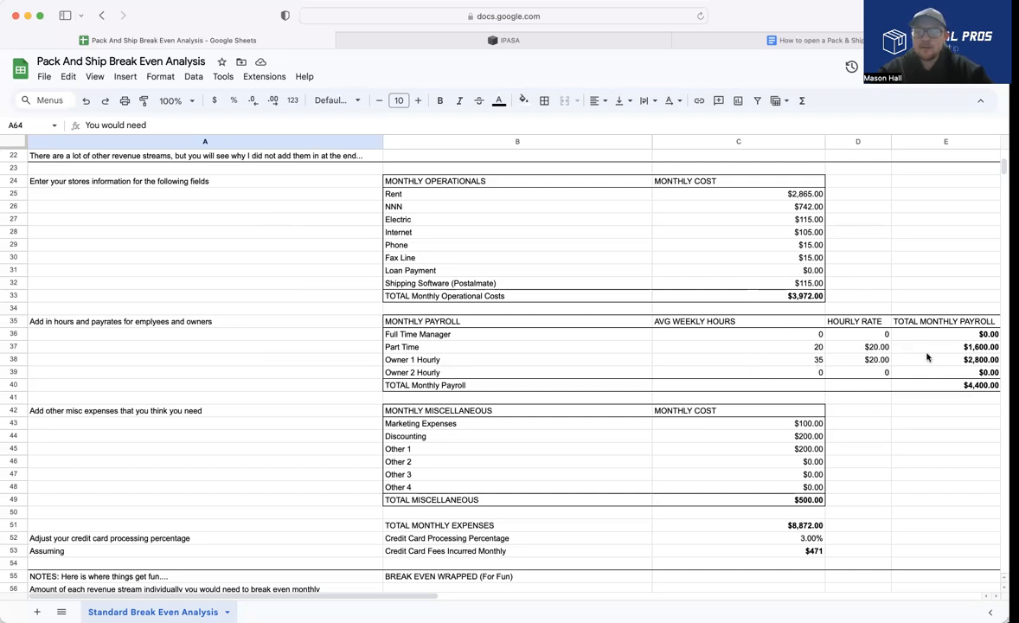
mouse_move(924, 379)
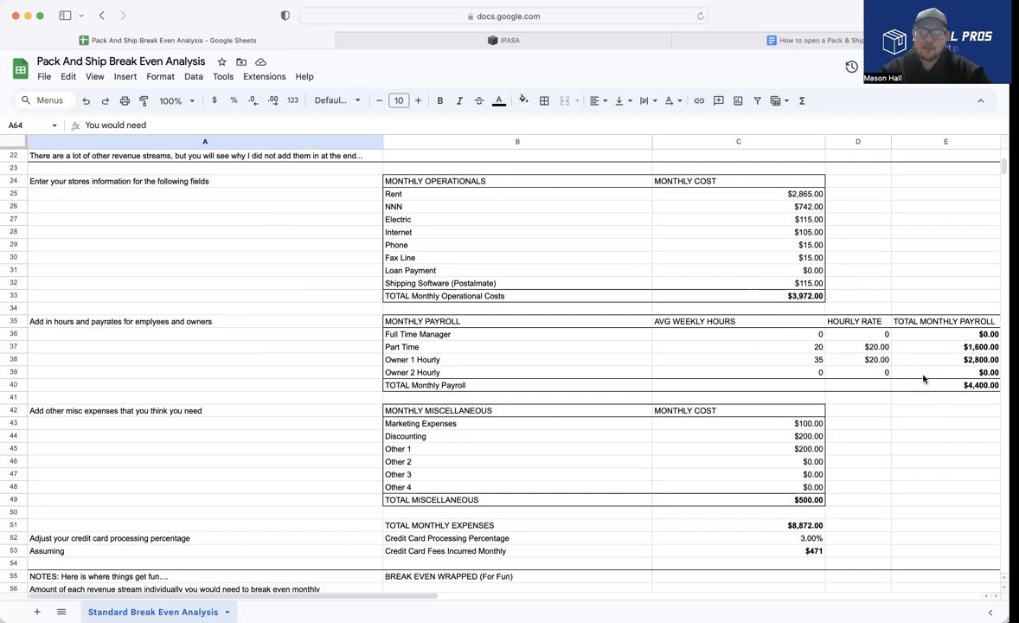
mouse_move(848, 371)
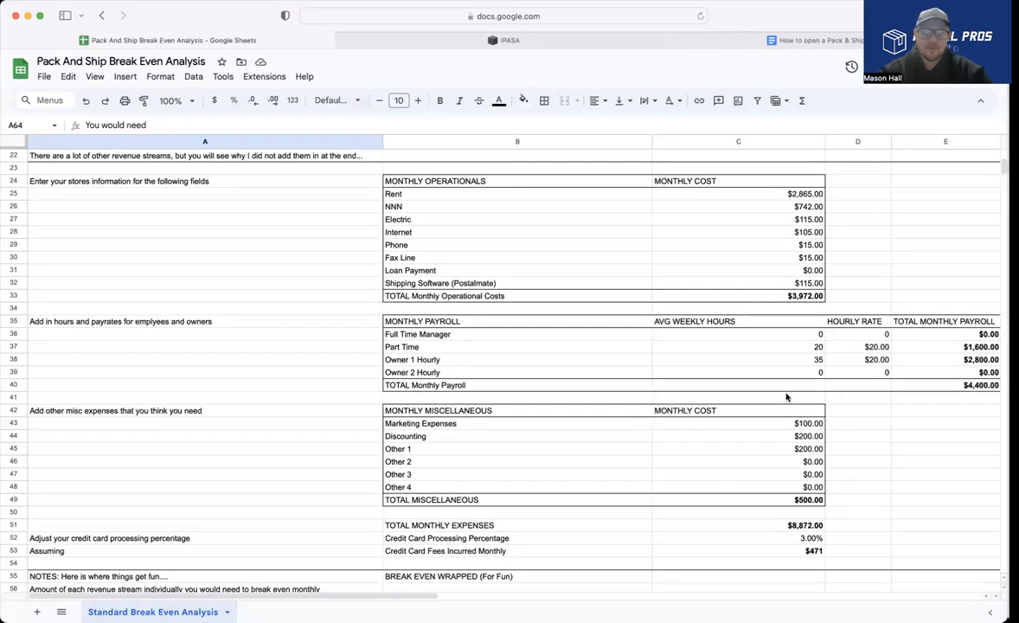
- Scroll down to the Break Even Wrapped results: $17,744 ground labels, 2,040 boxes, 467 mailboxes
scroll("down", 3)
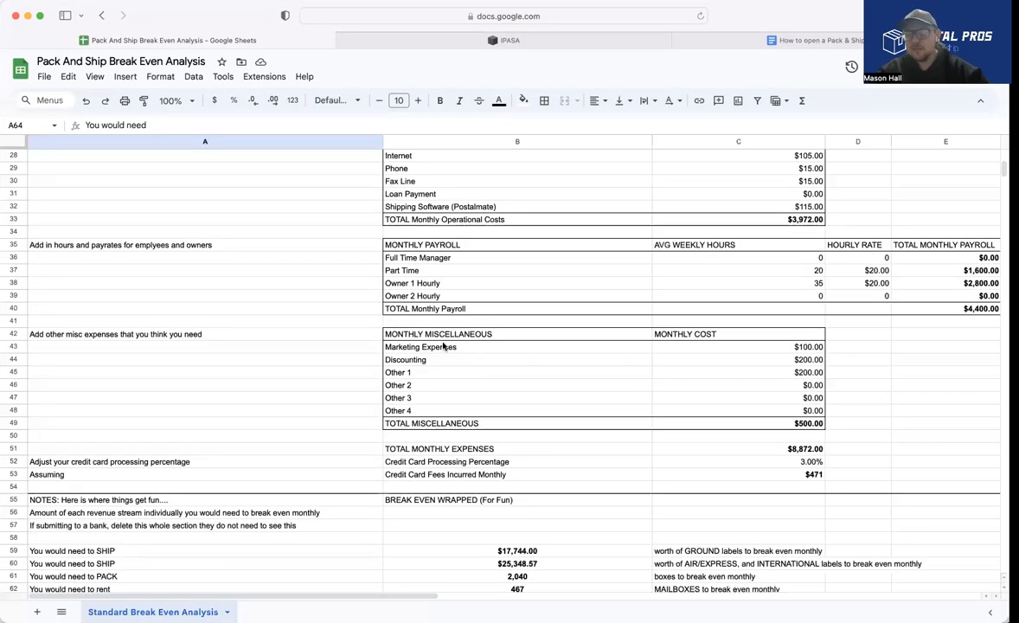
mouse_move(429, 363)
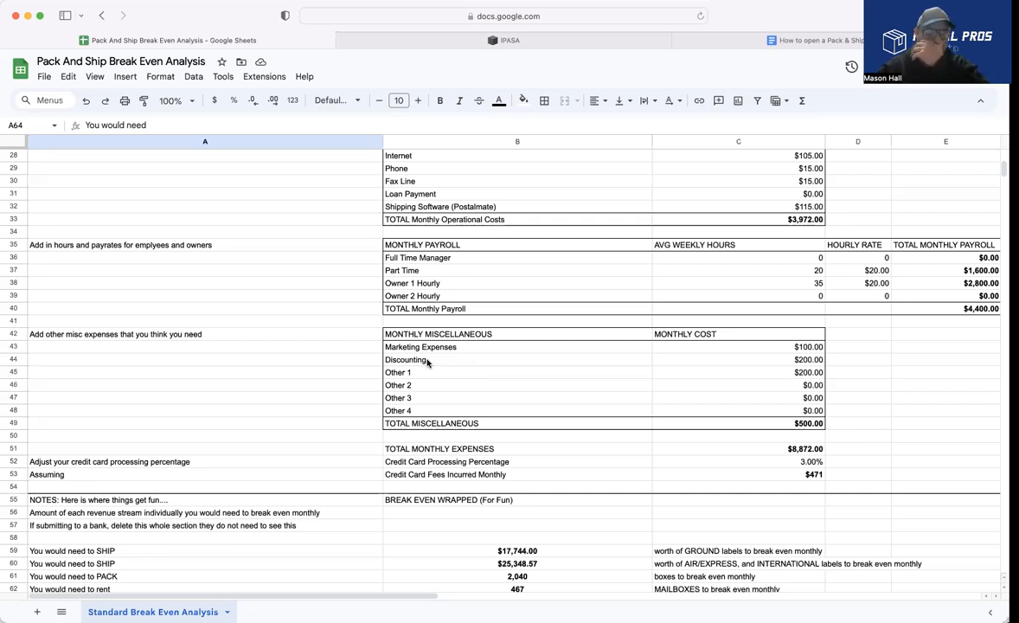
mouse_move(741, 415)
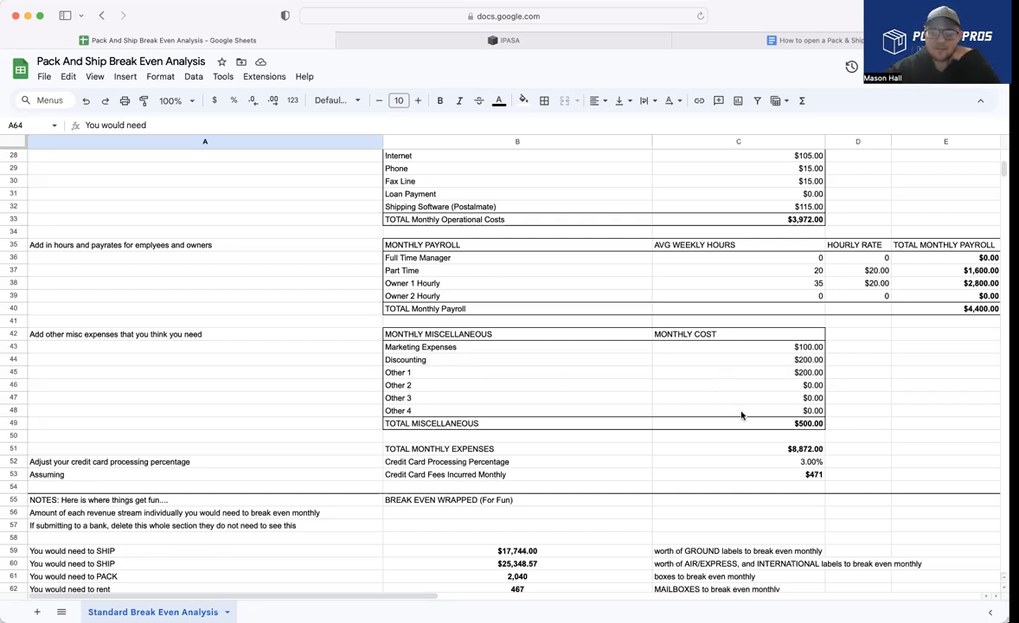
mouse_move(750, 398)
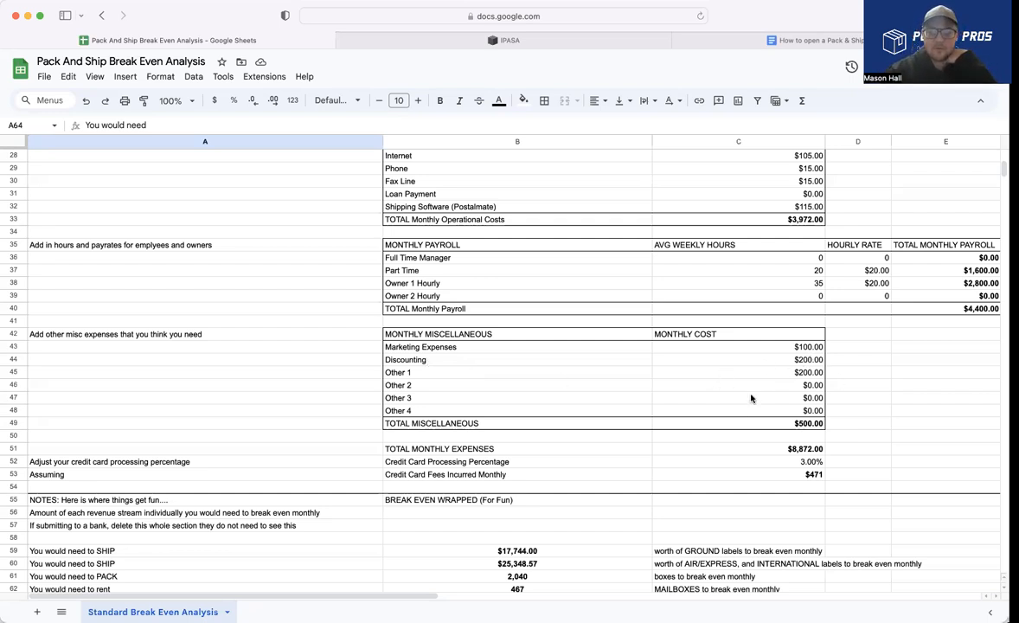
mouse_move(788, 389)
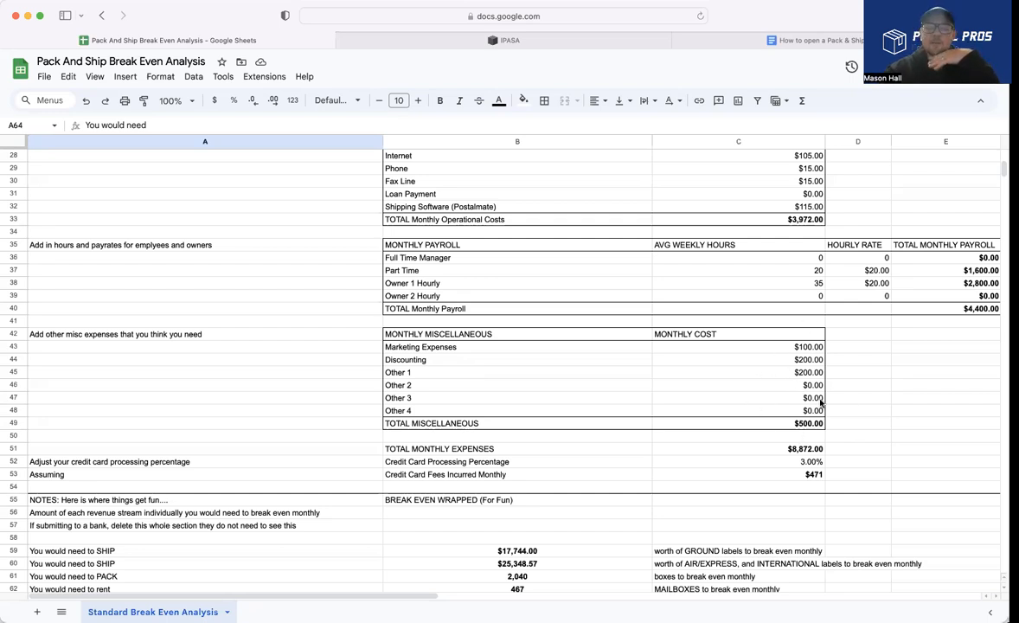
mouse_move(450, 374)
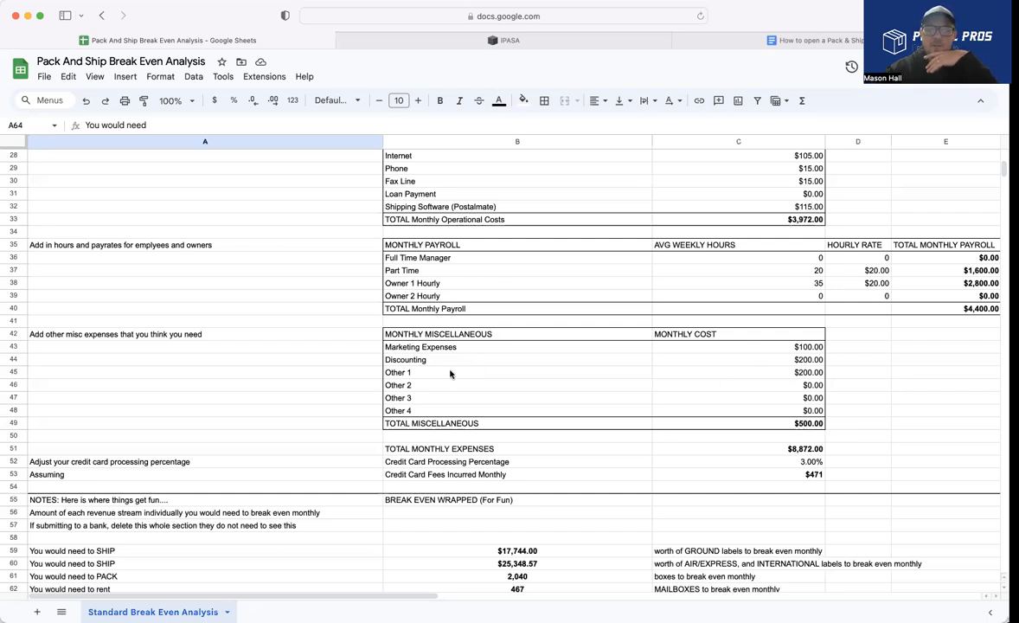
mouse_move(571, 407)
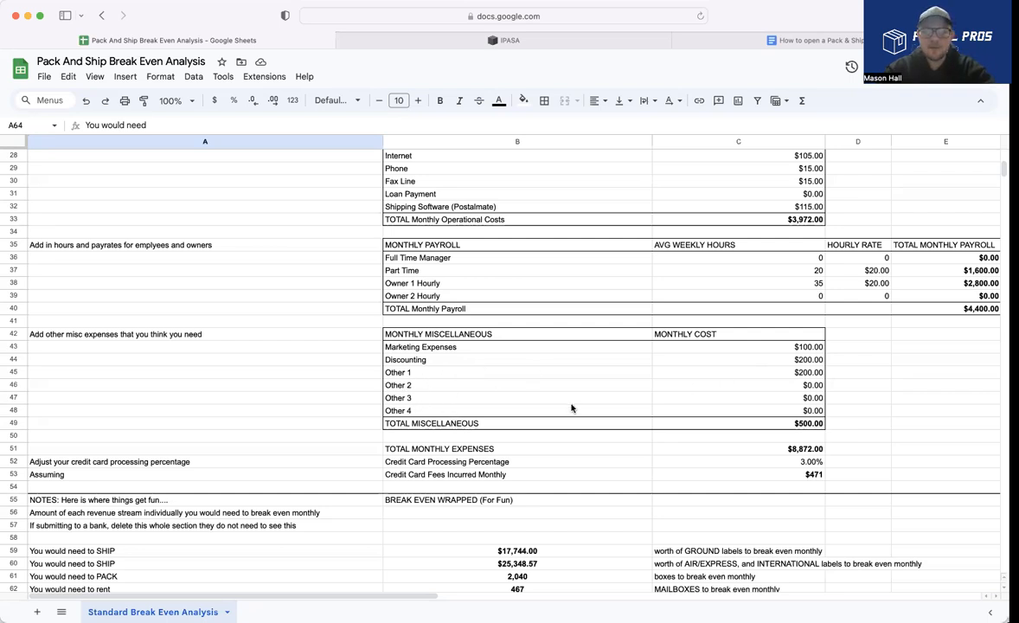
mouse_move(522, 427)
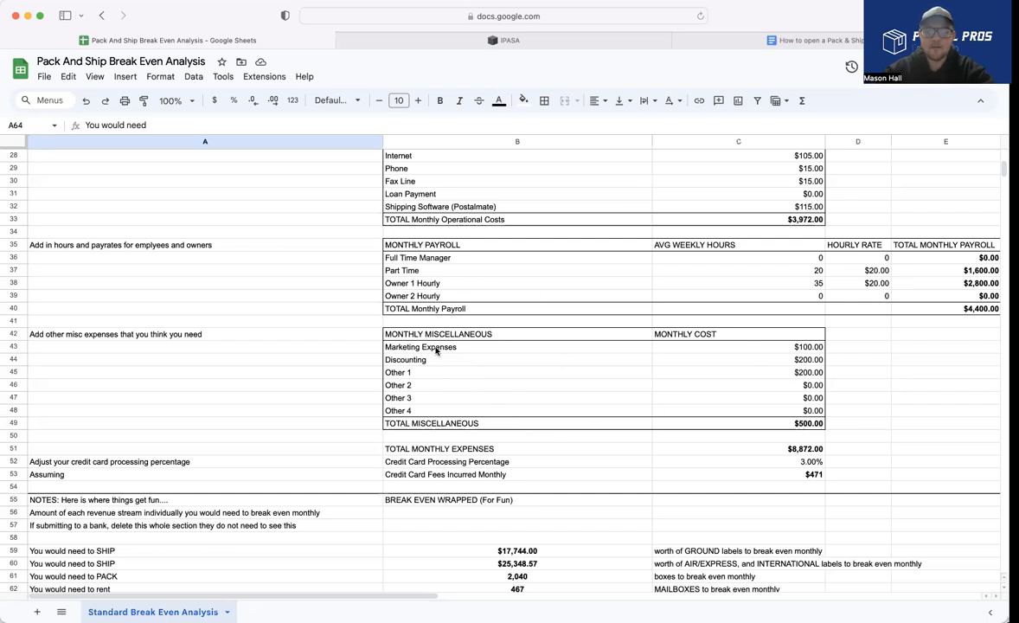
mouse_move(678, 305)
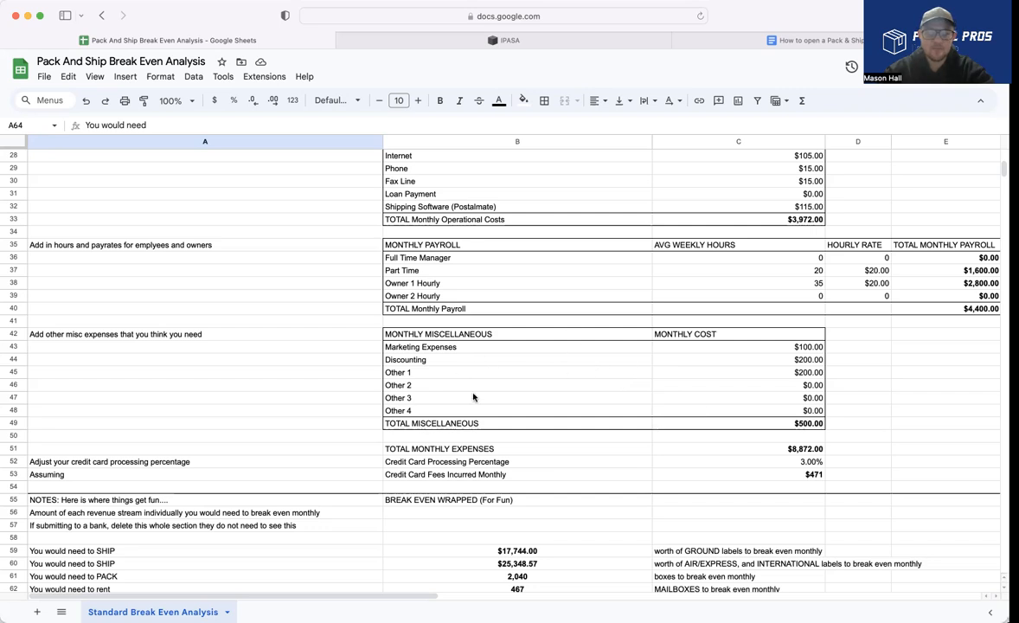
mouse_move(672, 517)
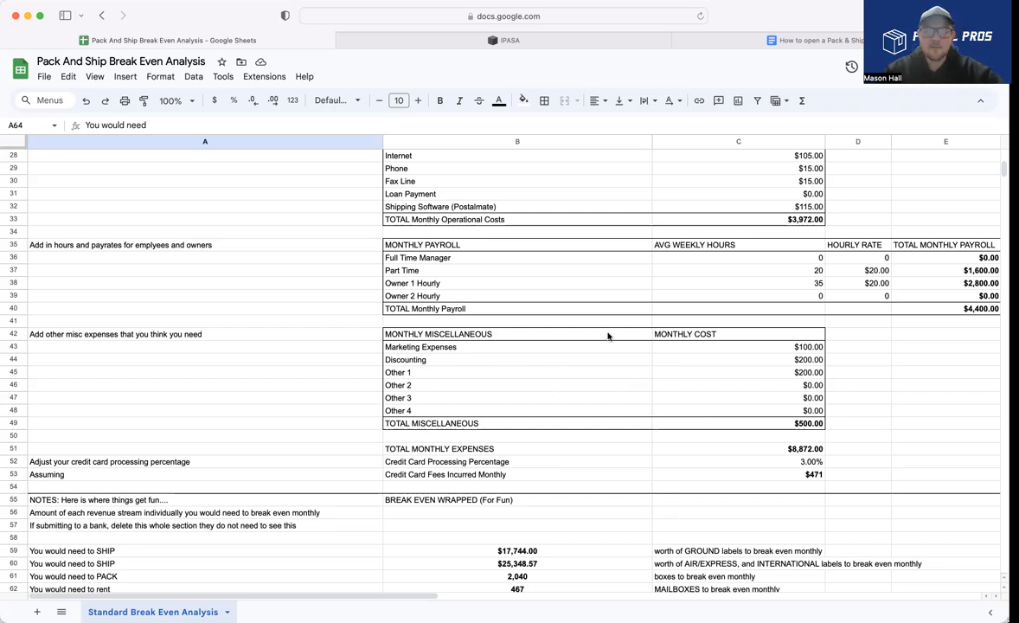
mouse_move(764, 426)
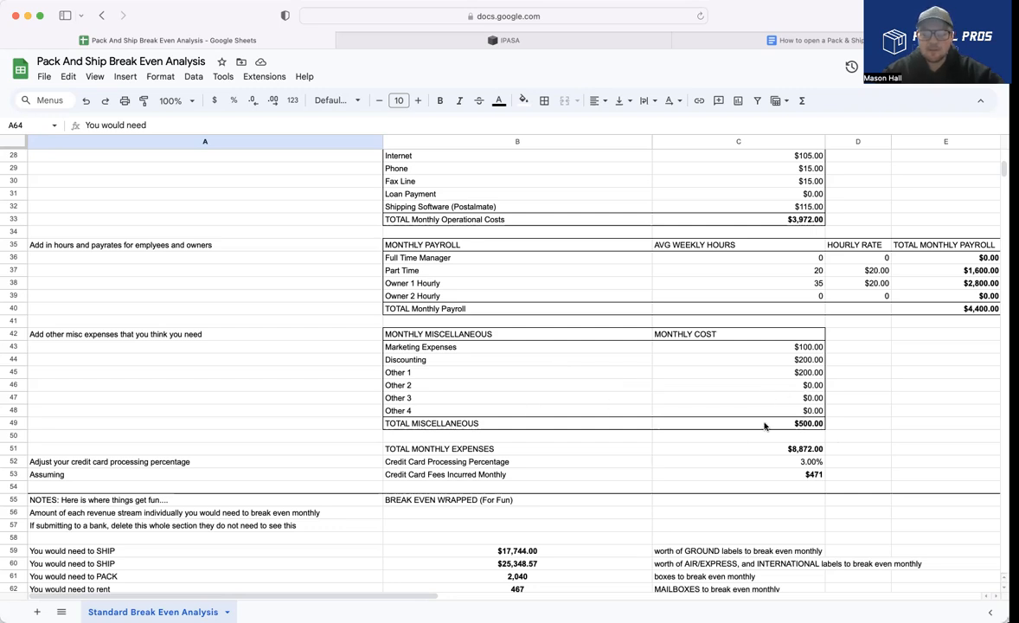
mouse_move(813, 429)
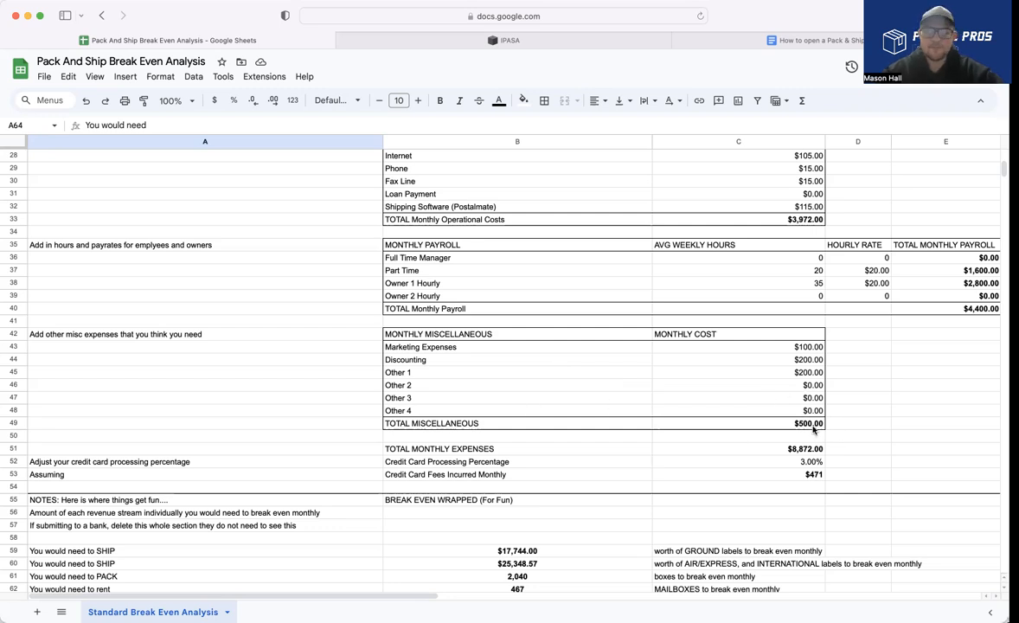
mouse_move(394, 448)
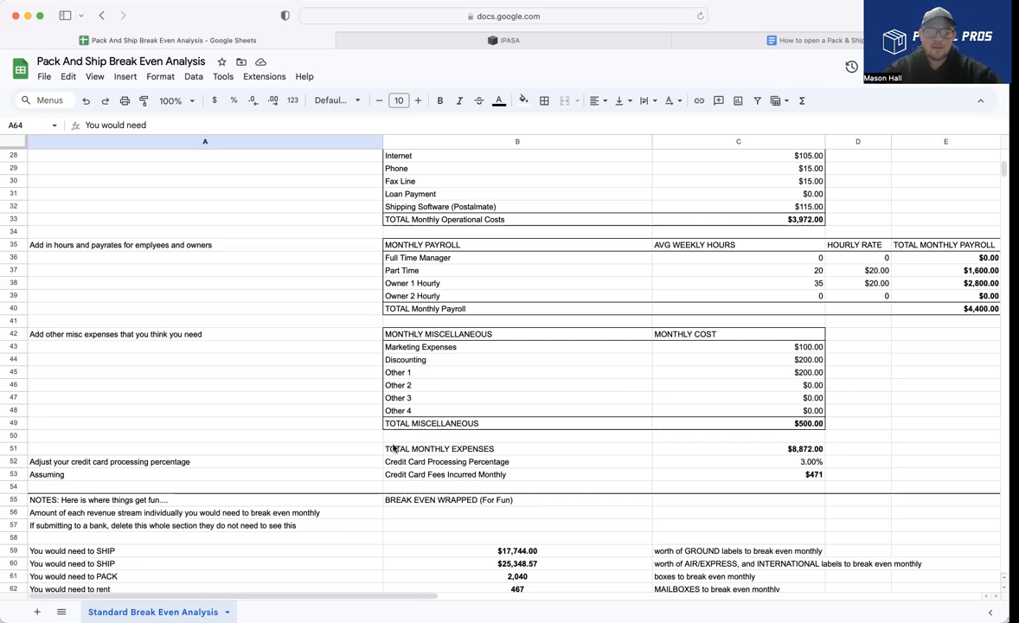
mouse_move(614, 228)
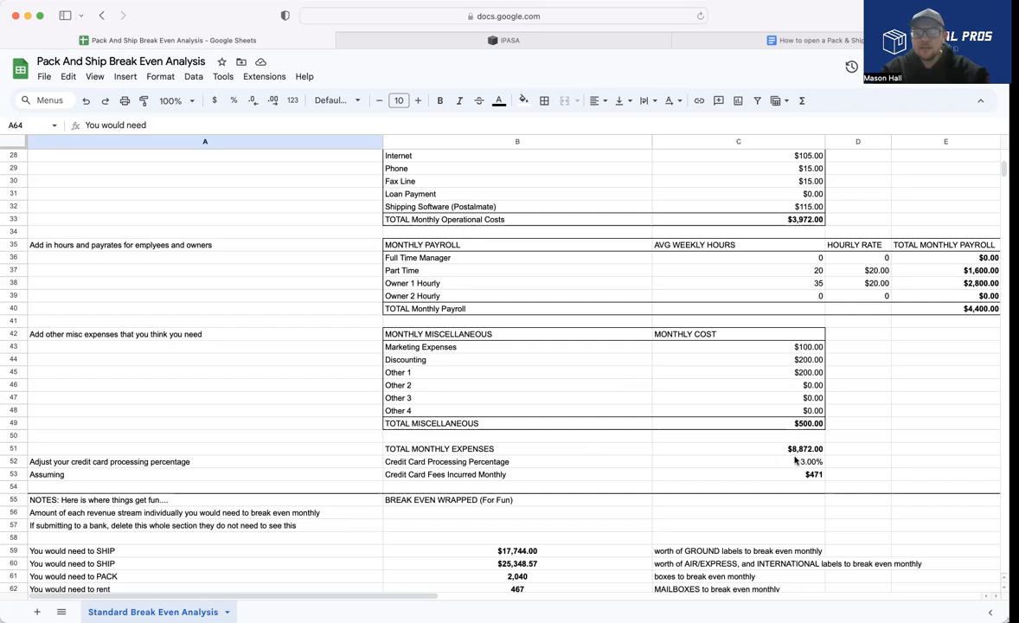
mouse_move(804, 471)
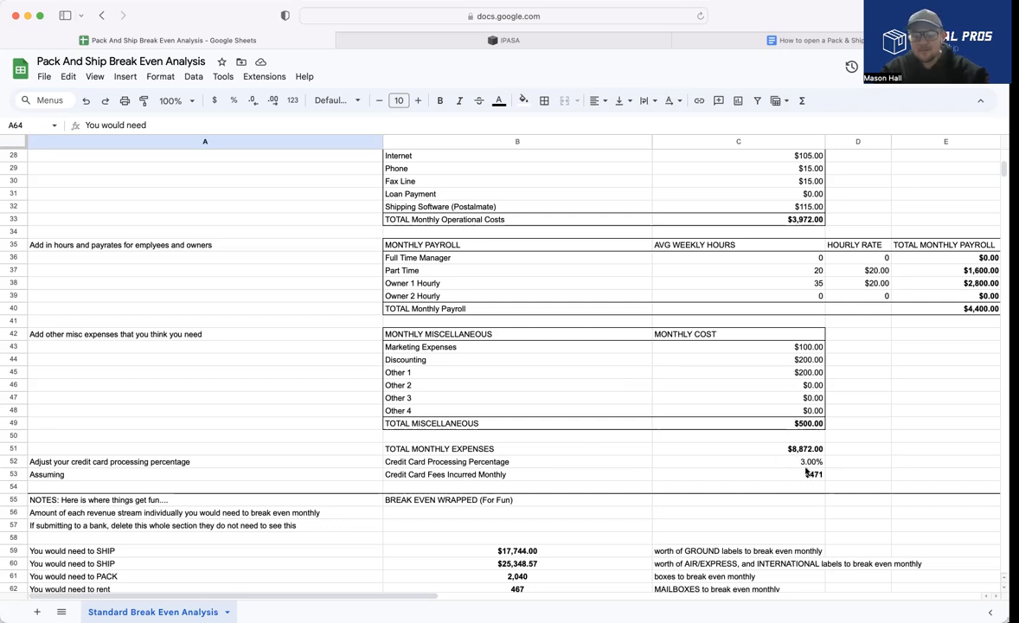
mouse_move(832, 478)
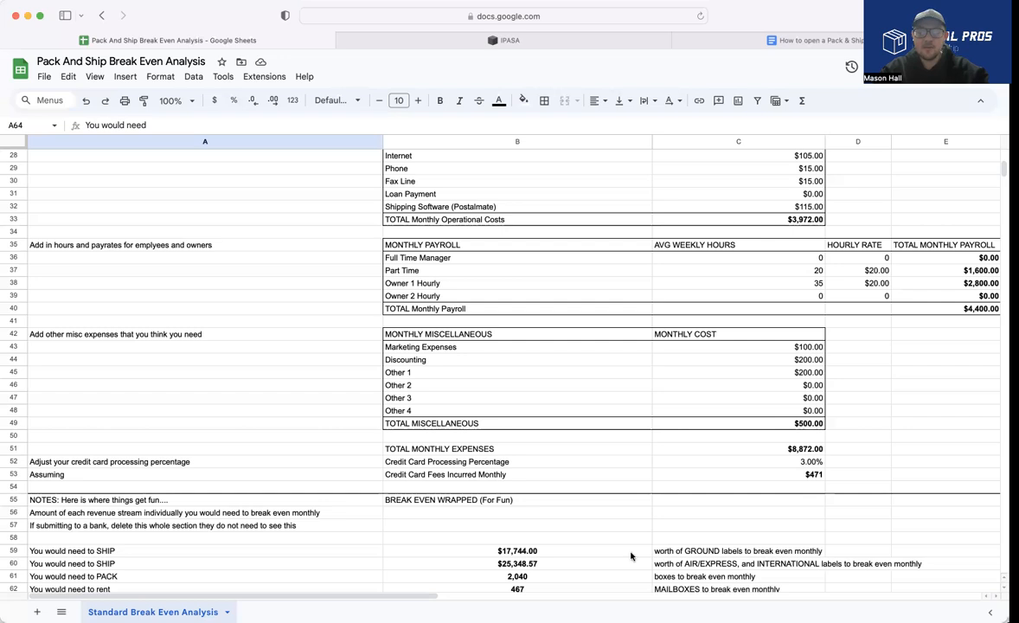
mouse_move(624, 509)
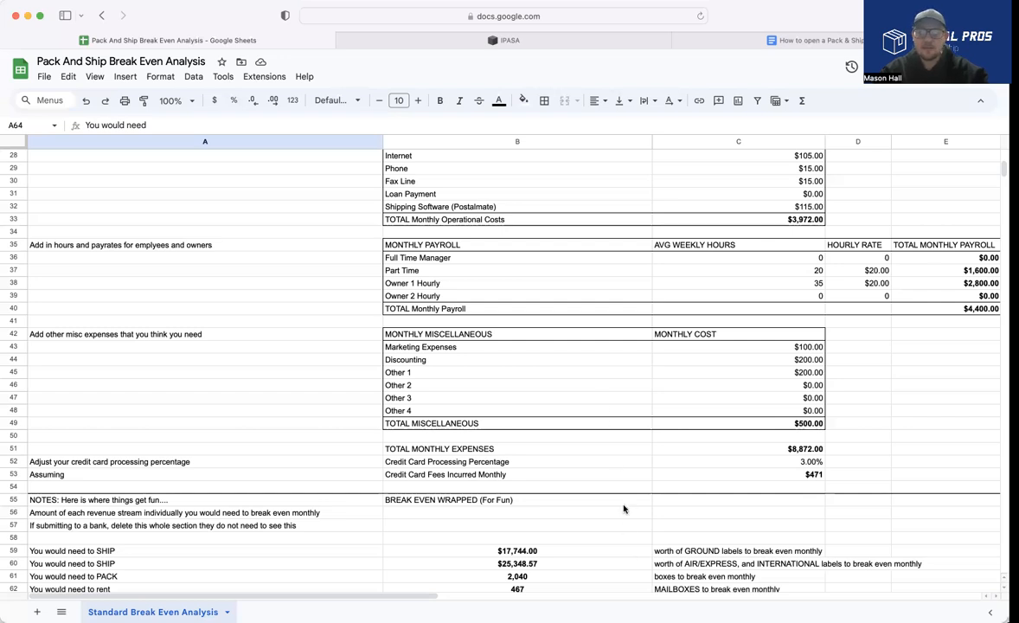
- Scroll to rows 47–80 showing 25,349 copies, $19,715.56 specialty prints, 10,820 drop-offs and the revenue percentage table
scroll("down", 3)
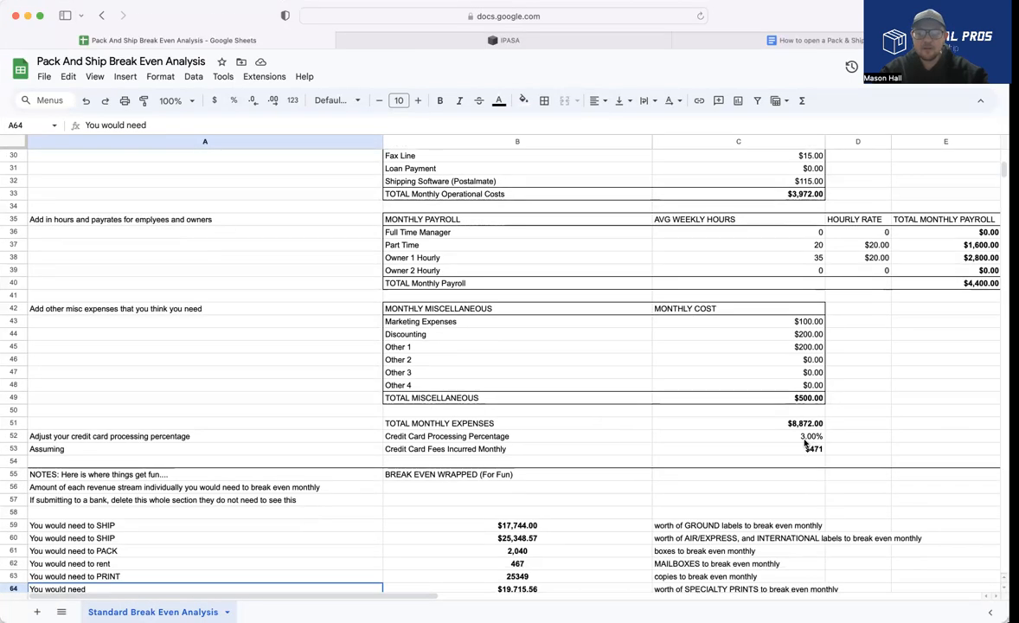
mouse_move(567, 488)
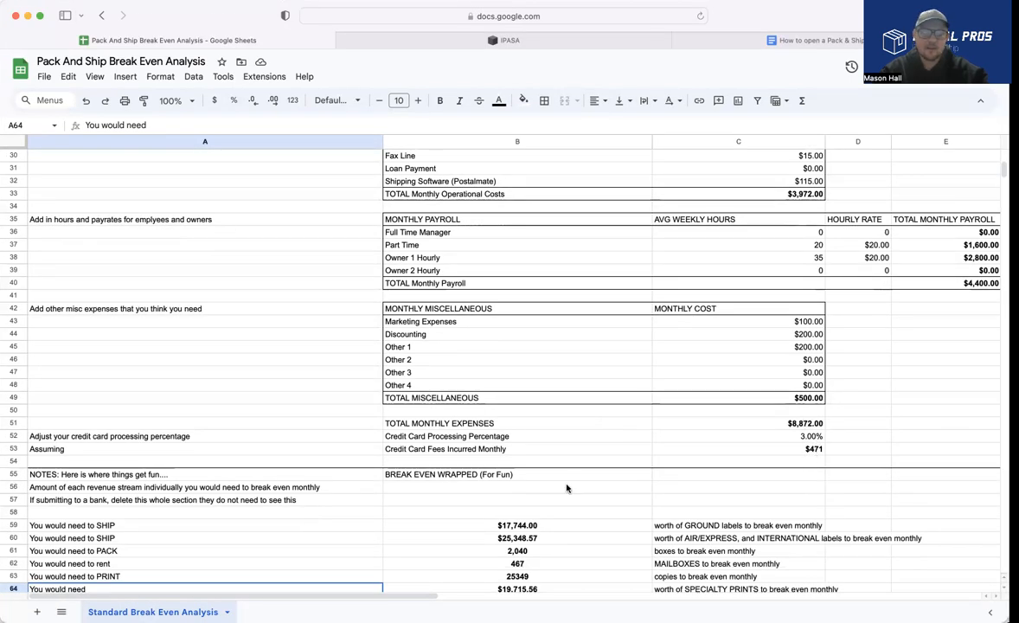
scroll("down", 3)
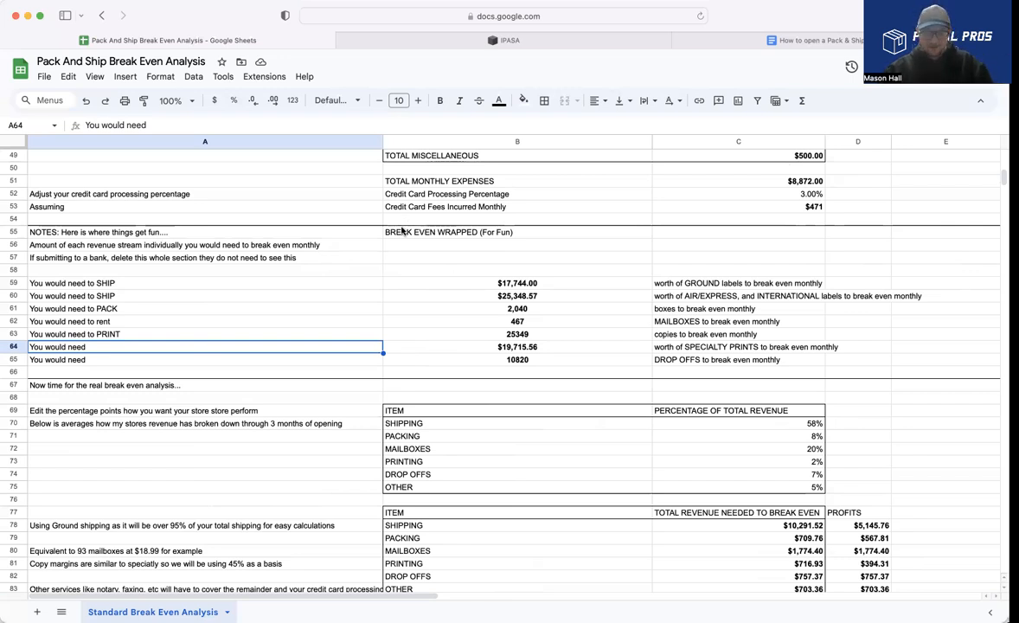
scroll("down", 3)
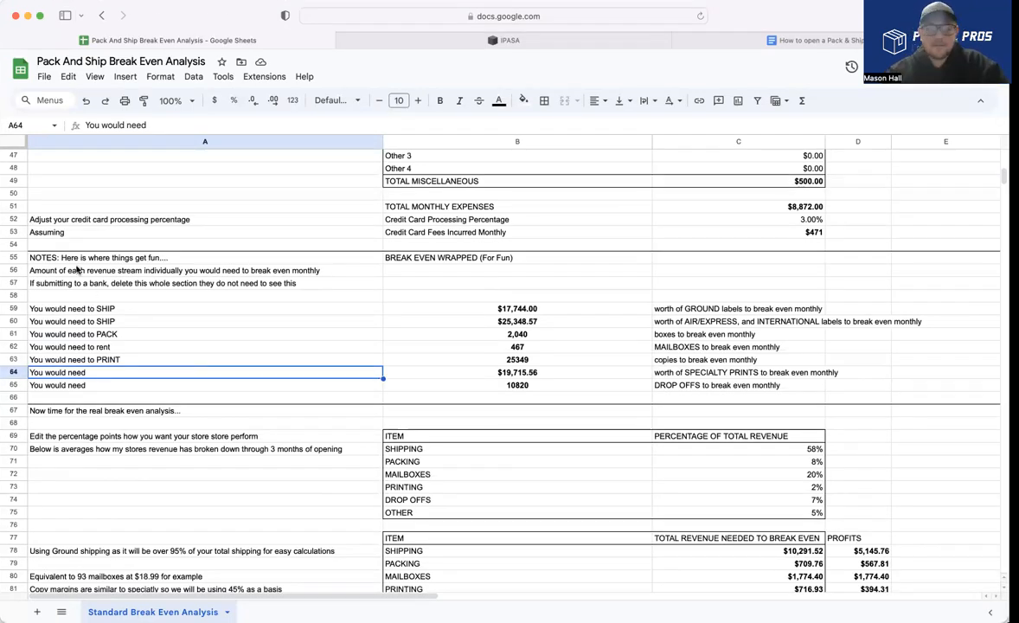
mouse_move(180, 301)
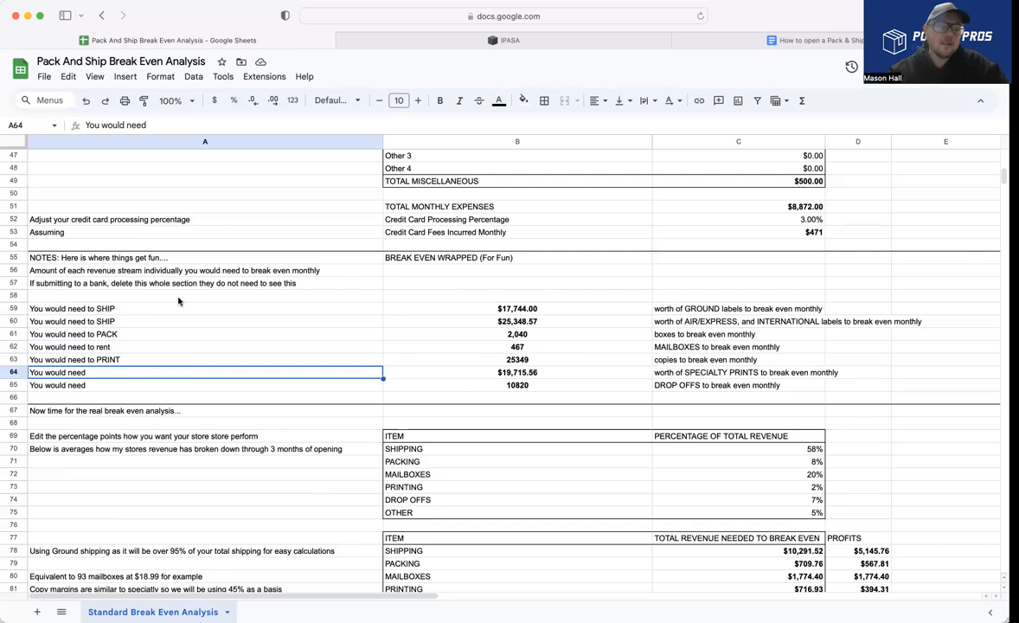
mouse_move(160, 346)
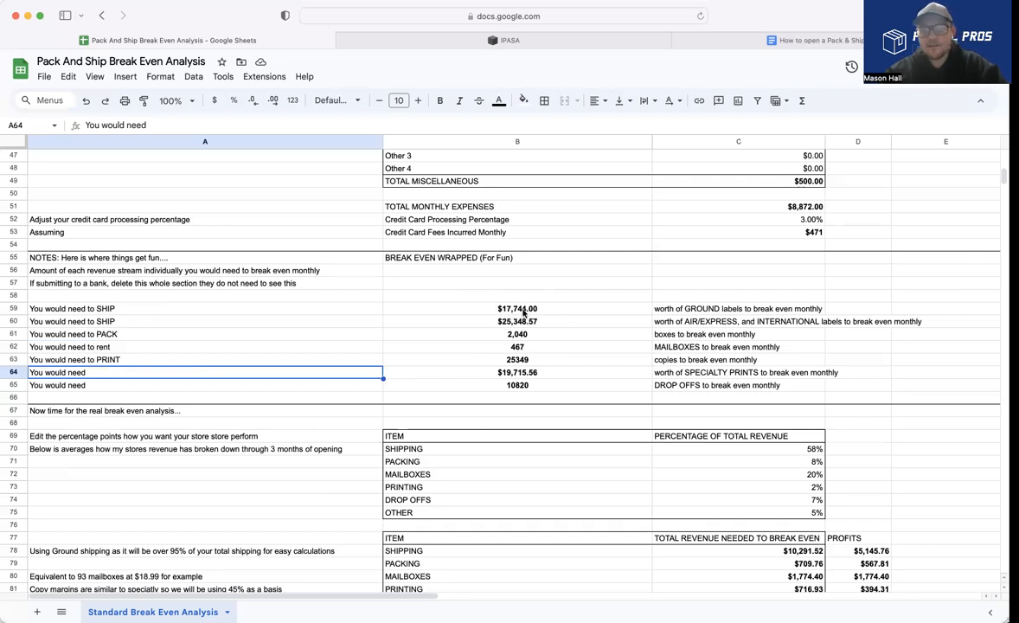
mouse_move(776, 315)
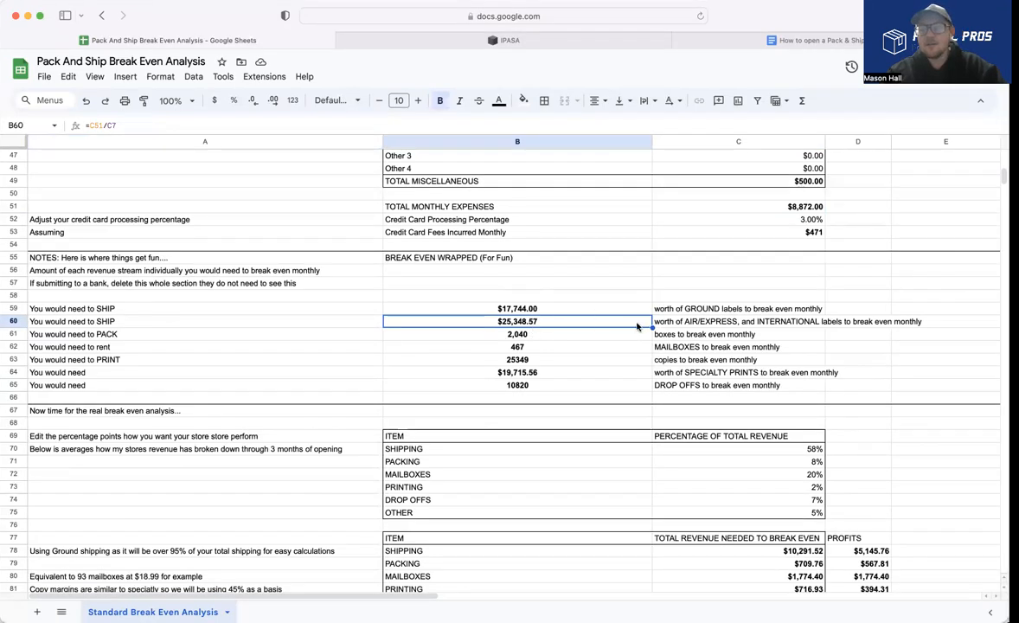
mouse_move(719, 332)
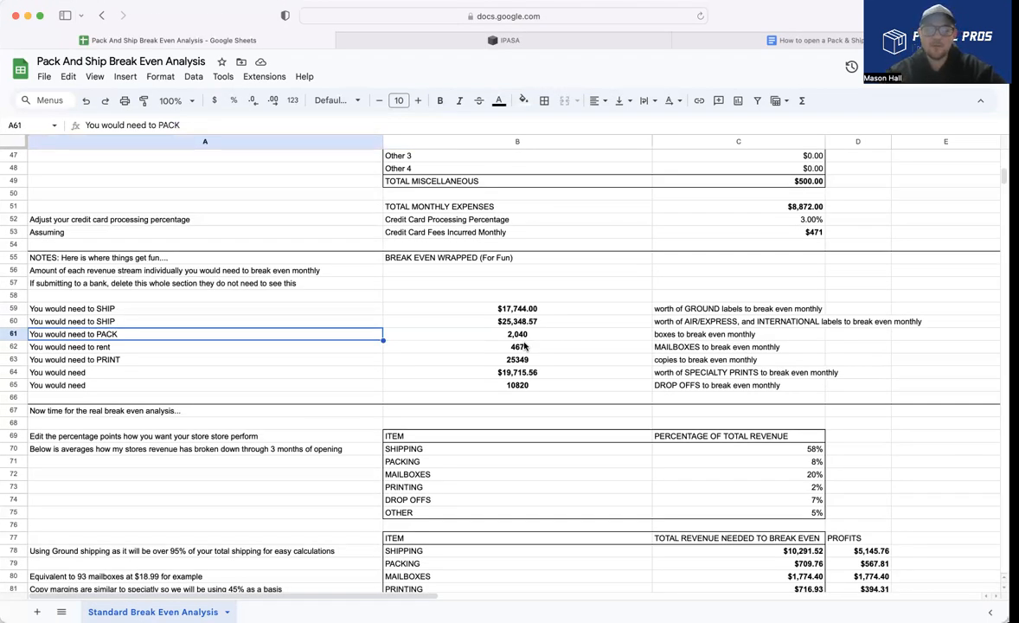
left_click(205, 346)
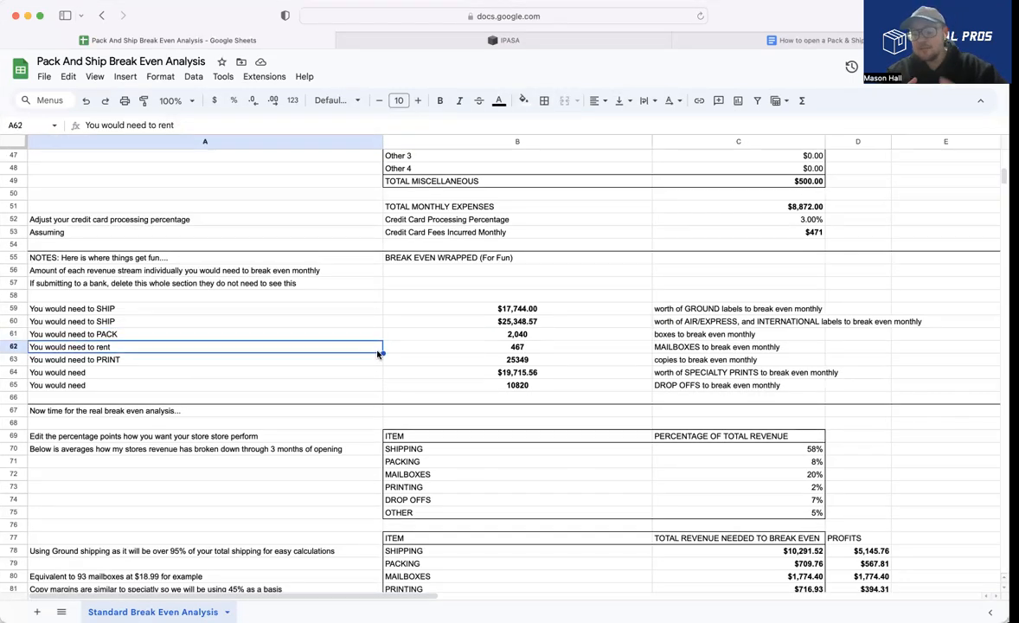
mouse_move(491, 355)
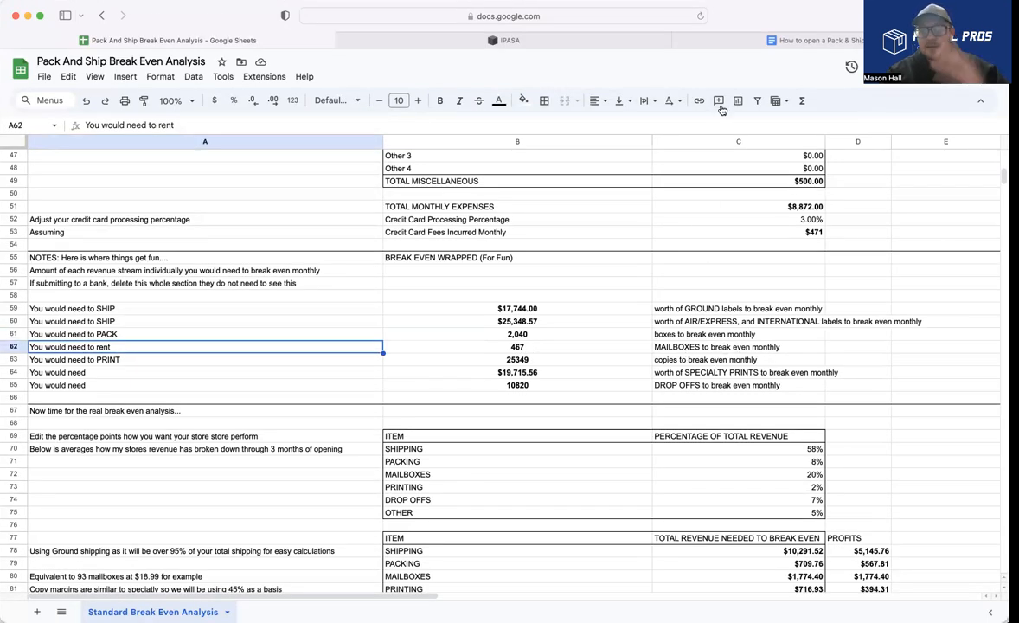
mouse_move(720, 100)
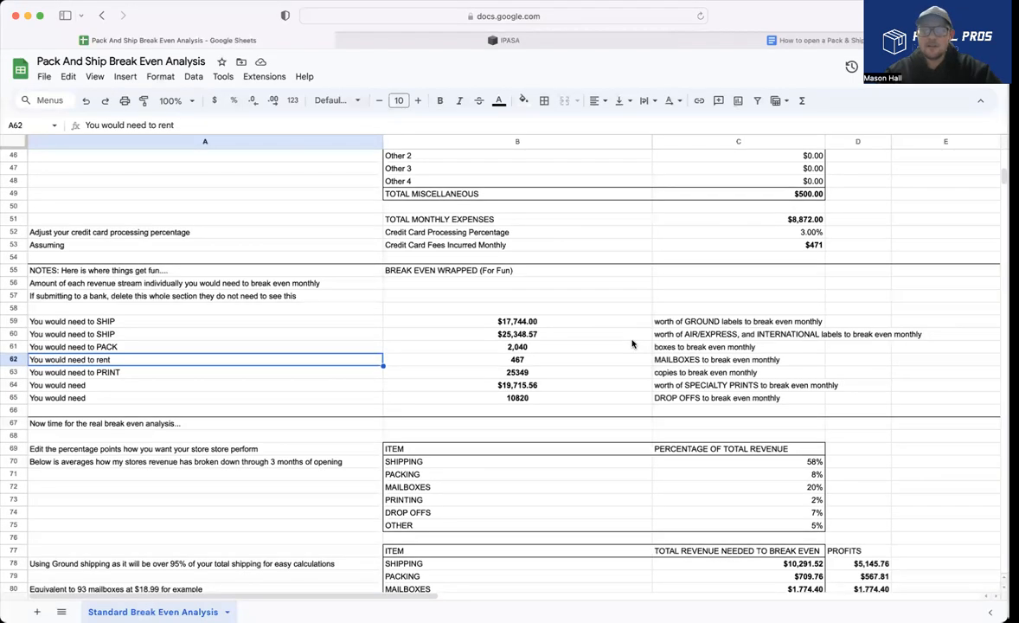
- Clear Owner 1's weekly hours to show totals drop, then restore 35 hours and the $8,872 total expenses
scroll("up", 3)
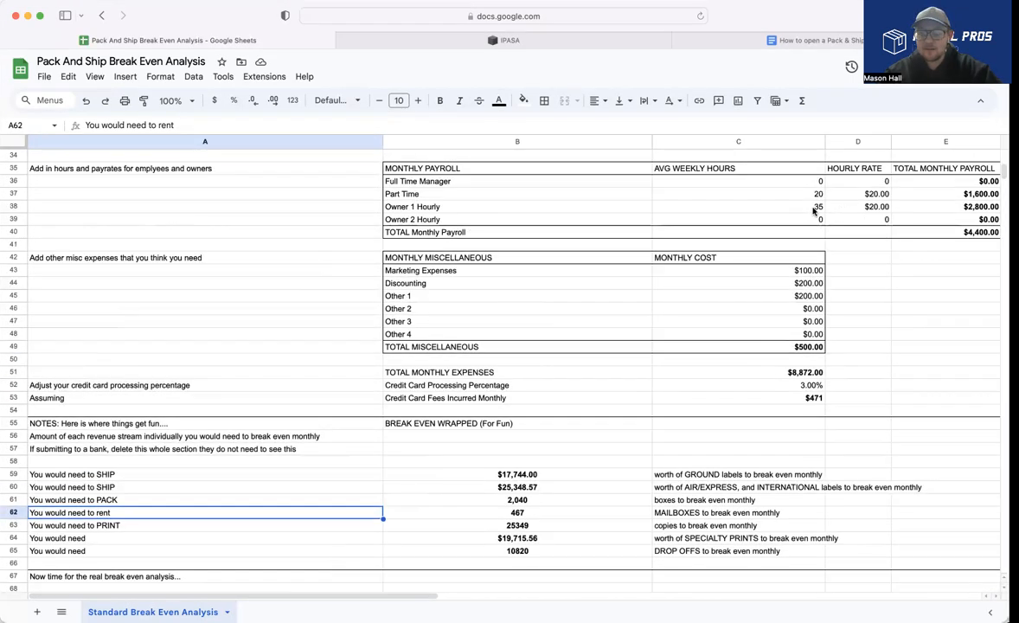
left_click(737, 205)
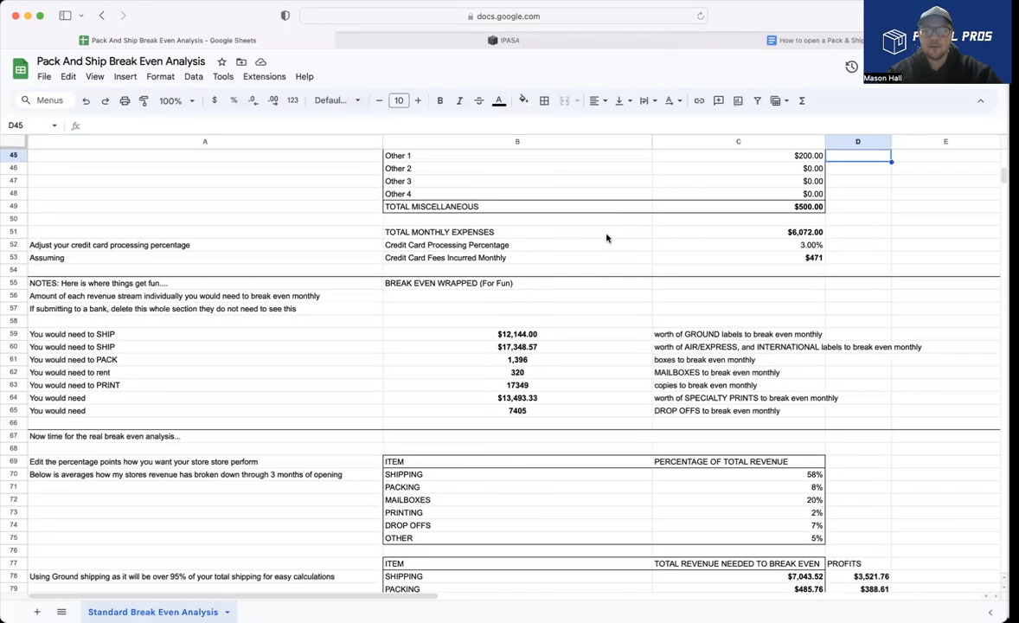
mouse_move(858, 181)
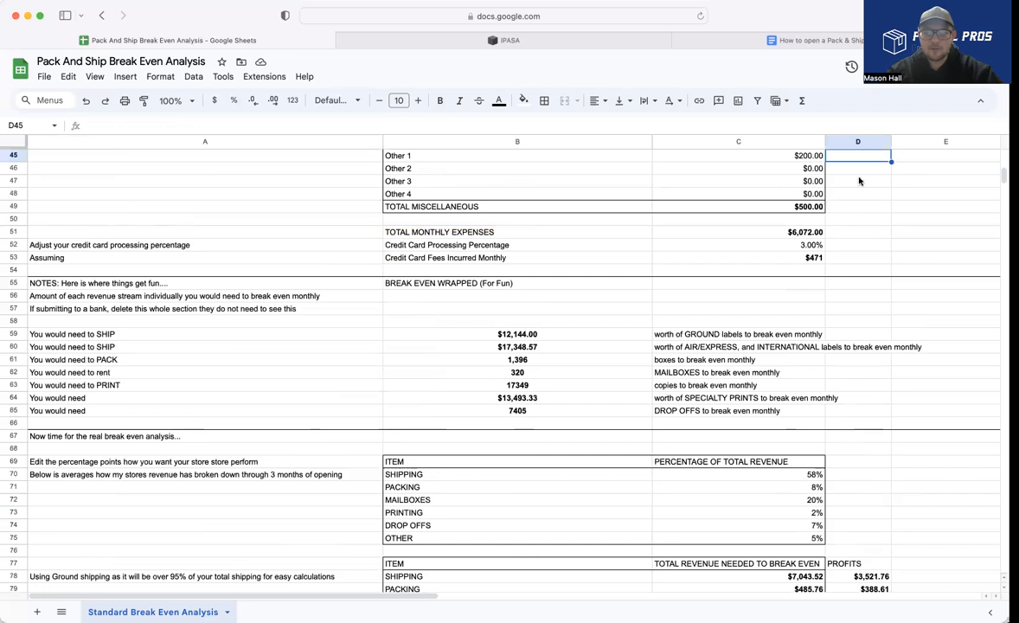
scroll("down", 3)
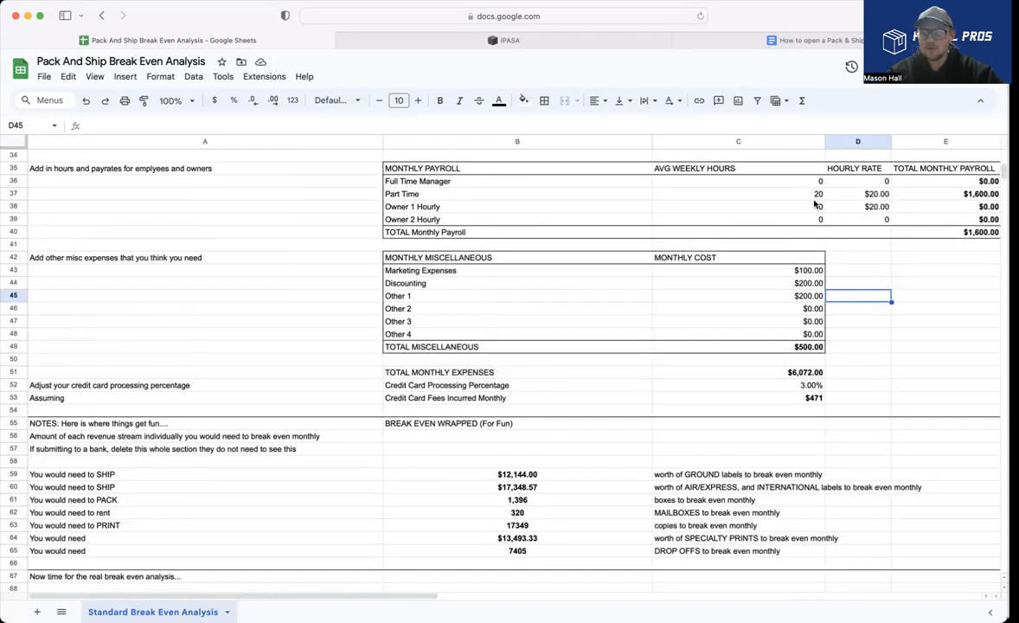
type("35")
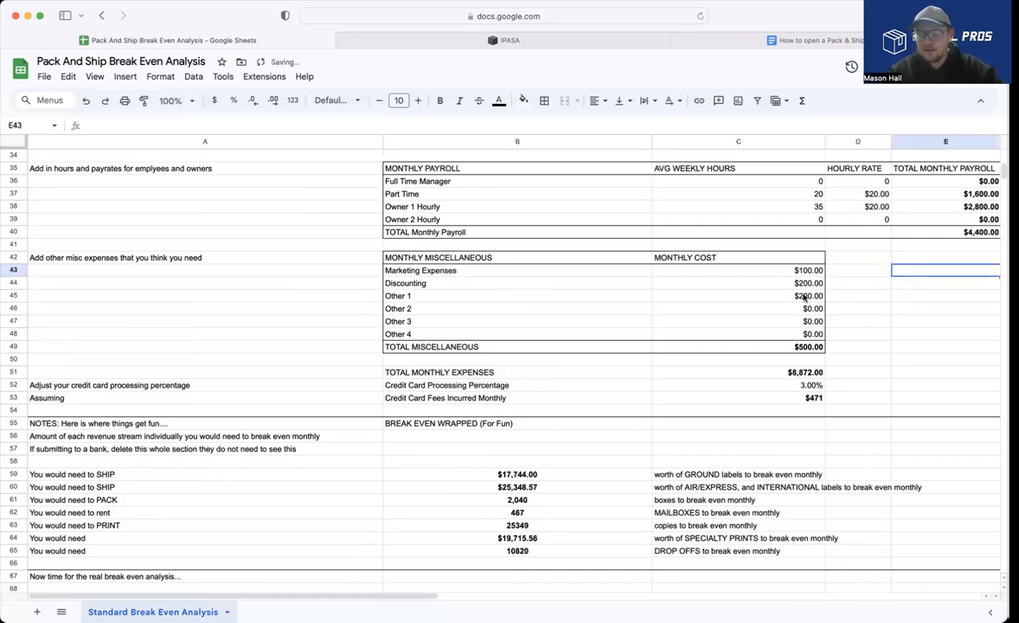
scroll("down", 3)
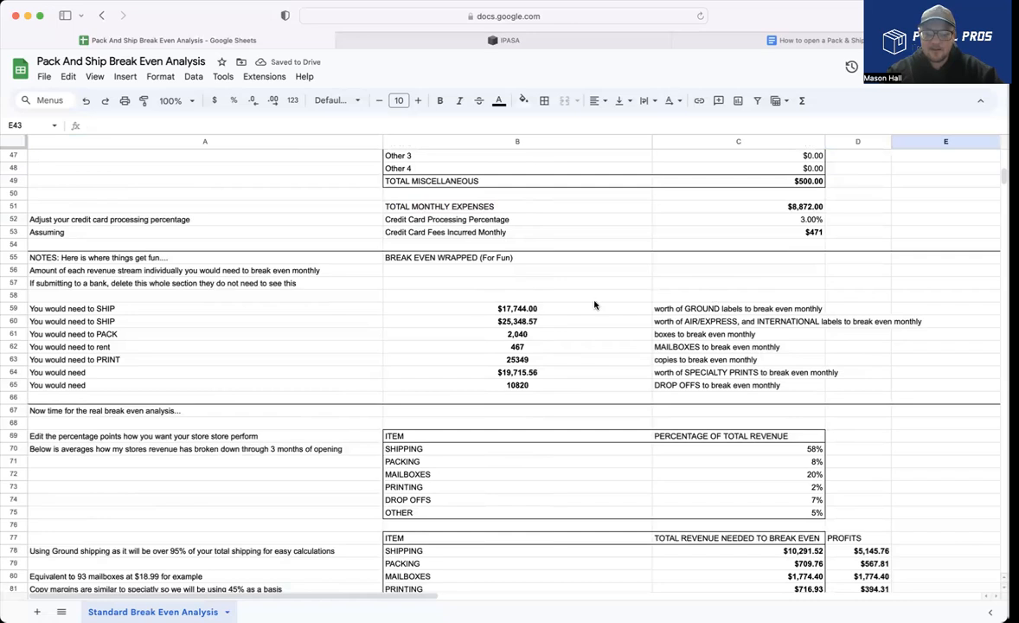
left_click(515, 346)
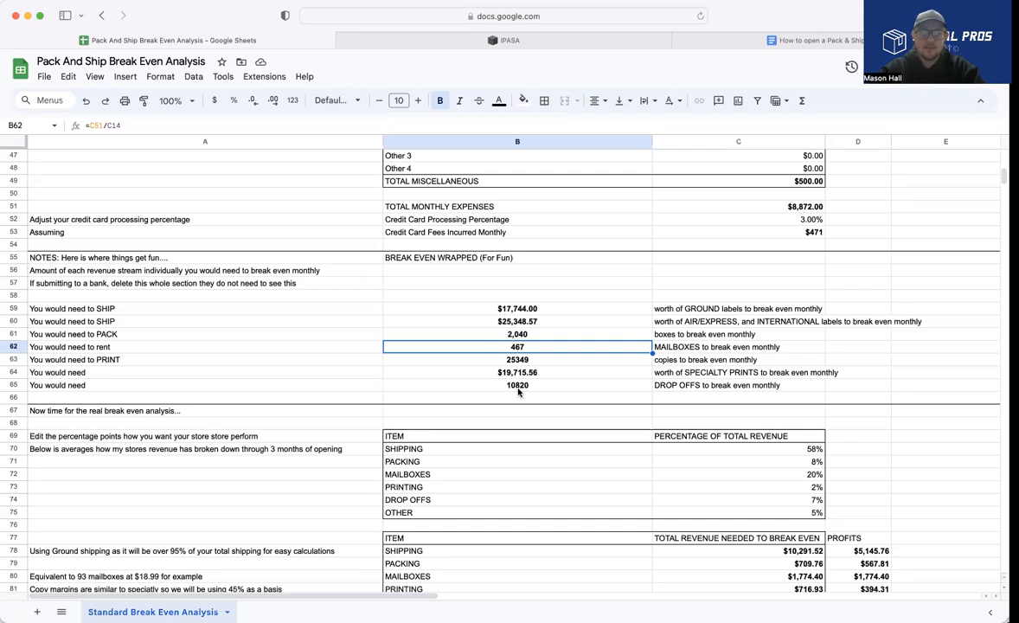
mouse_move(635, 274)
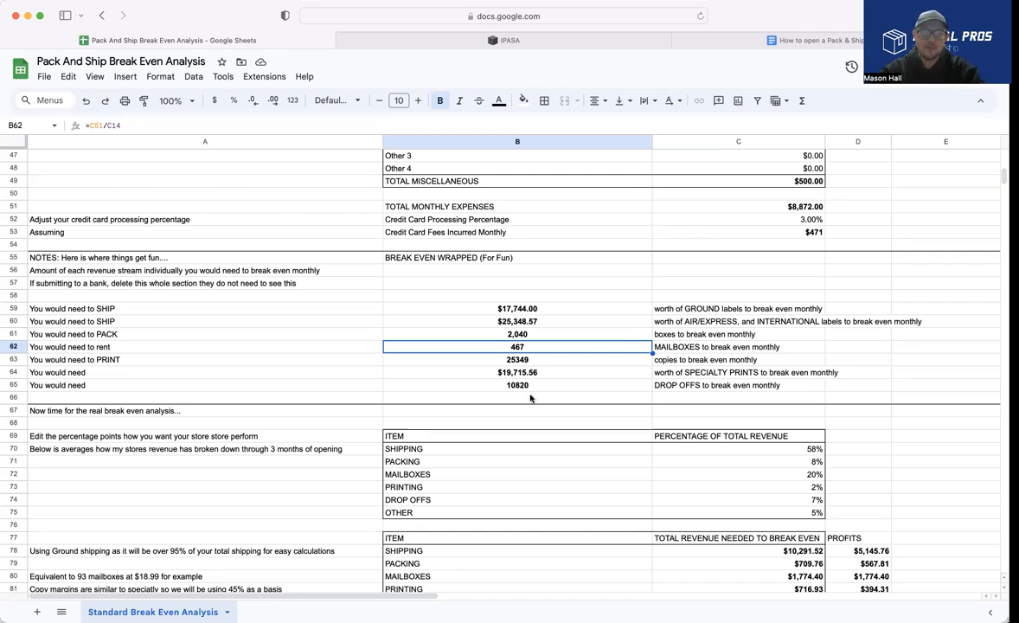
mouse_move(516, 291)
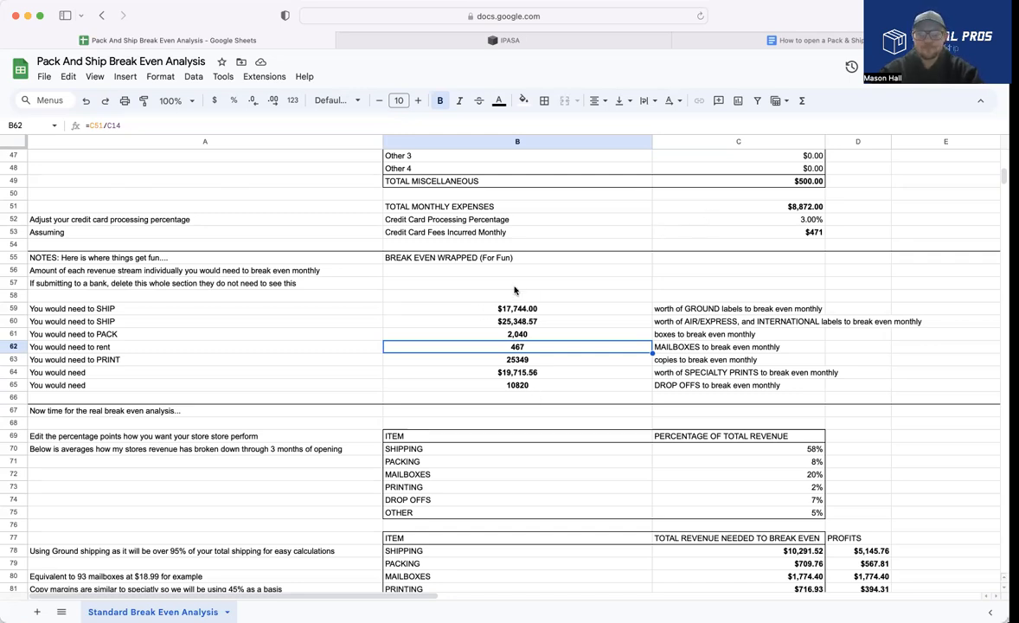
left_click(517, 358)
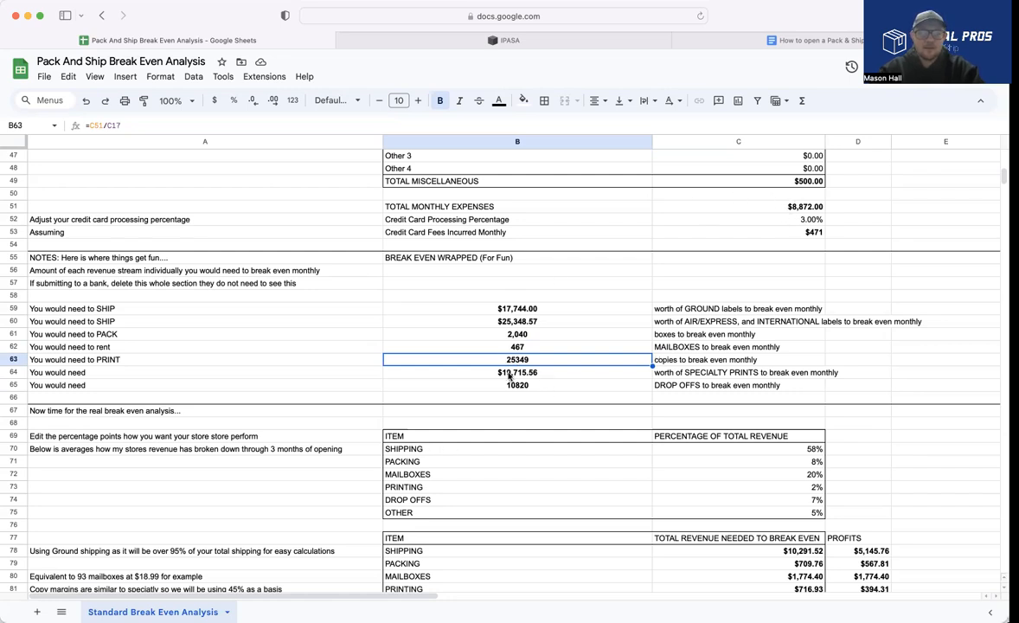
left_click(517, 372)
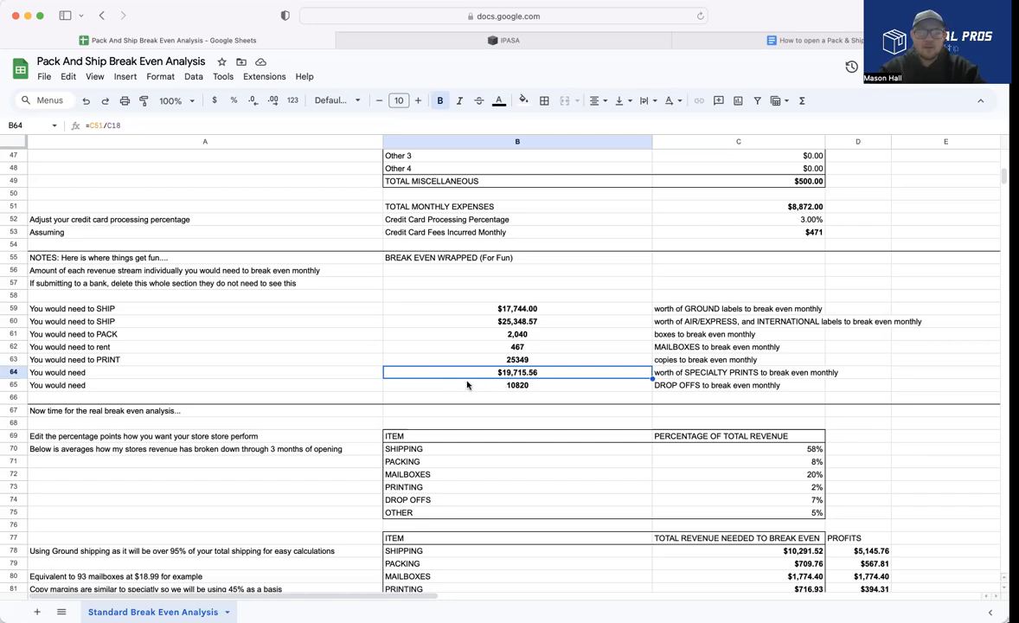
mouse_move(511, 388)
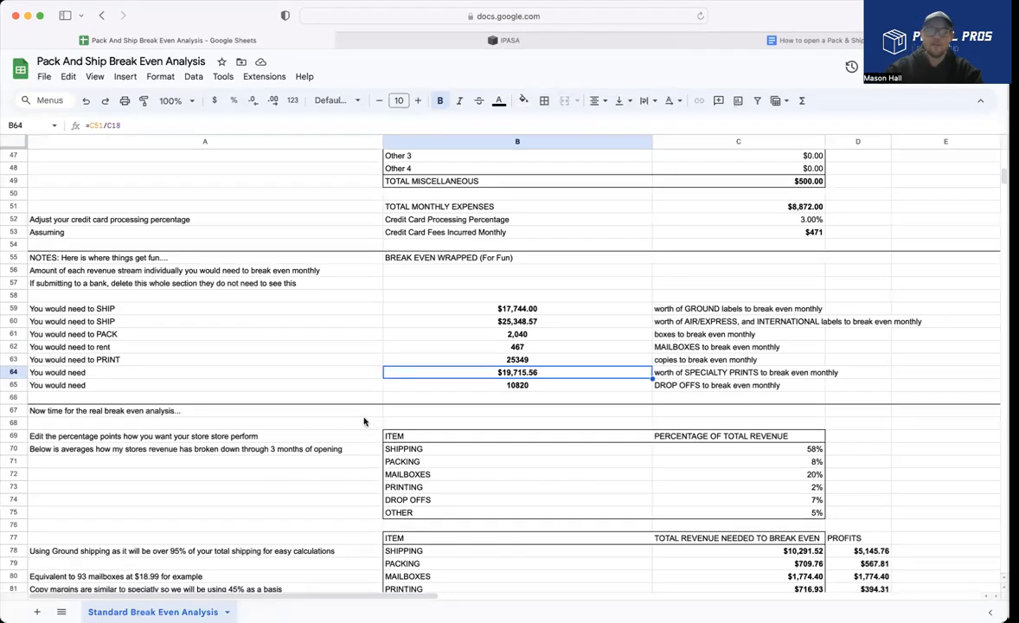
scroll("down", 3)
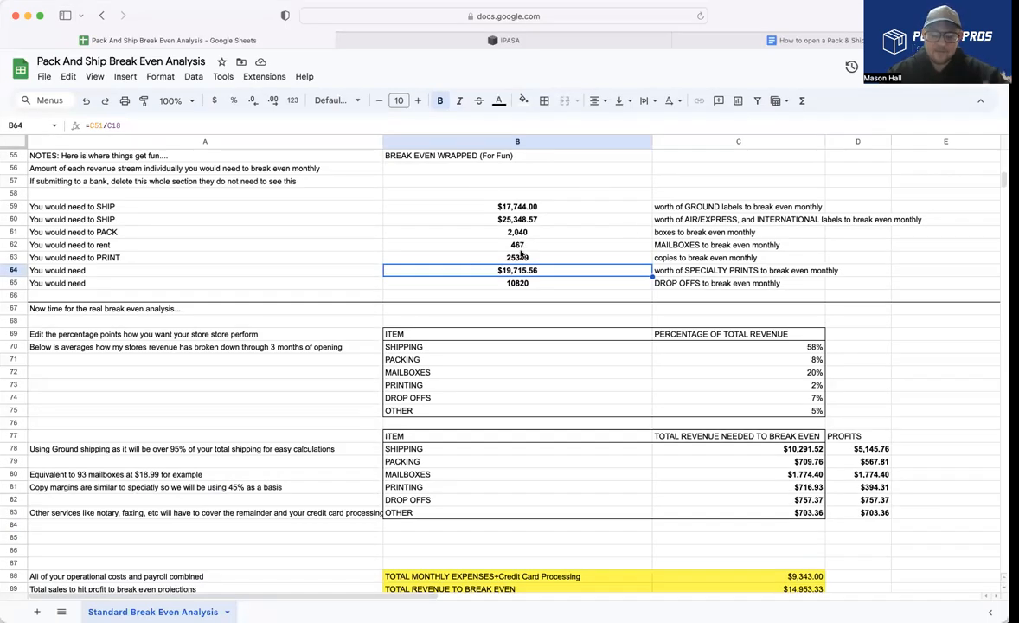
scroll("down", 3)
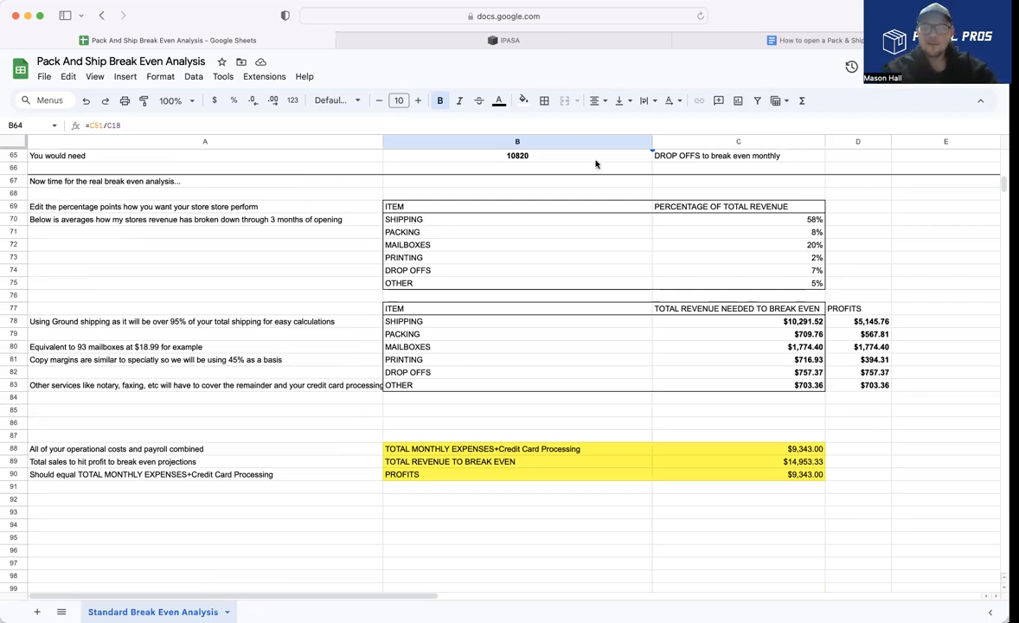
mouse_move(688, 273)
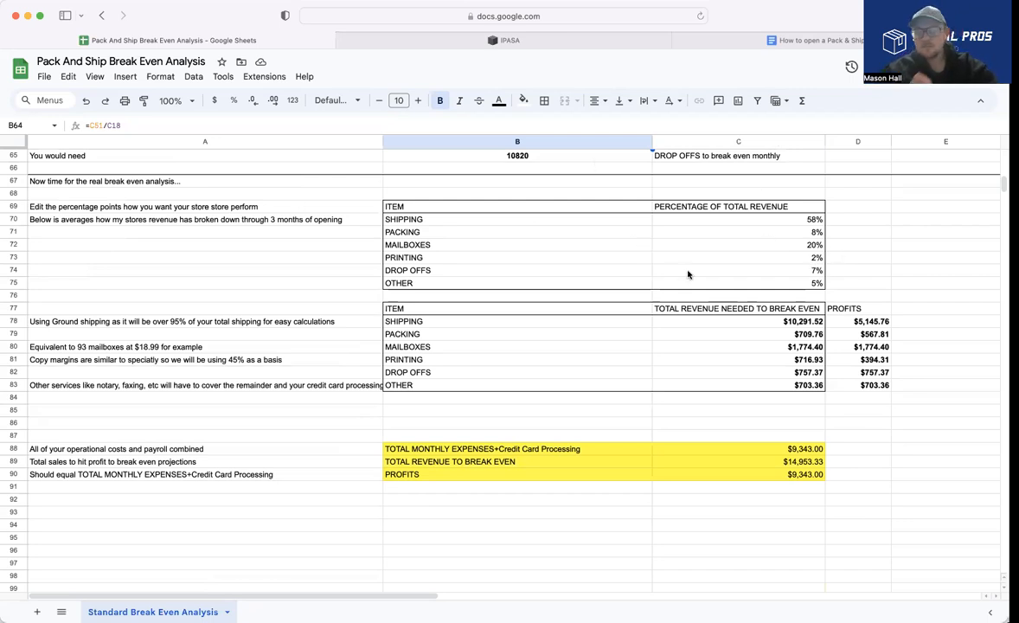
mouse_move(818, 180)
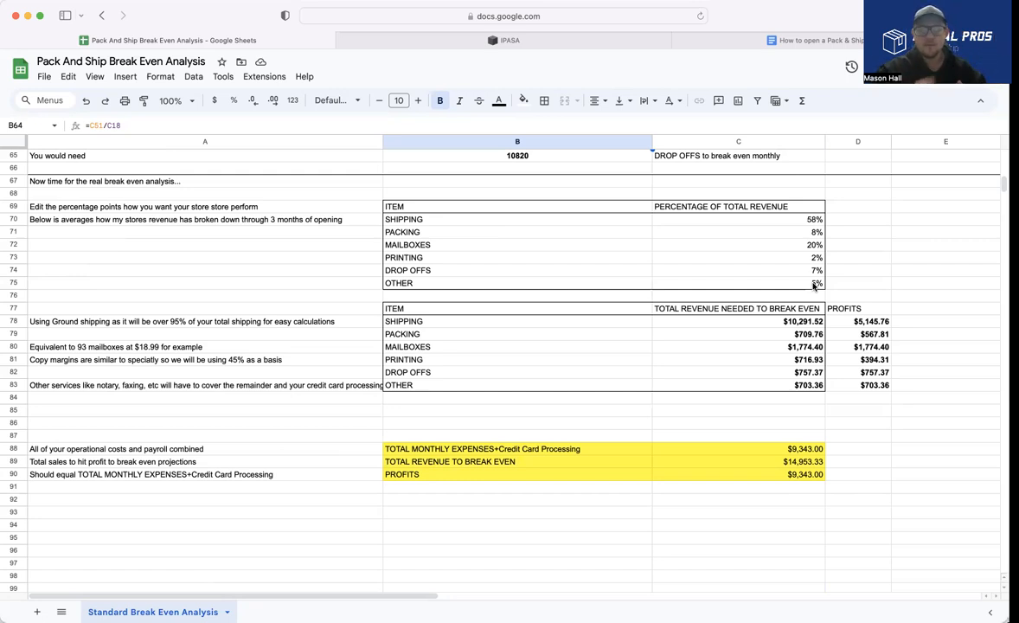
mouse_move(540, 287)
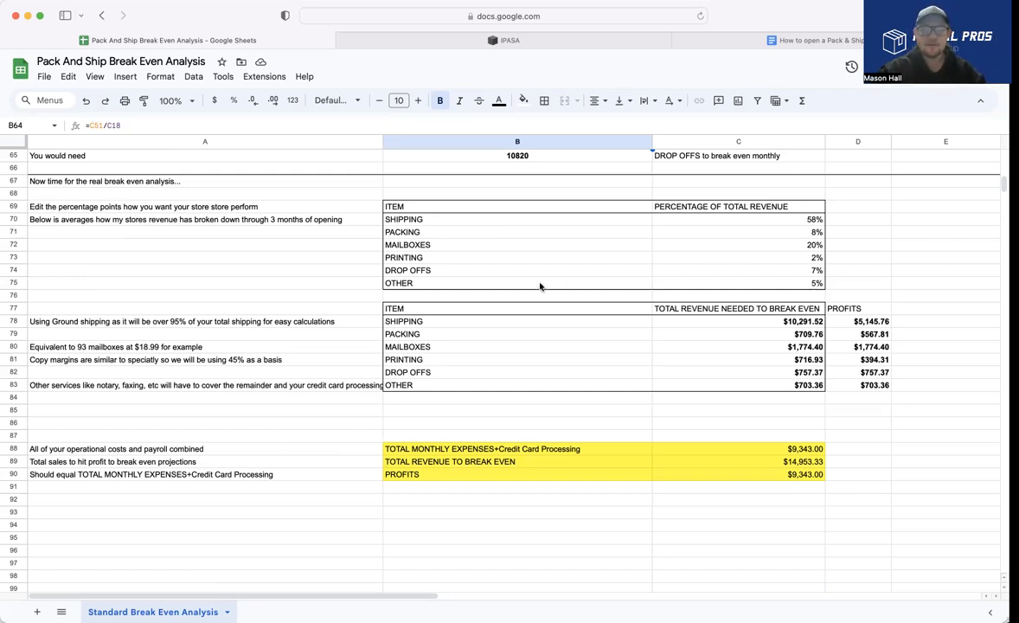
mouse_move(523, 290)
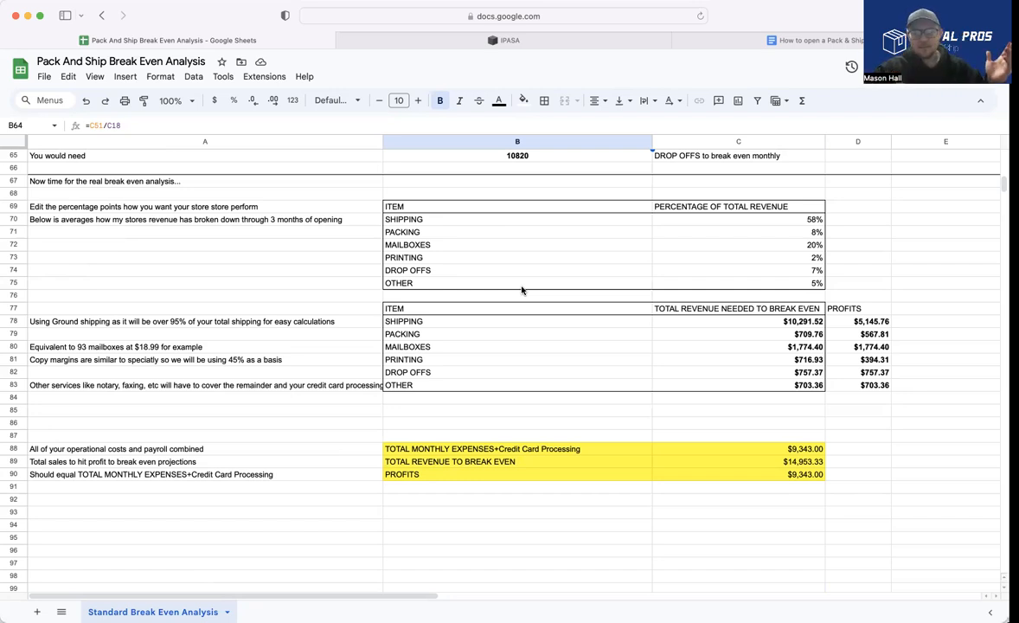
mouse_move(817, 291)
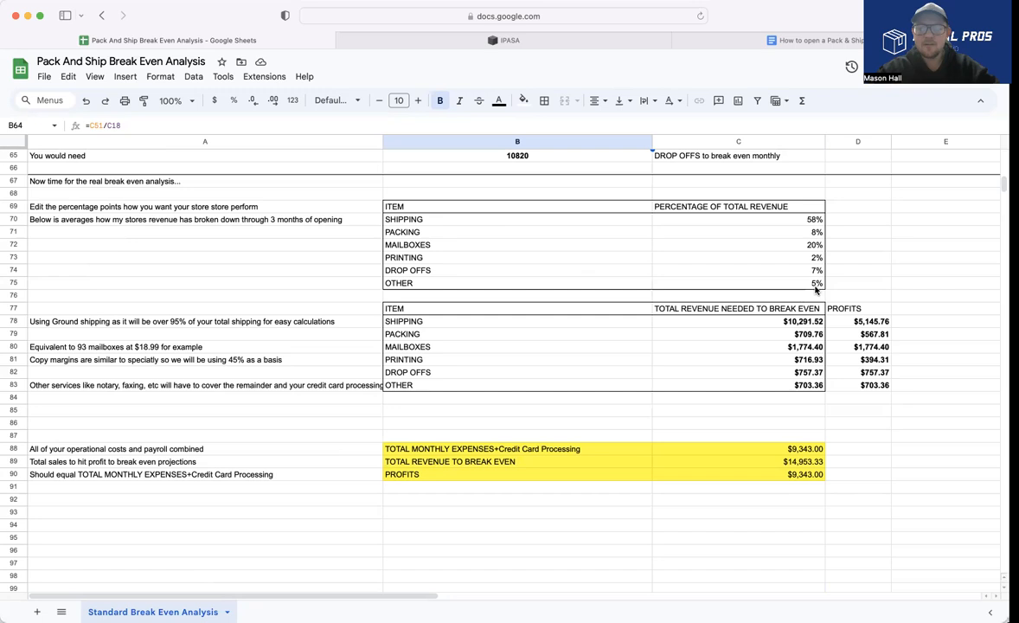
mouse_move(815, 256)
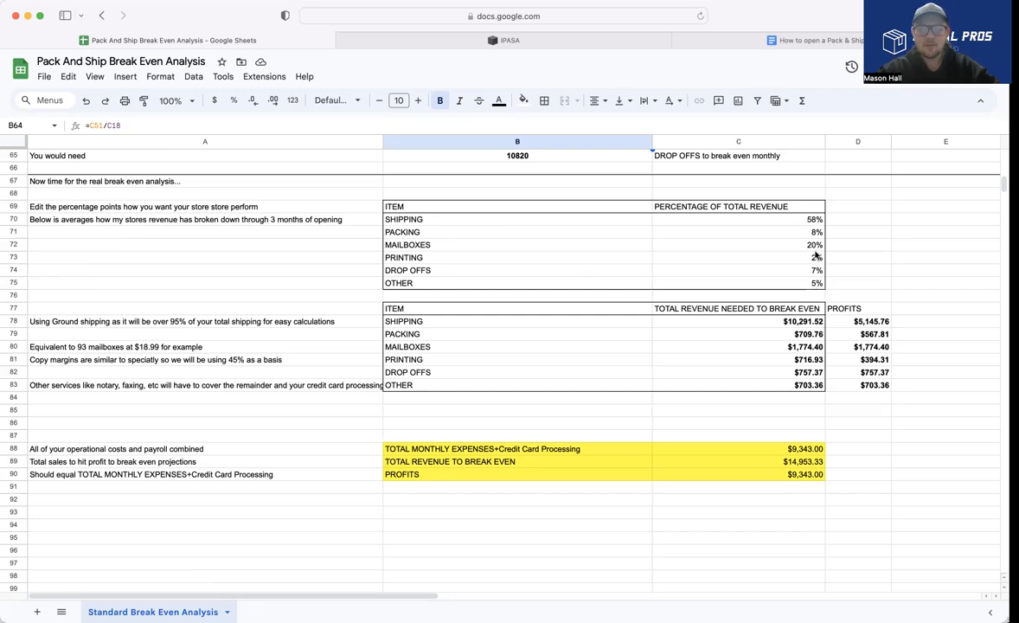
mouse_move(731, 289)
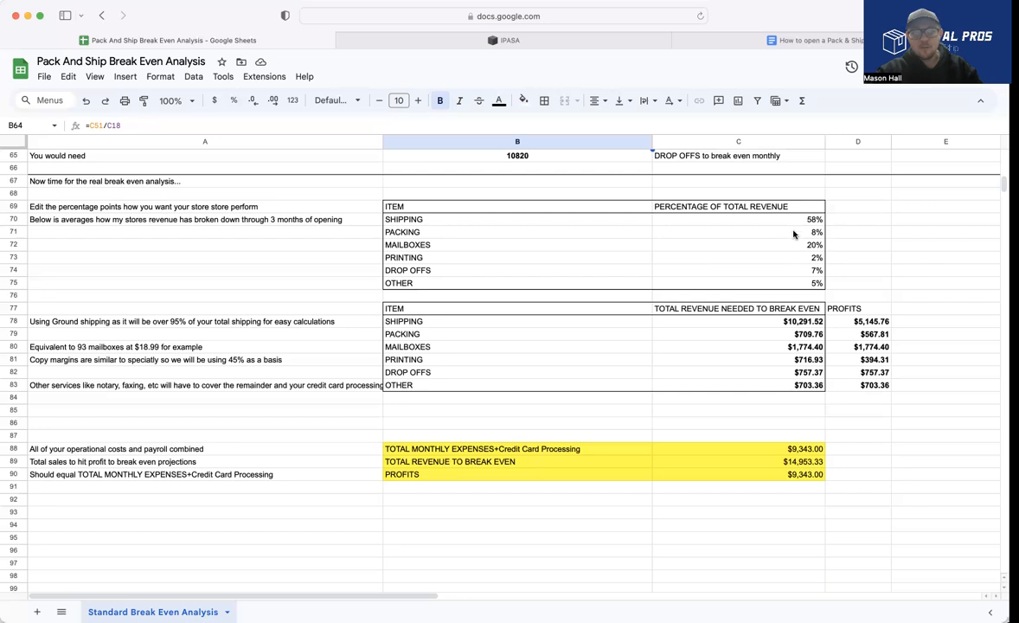
mouse_move(839, 324)
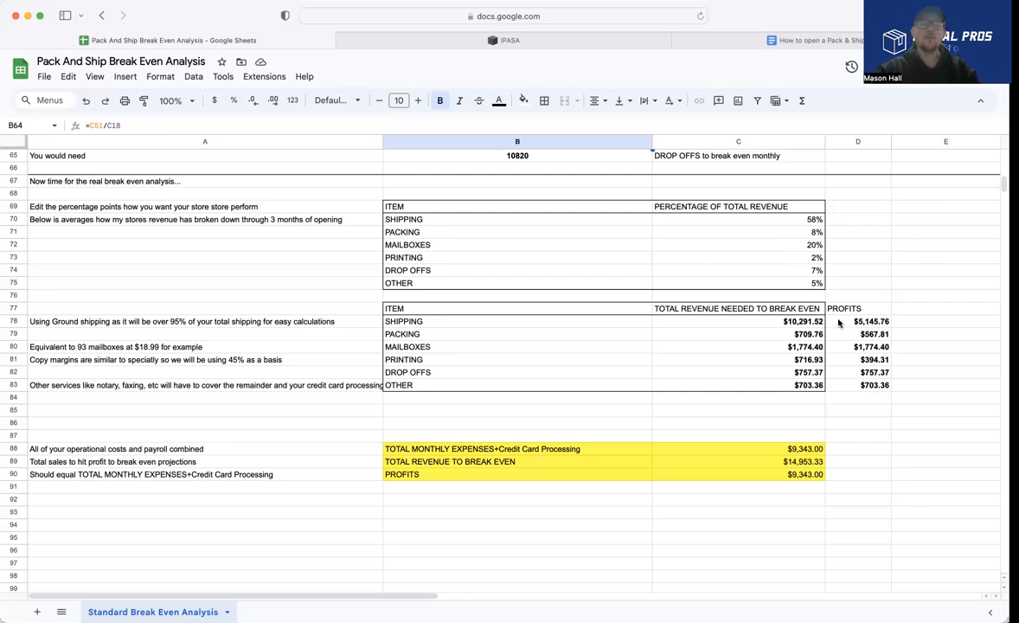
mouse_move(872, 233)
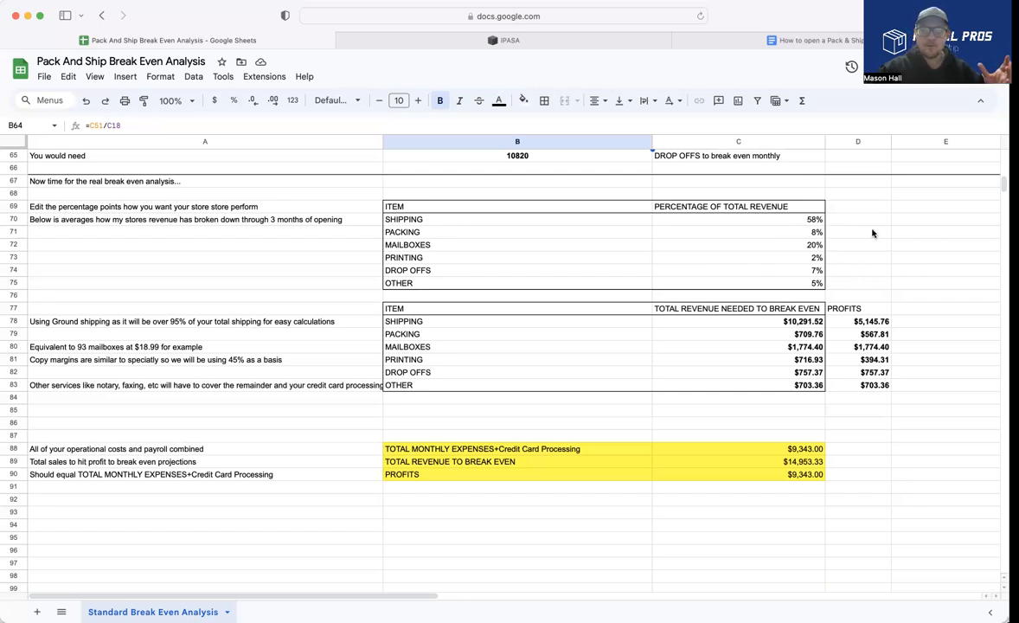
mouse_move(985, 178)
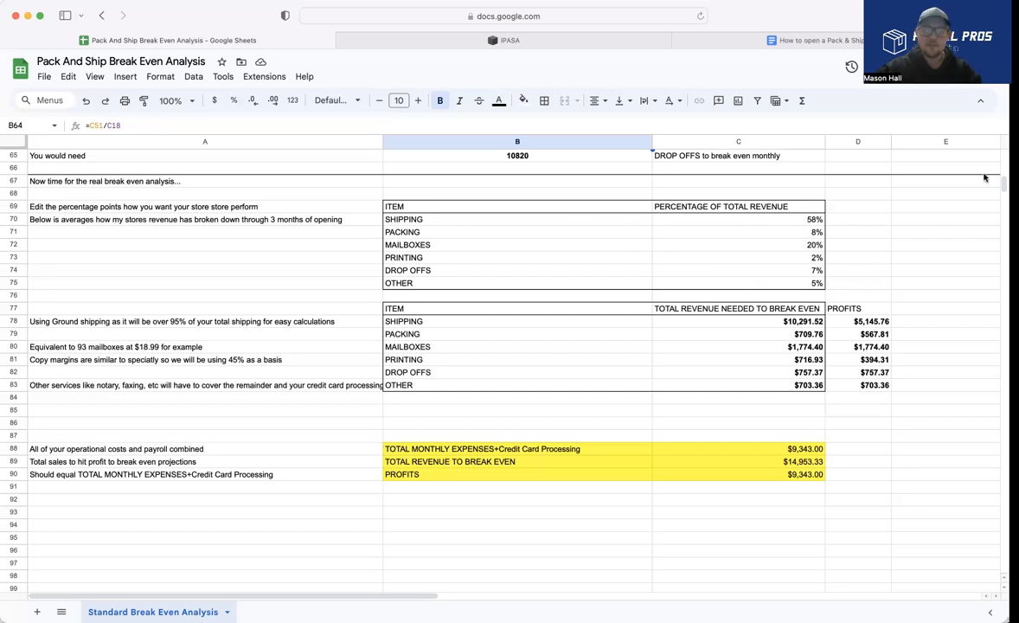
mouse_move(813, 365)
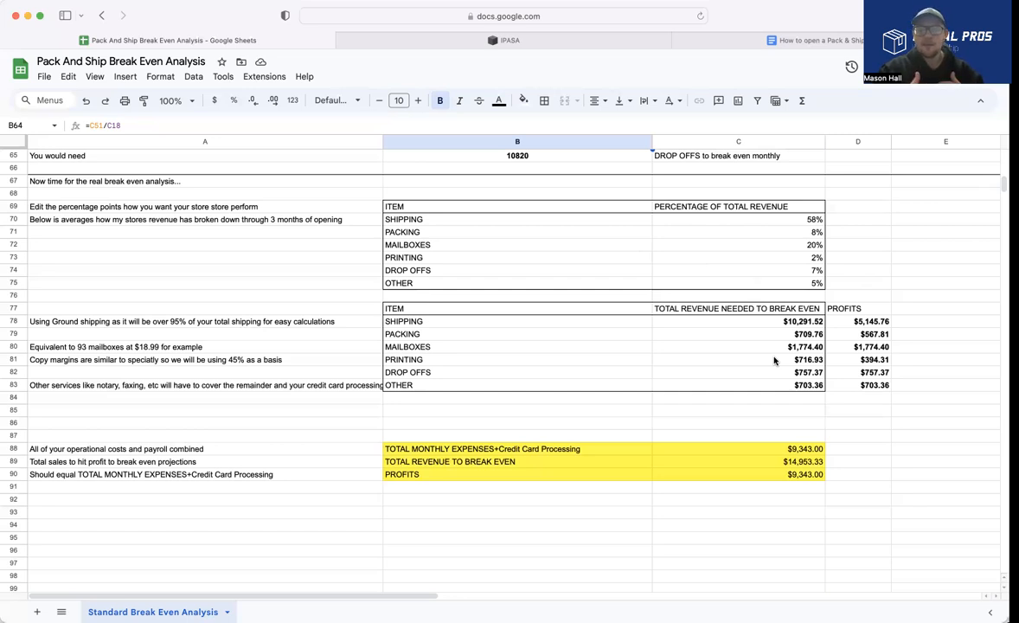
mouse_move(794, 369)
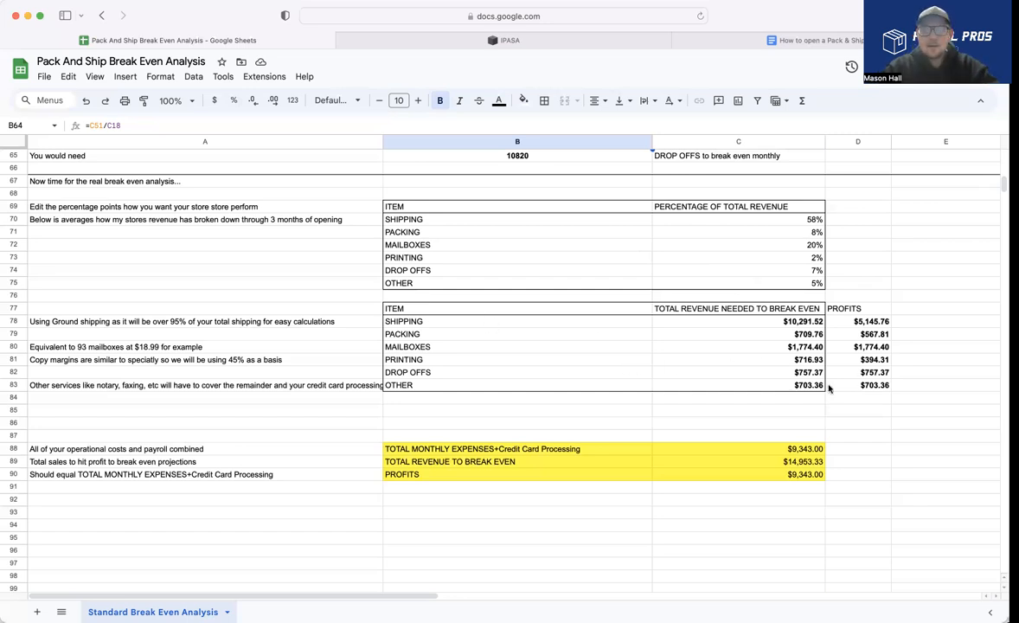
mouse_move(841, 396)
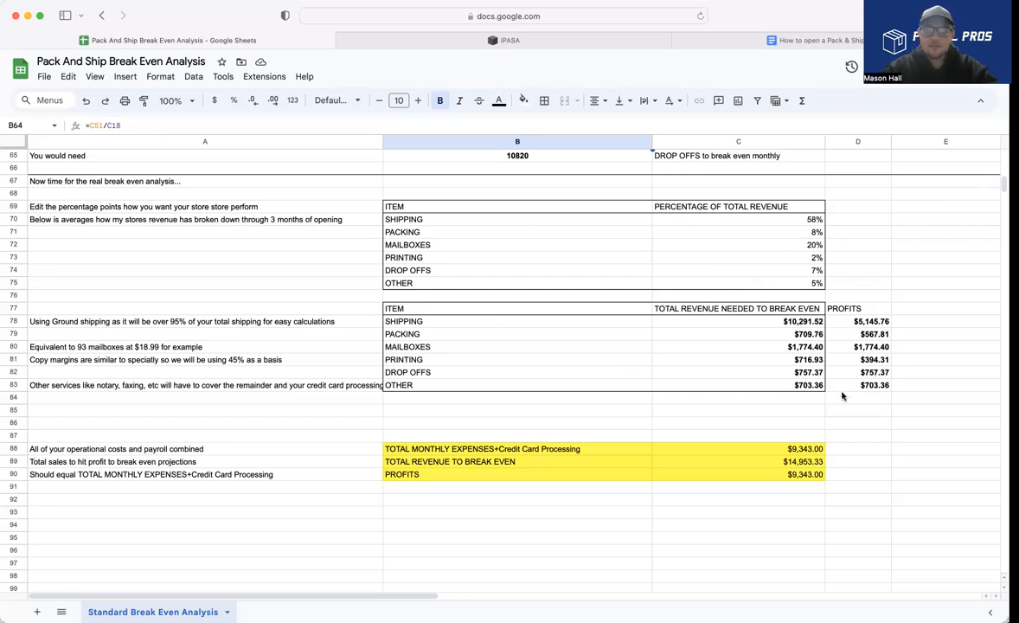
mouse_move(803, 220)
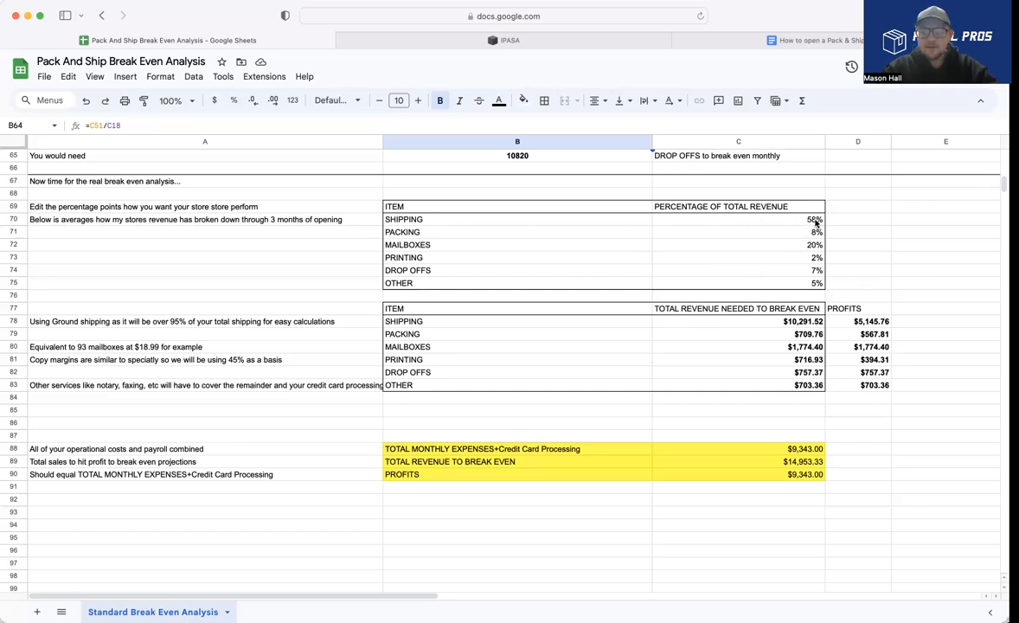
mouse_move(767, 332)
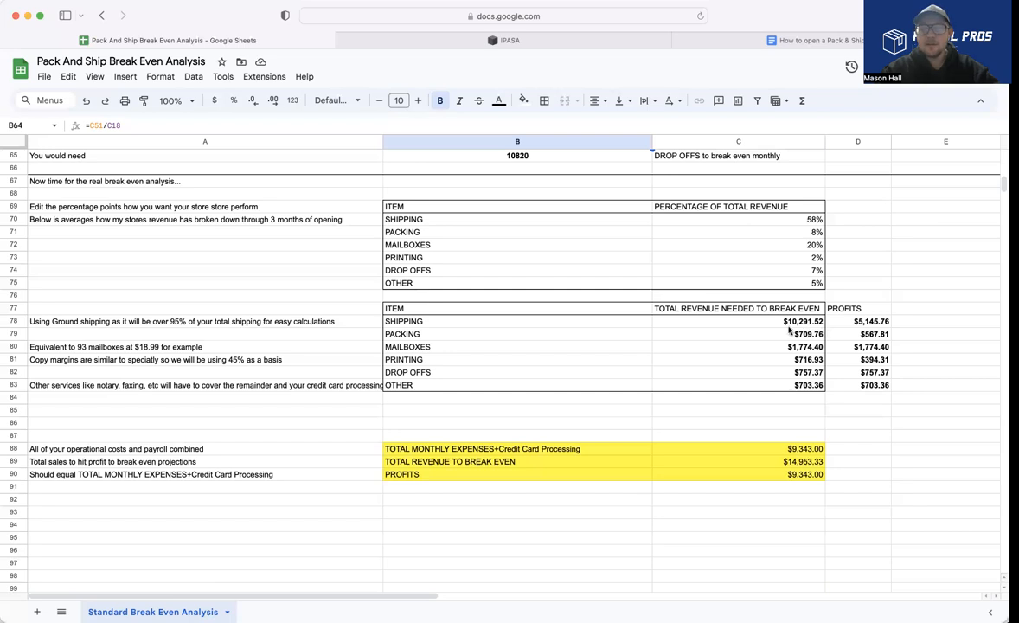
mouse_move(886, 305)
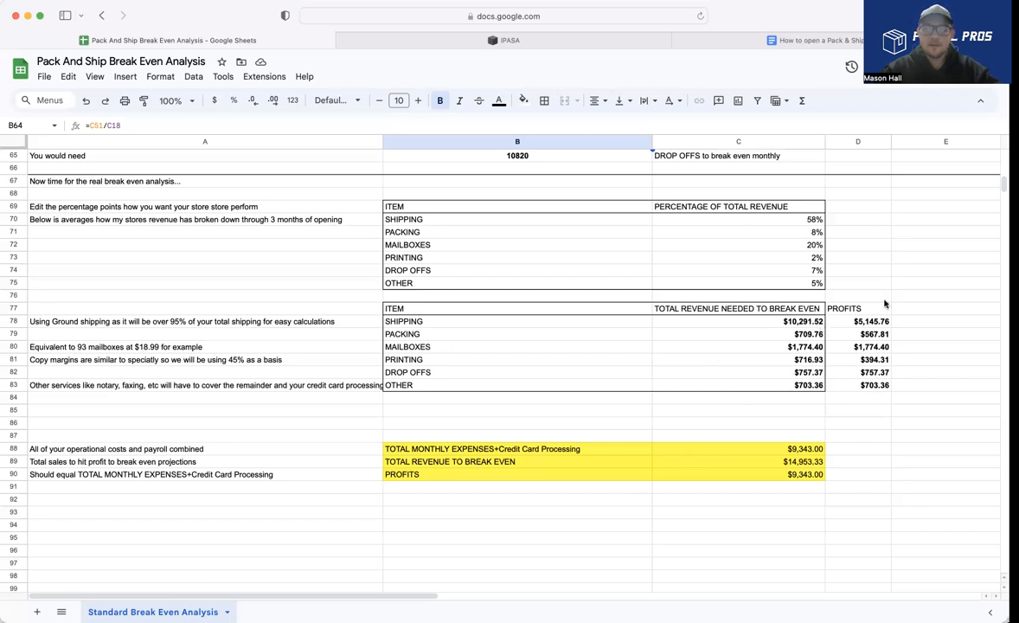
mouse_move(749, 566)
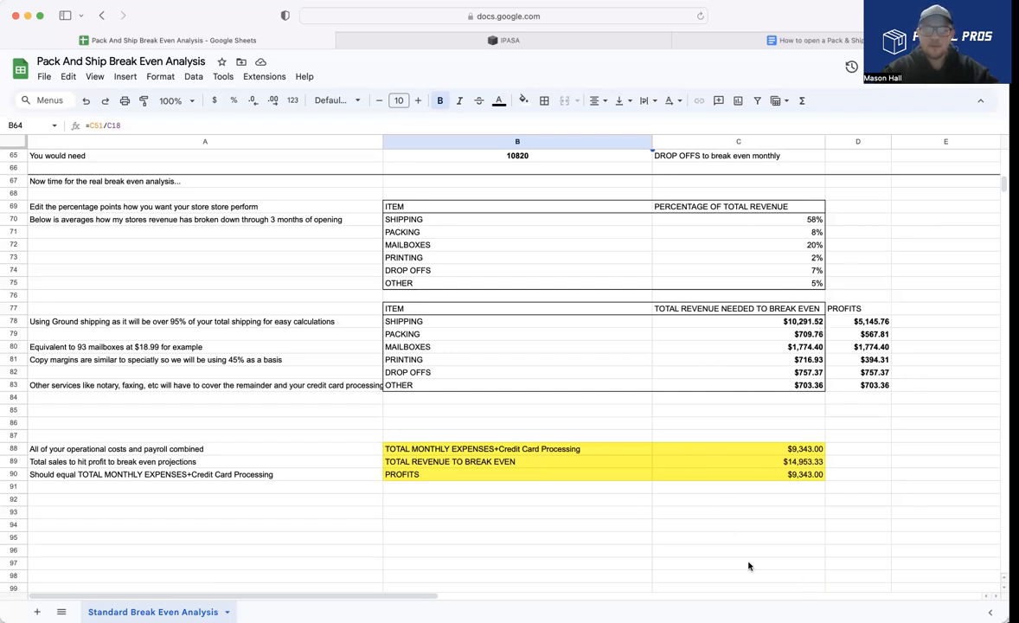
left_click(517, 334)
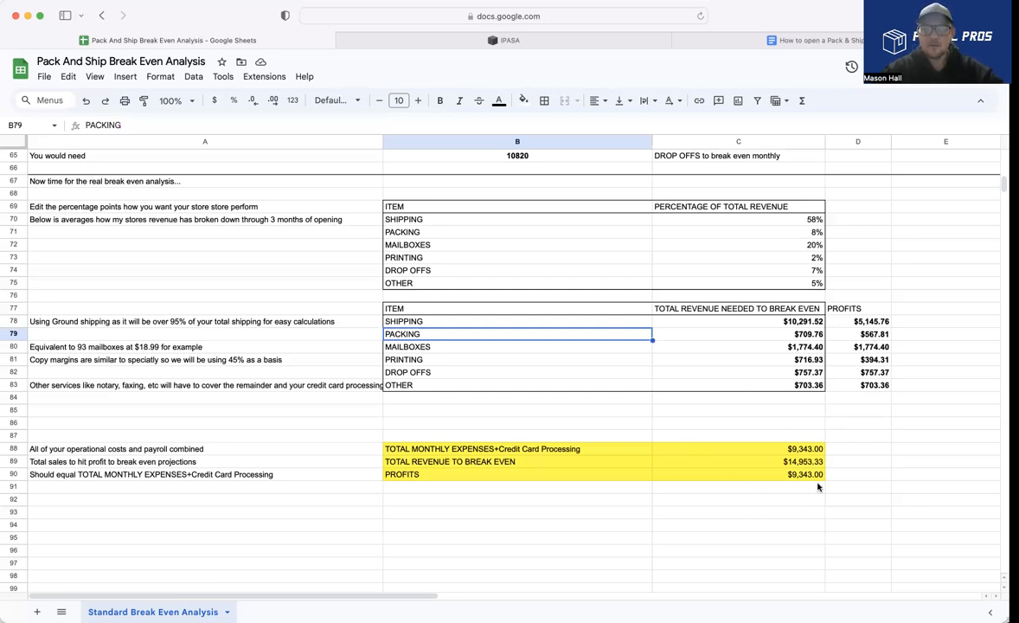
mouse_move(758, 166)
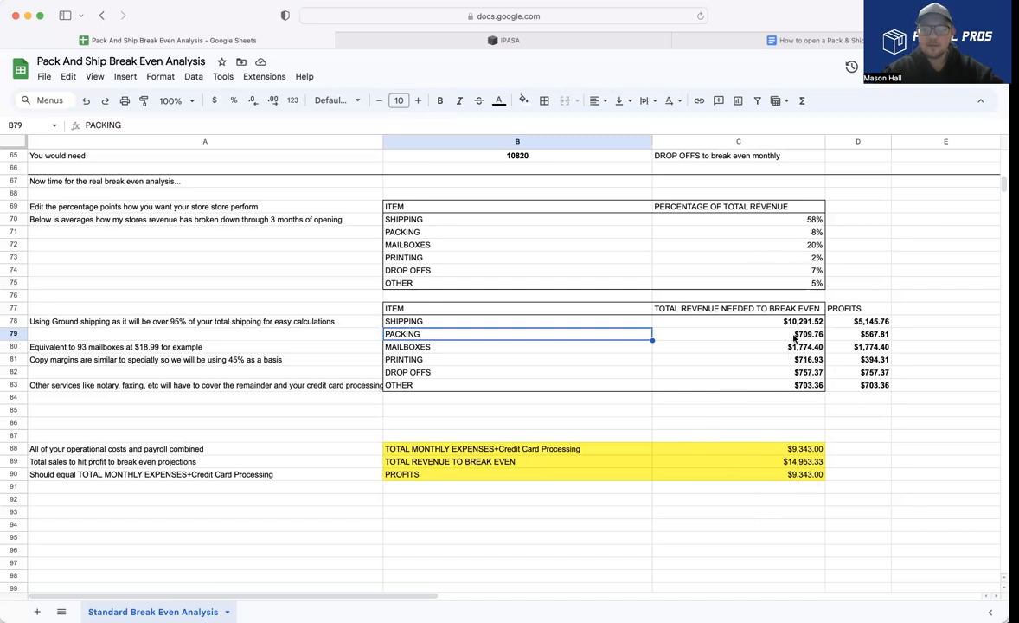
left_click(737, 346)
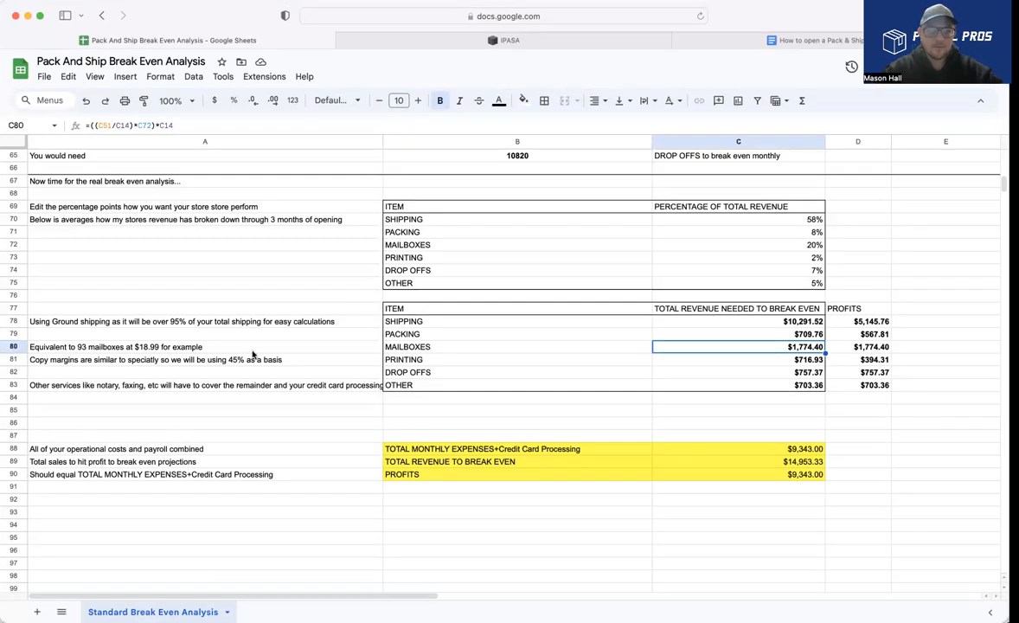
mouse_move(72, 347)
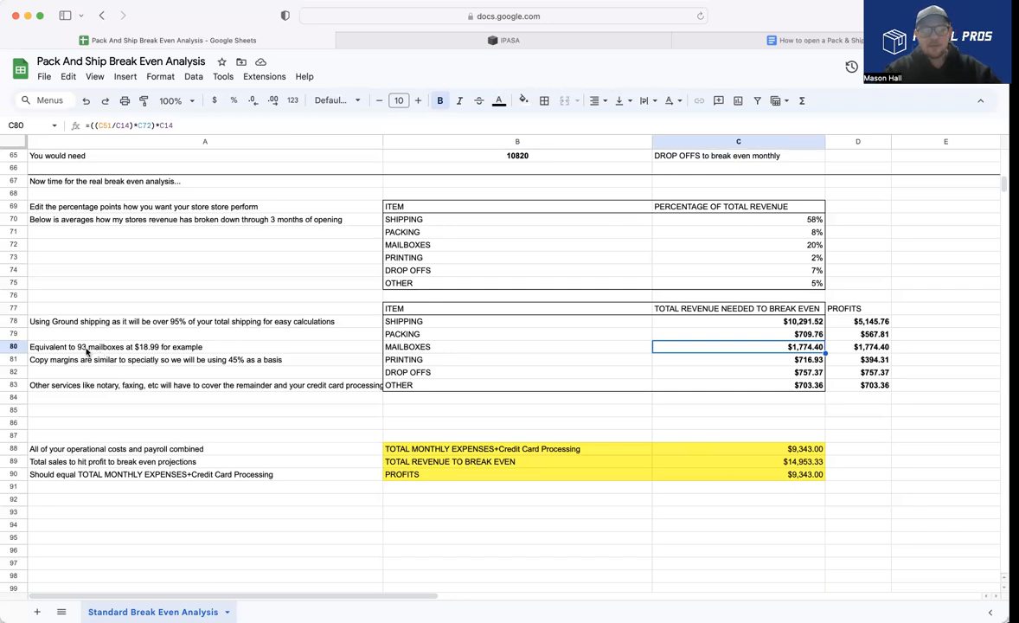
mouse_move(695, 407)
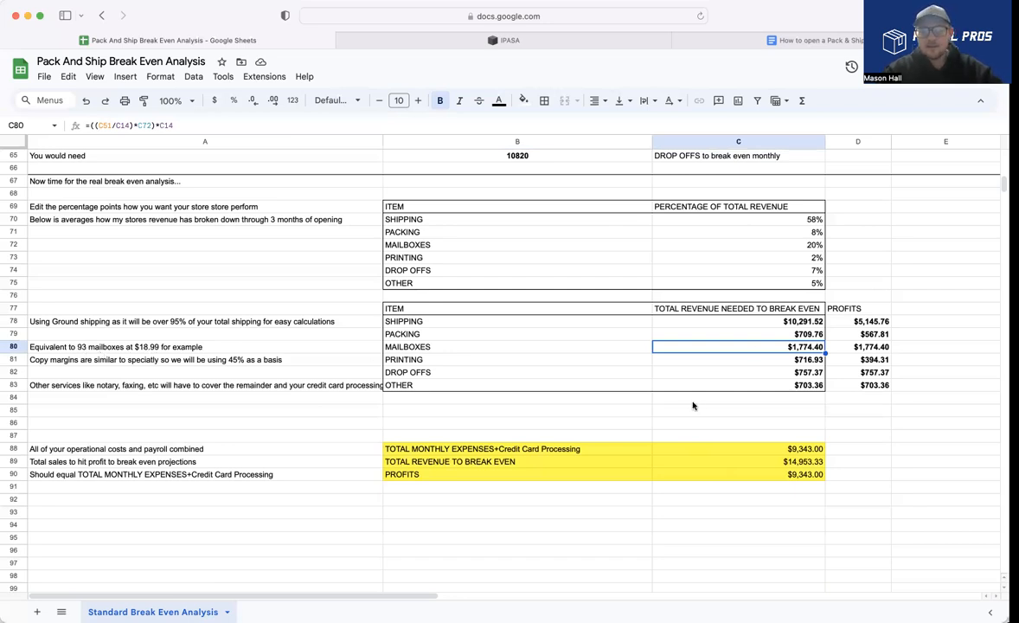
mouse_move(779, 270)
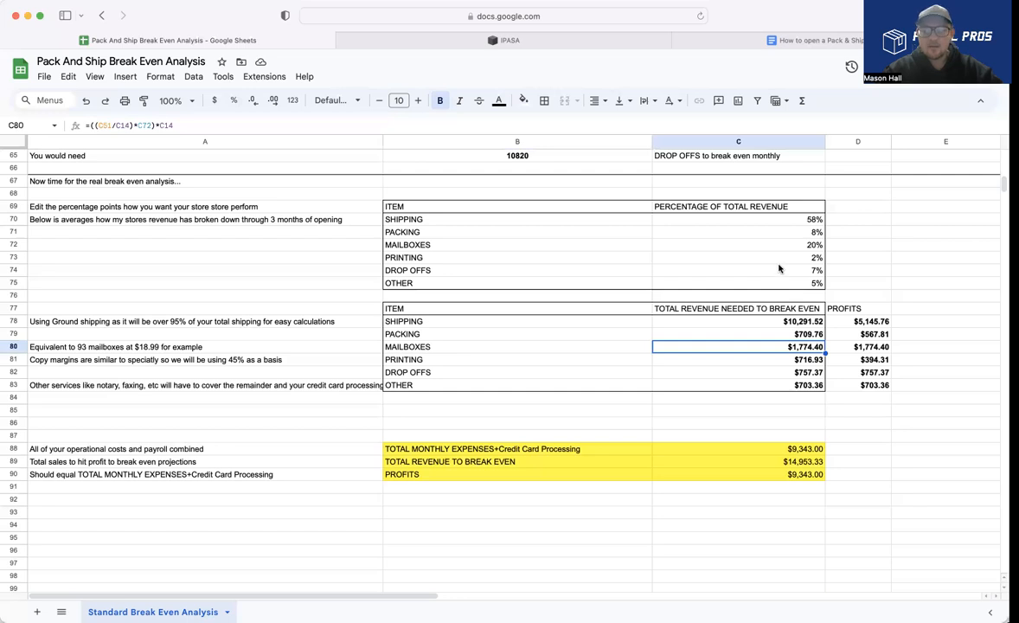
mouse_move(657, 382)
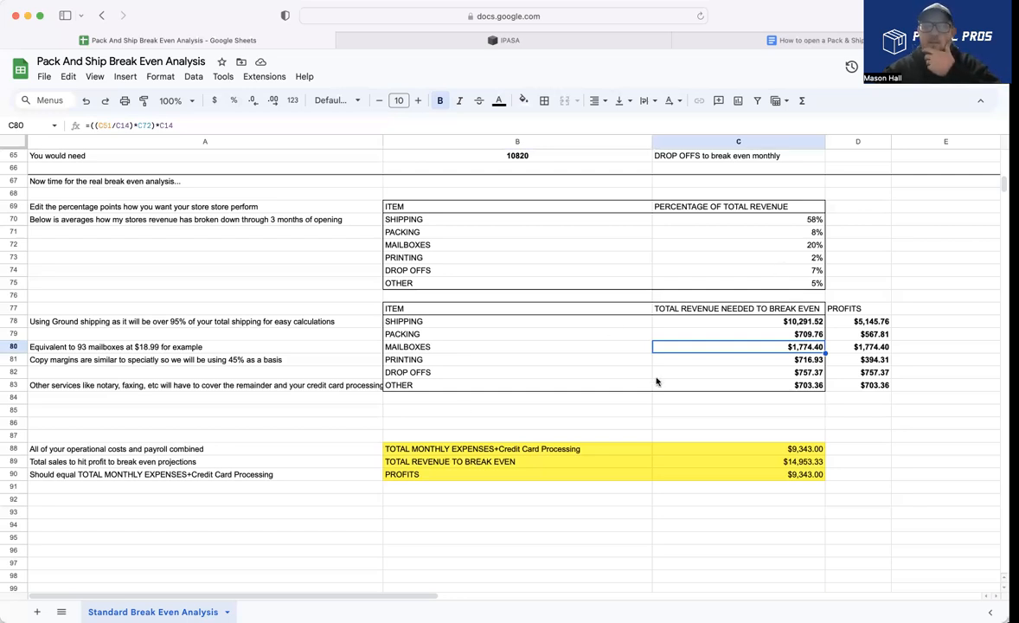
mouse_move(805, 260)
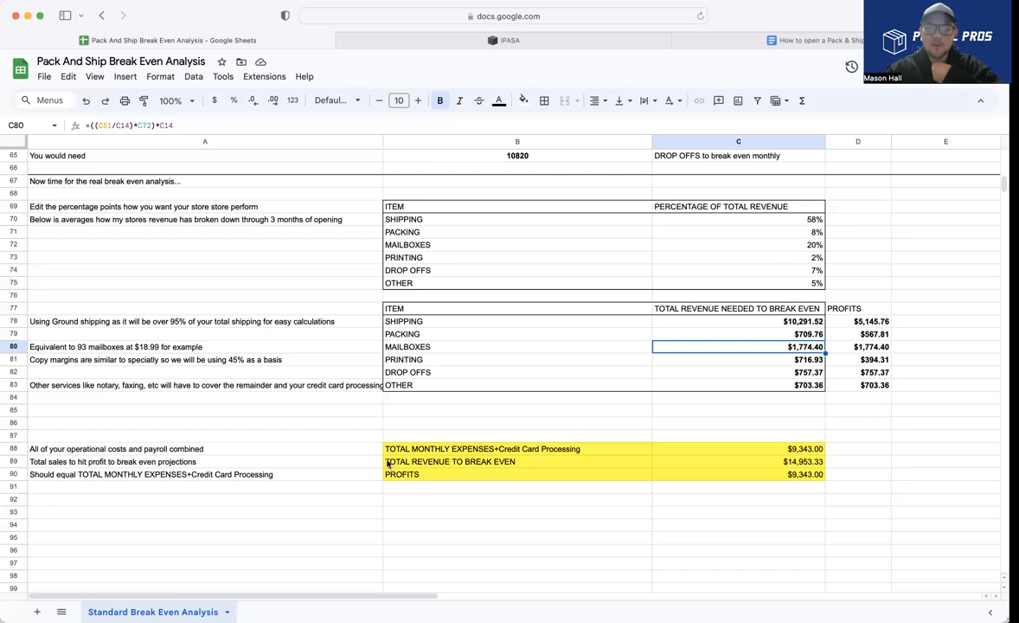
mouse_move(762, 412)
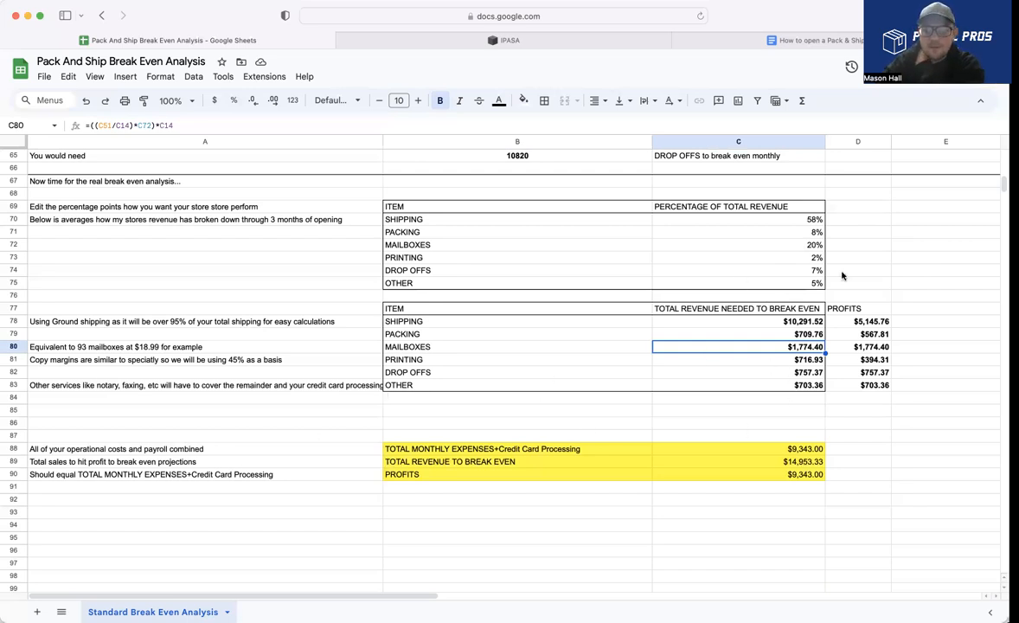
mouse_move(810, 263)
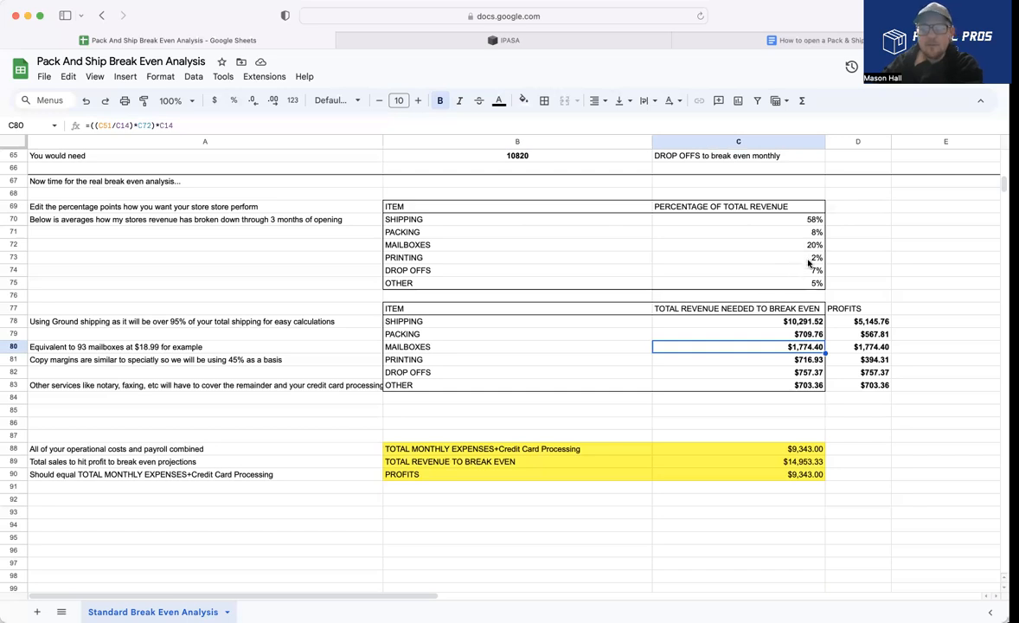
mouse_move(806, 358)
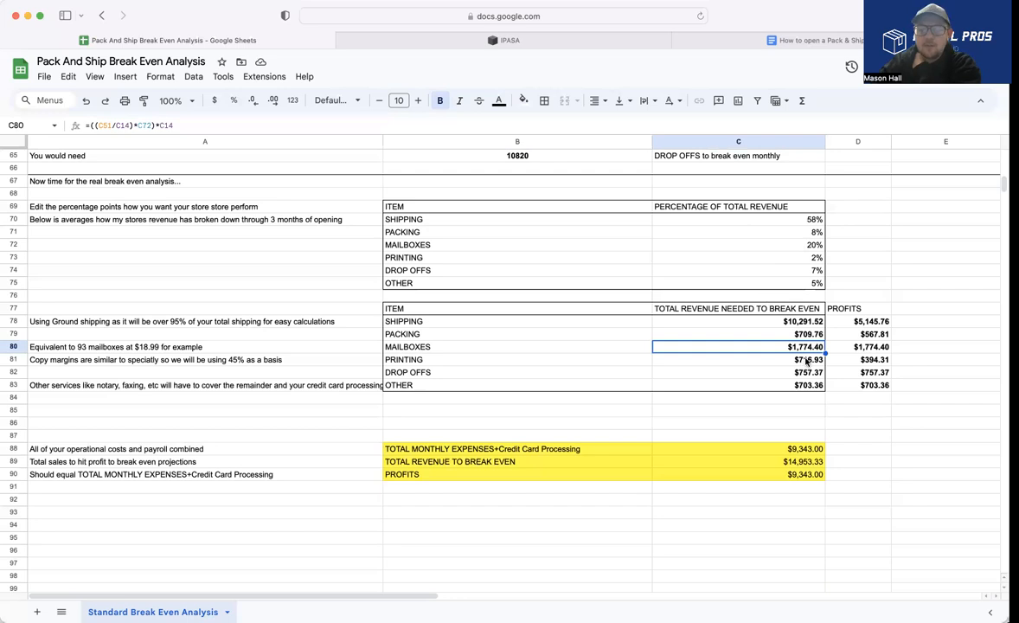
left_click(737, 358)
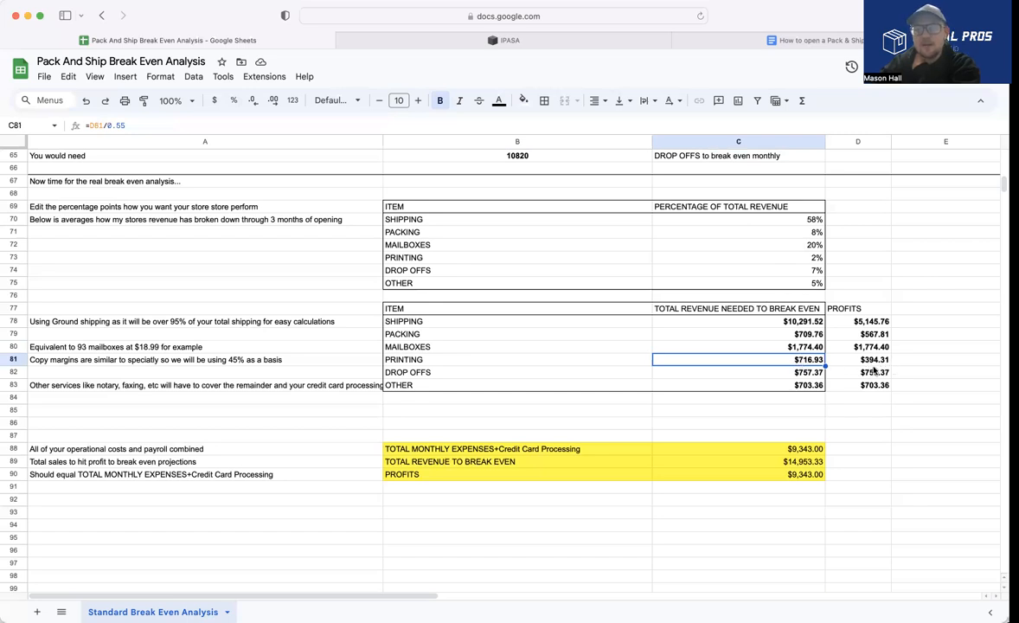
left_click(873, 358)
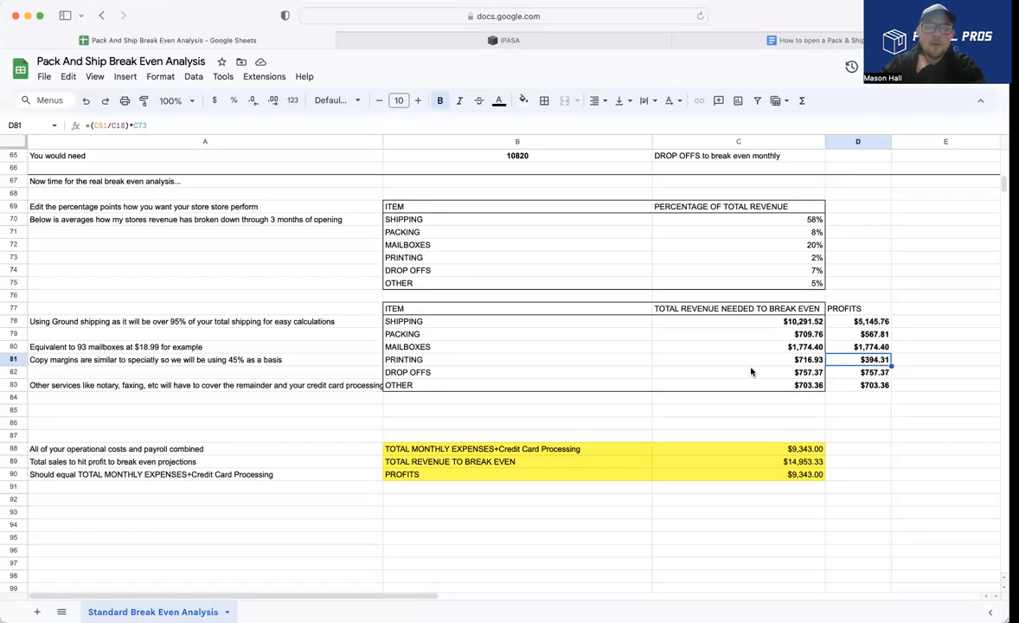
left_click(517, 372)
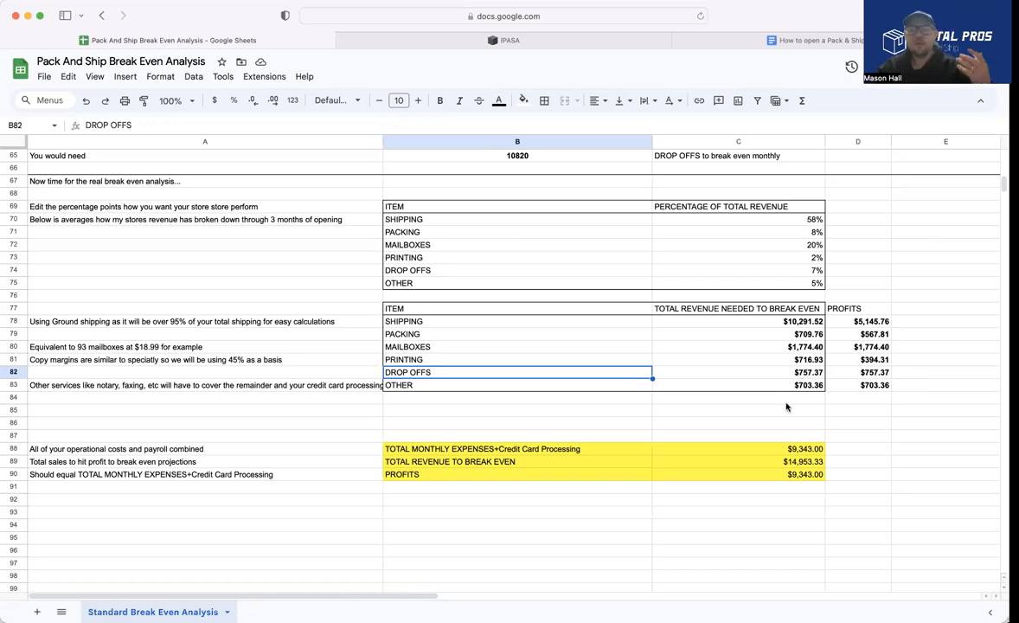
mouse_move(799, 327)
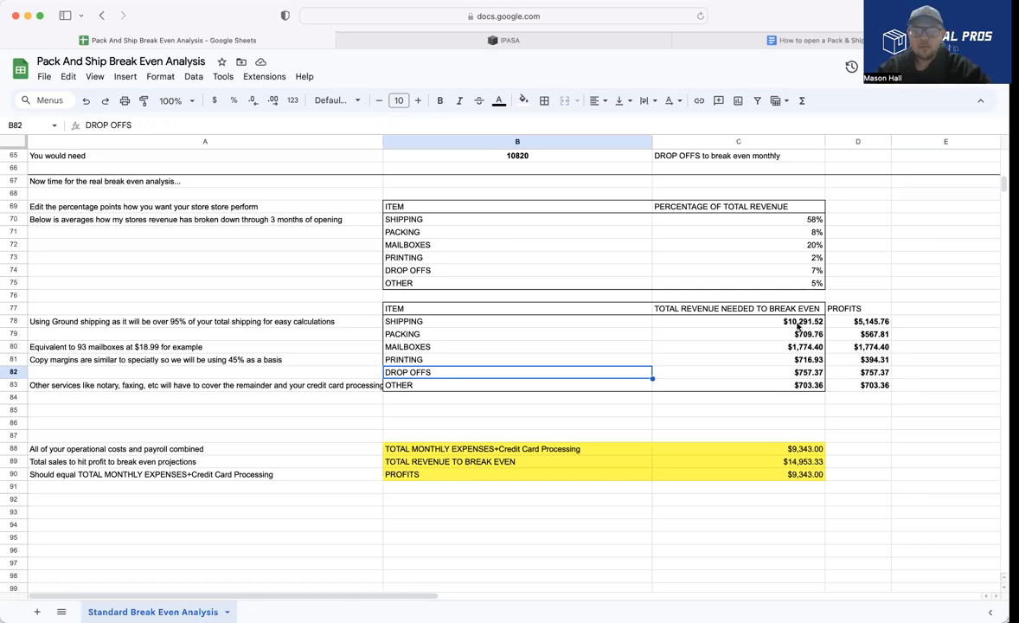
mouse_move(844, 351)
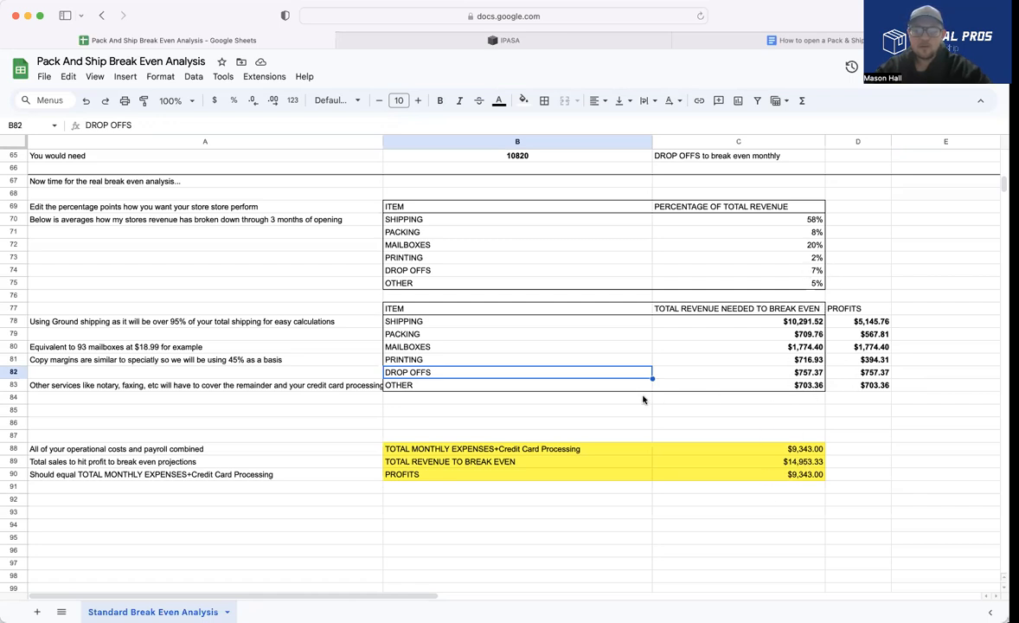
mouse_move(834, 315)
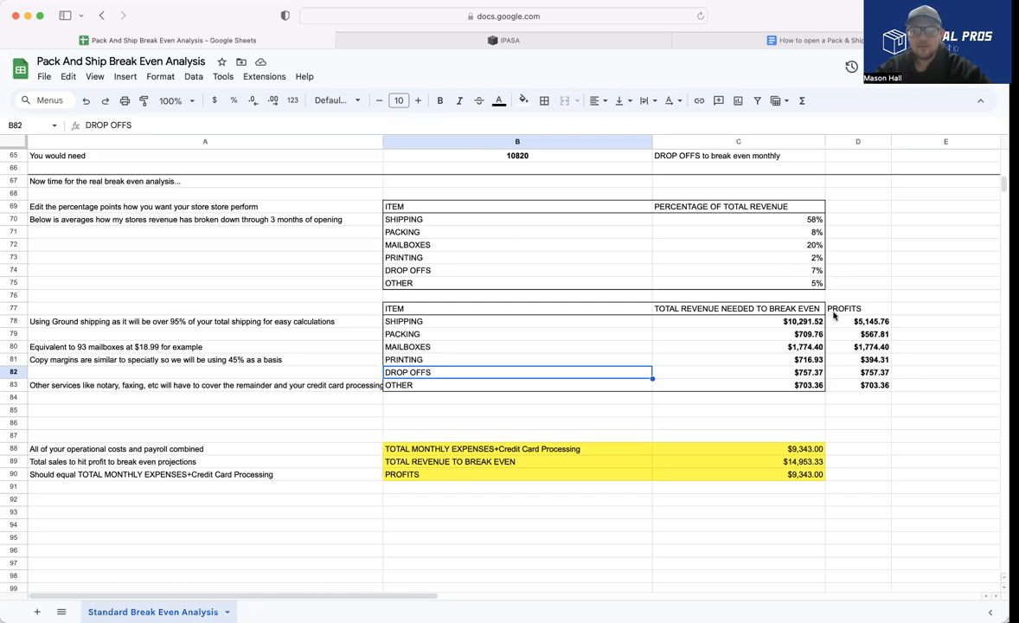
mouse_move(675, 387)
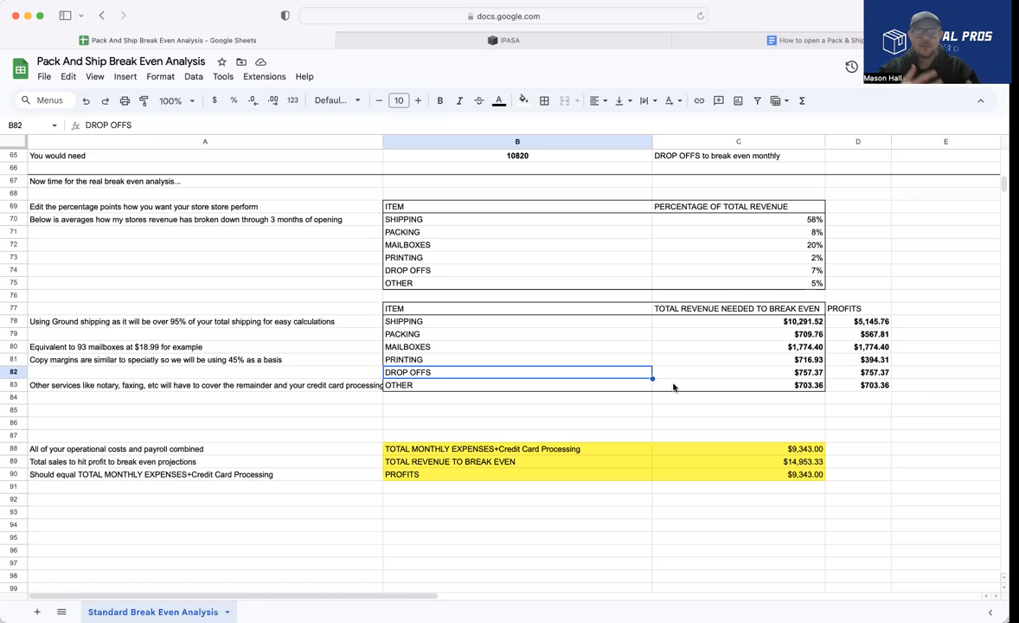
mouse_move(689, 405)
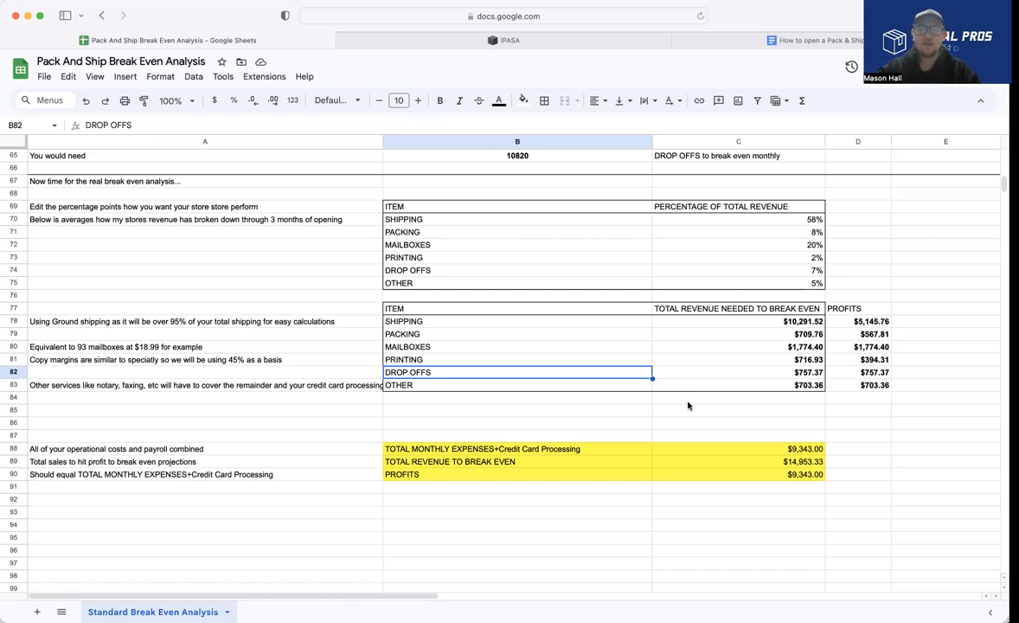
mouse_move(869, 353)
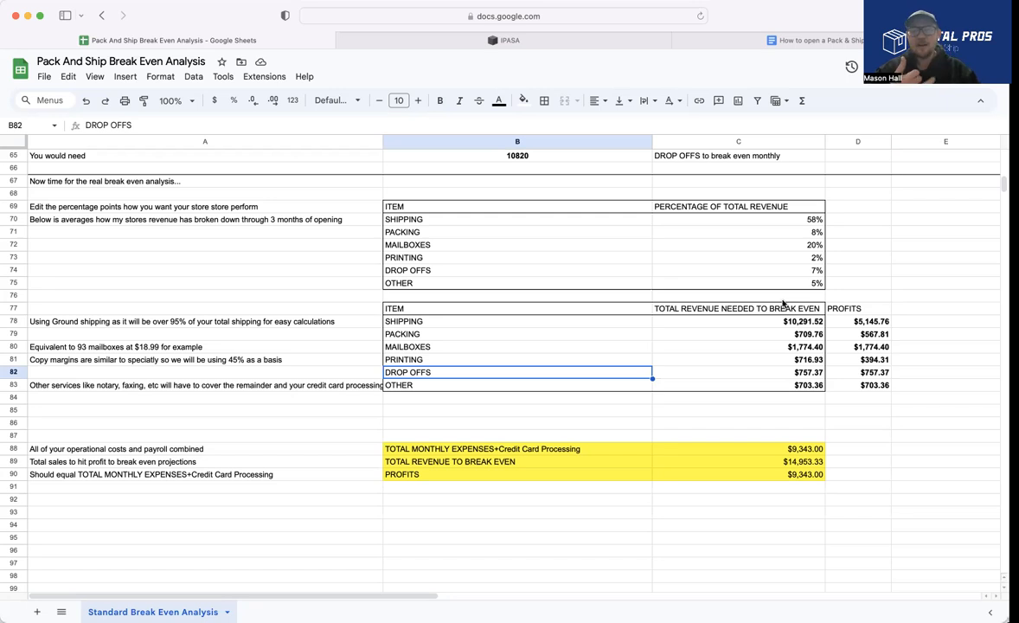
mouse_move(747, 269)
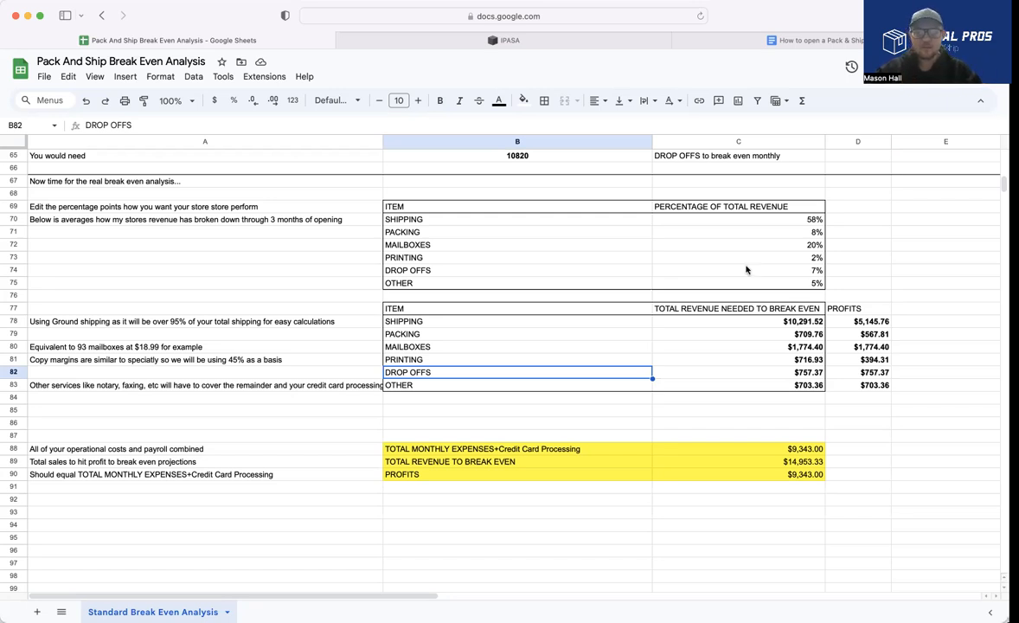
mouse_move(800, 391)
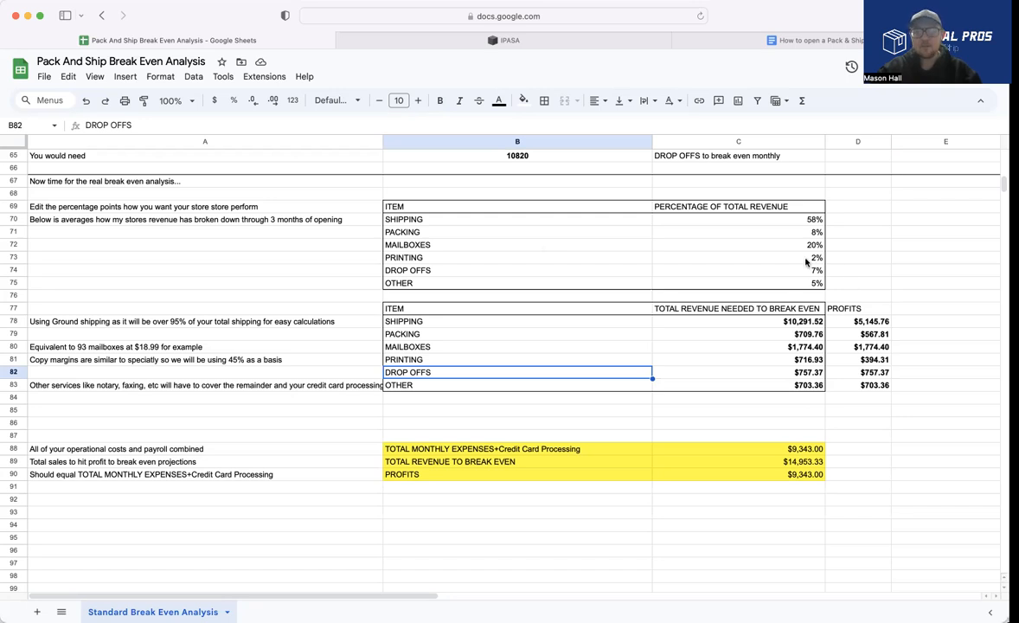
mouse_move(838, 396)
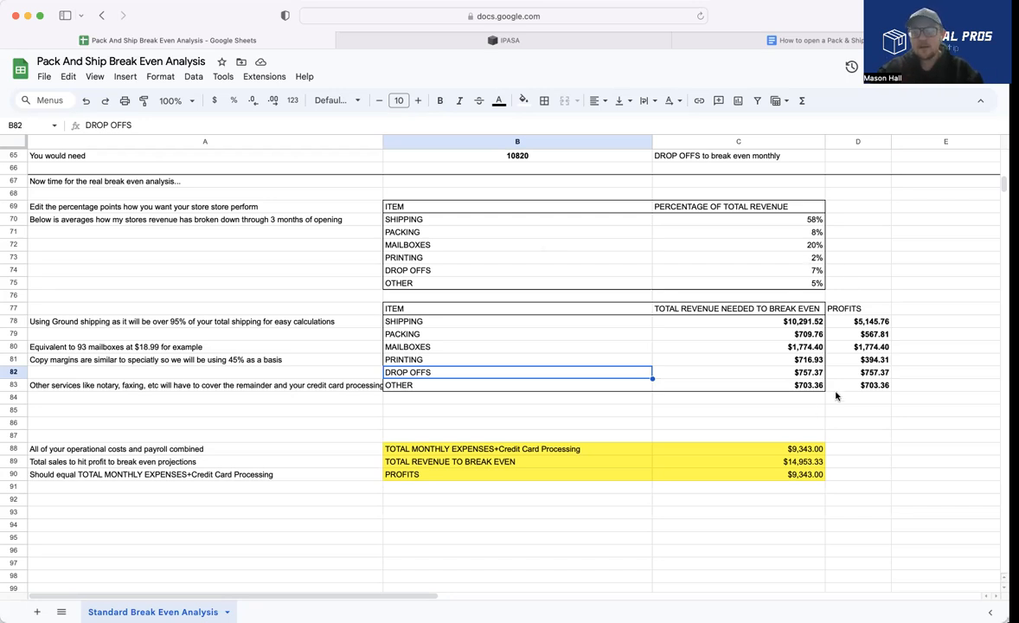
mouse_move(817, 388)
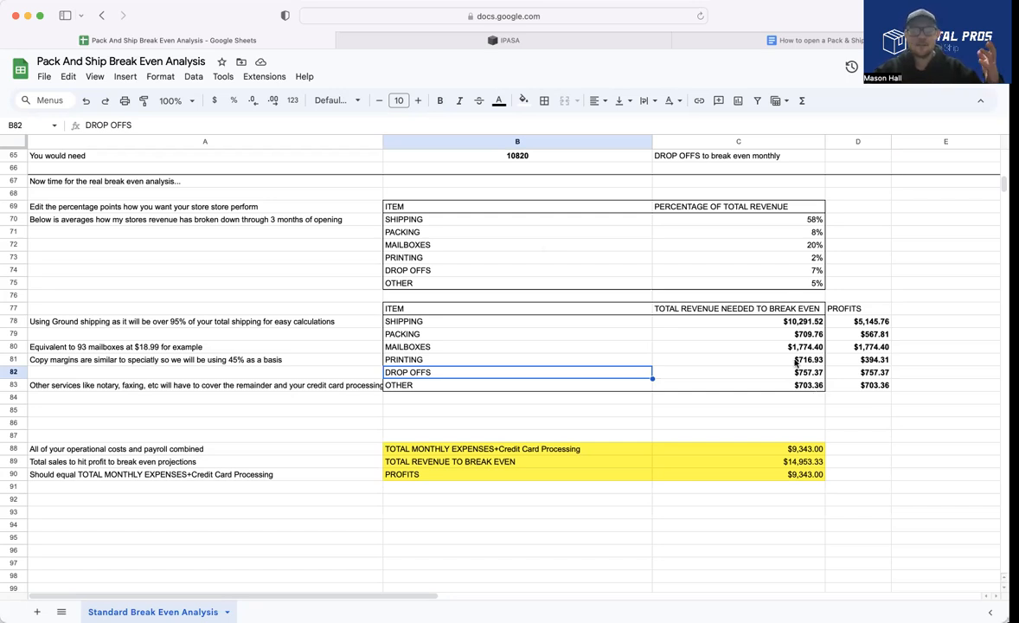
mouse_move(775, 417)
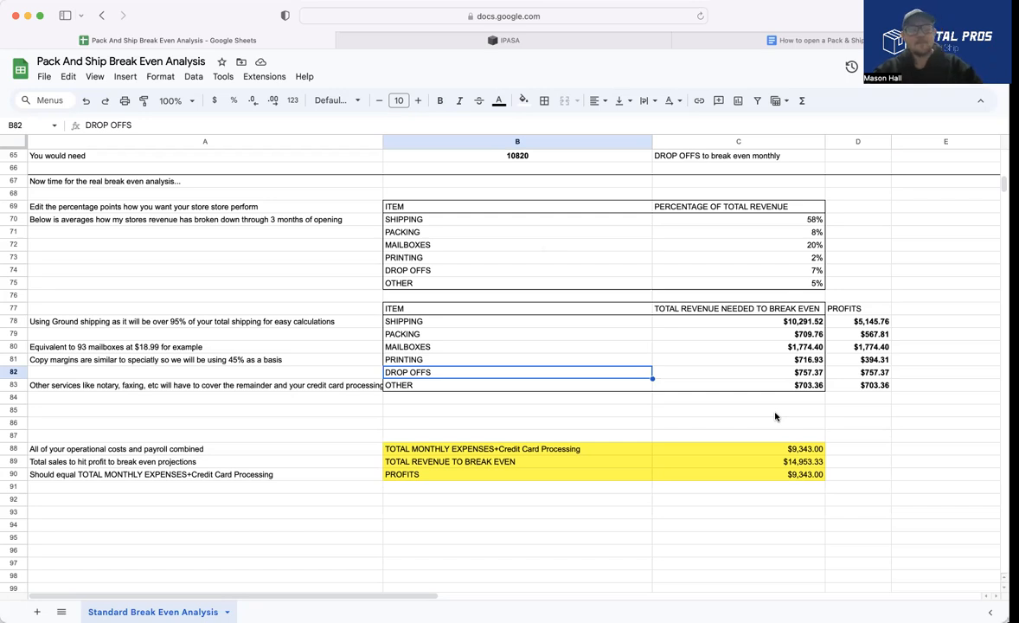
mouse_move(806, 391)
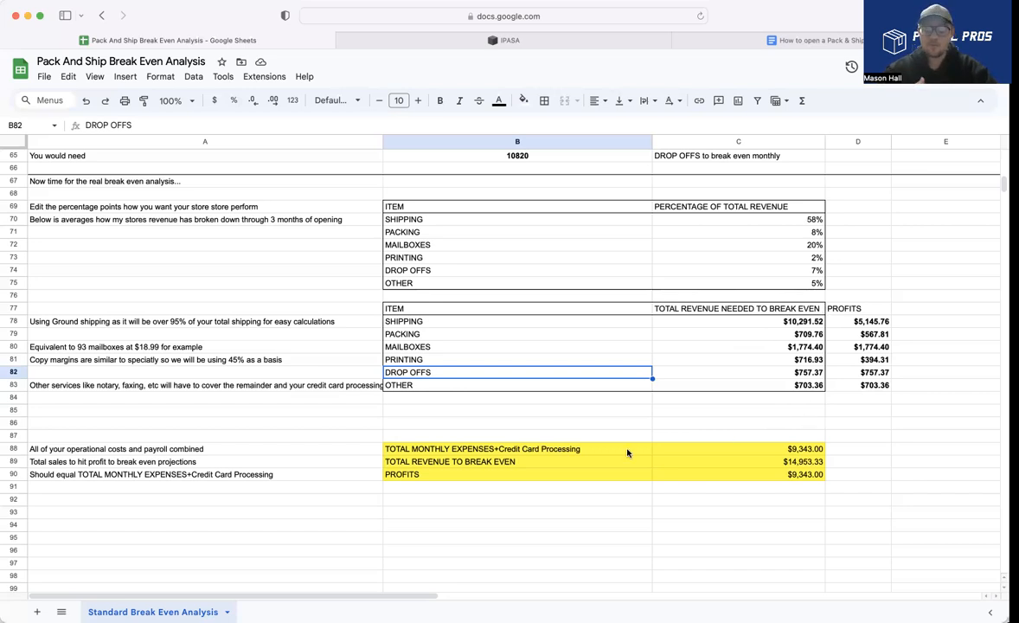
- Select the $9,343 total monthly expenses cell to confirm it matches the Profits column sum
left_click(737, 449)
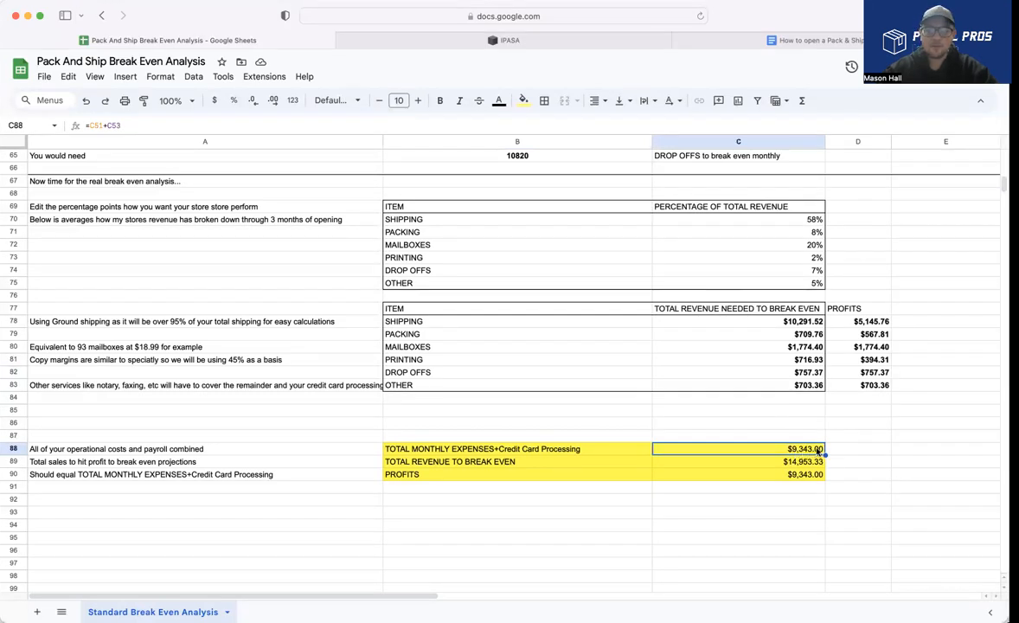
mouse_move(848, 326)
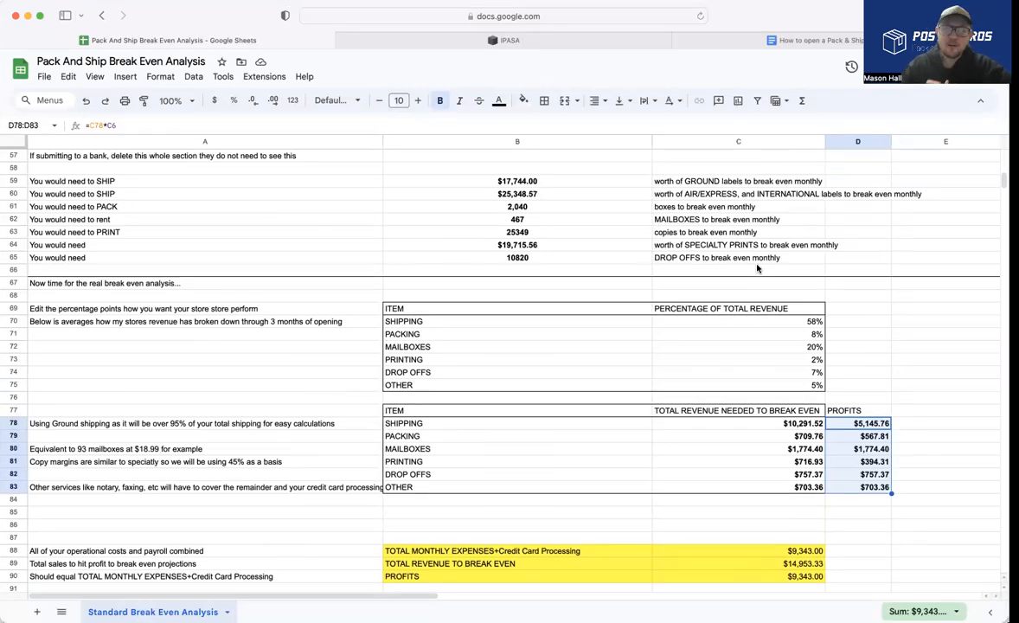
scroll("down", 3)
type("www.the")
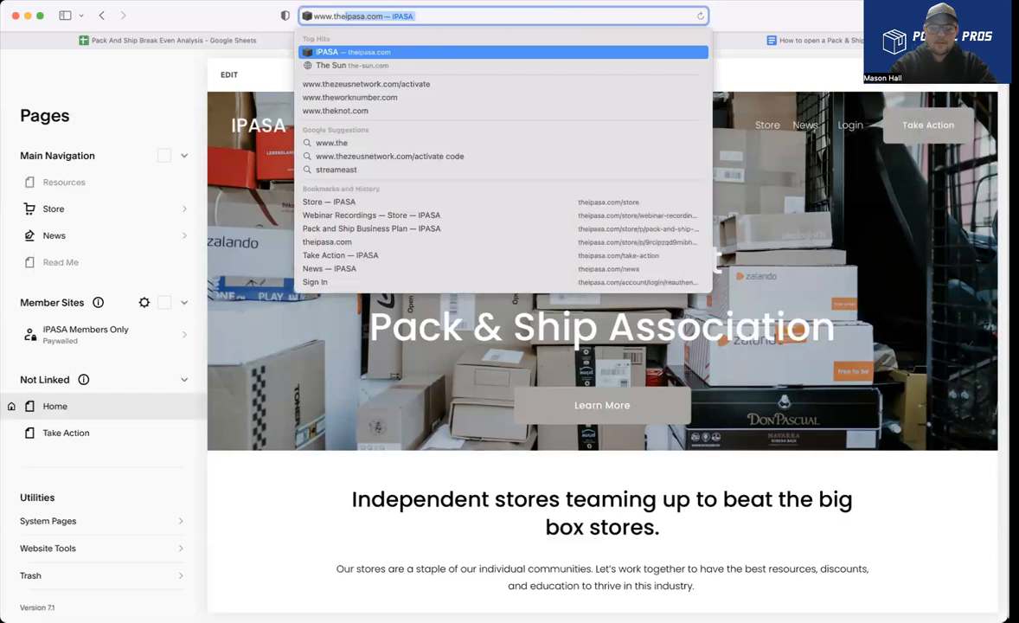
- Go to thepasa.com's Store page listing Pack and Ship Break Even Analysis for $15.00
left_click(363, 52)
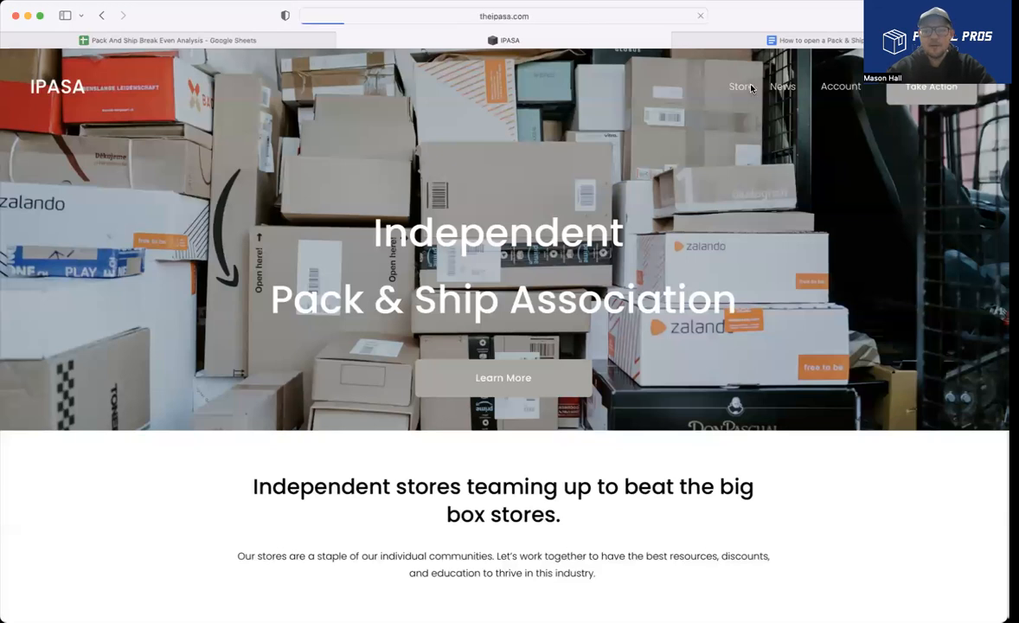
left_click(740, 86)
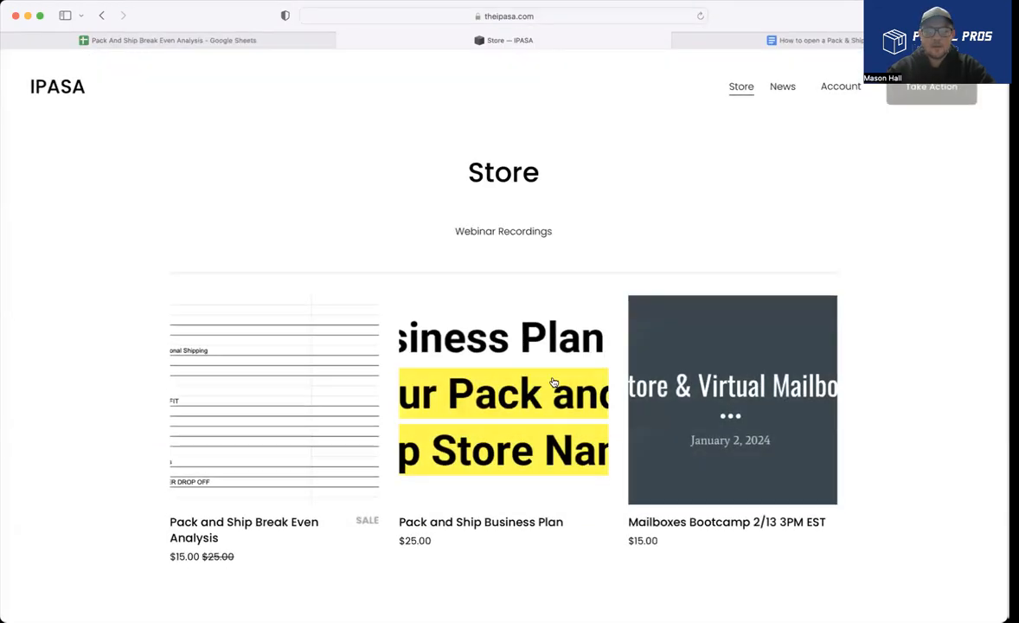
scroll("down", 3)
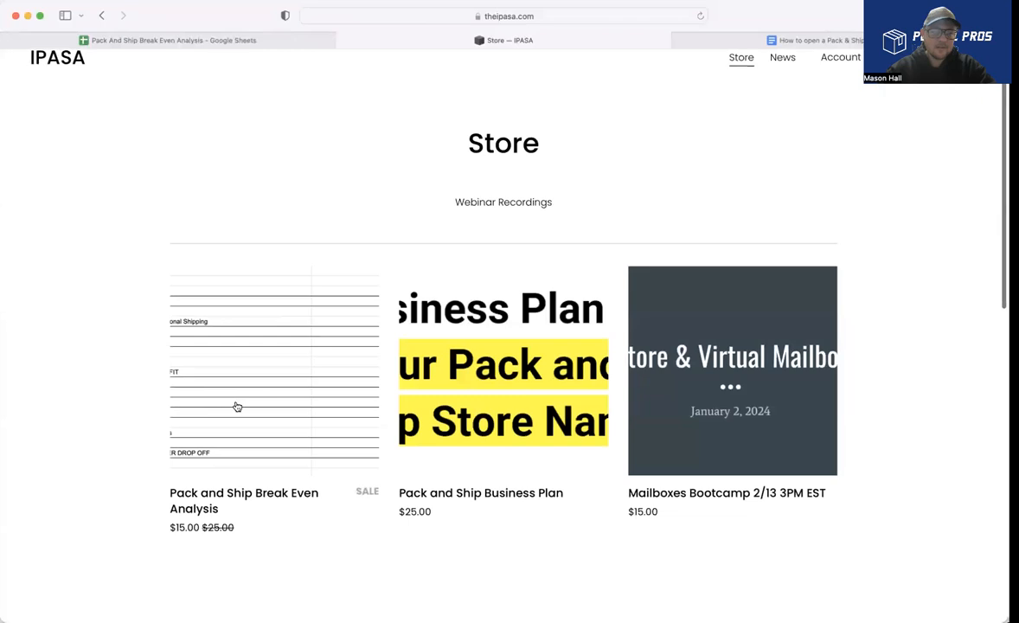
mouse_move(176, 553)
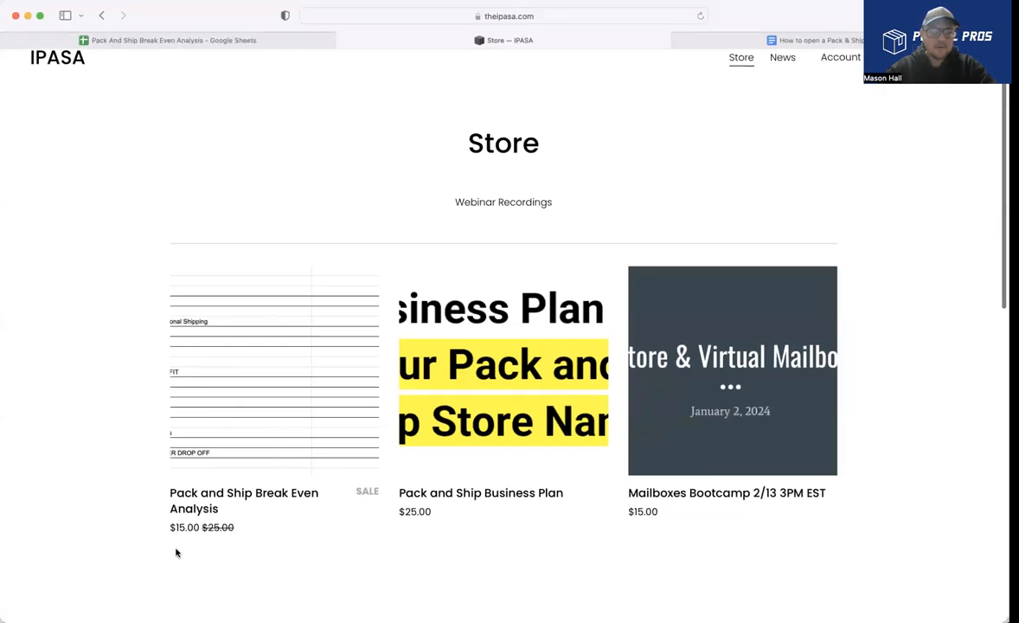
mouse_move(286, 451)
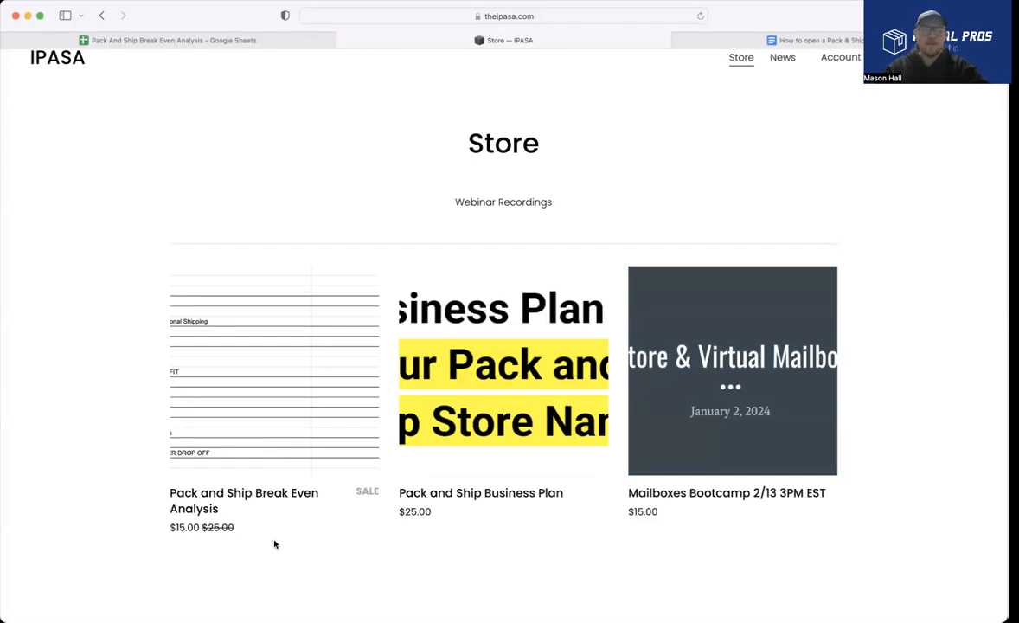
mouse_move(443, 522)
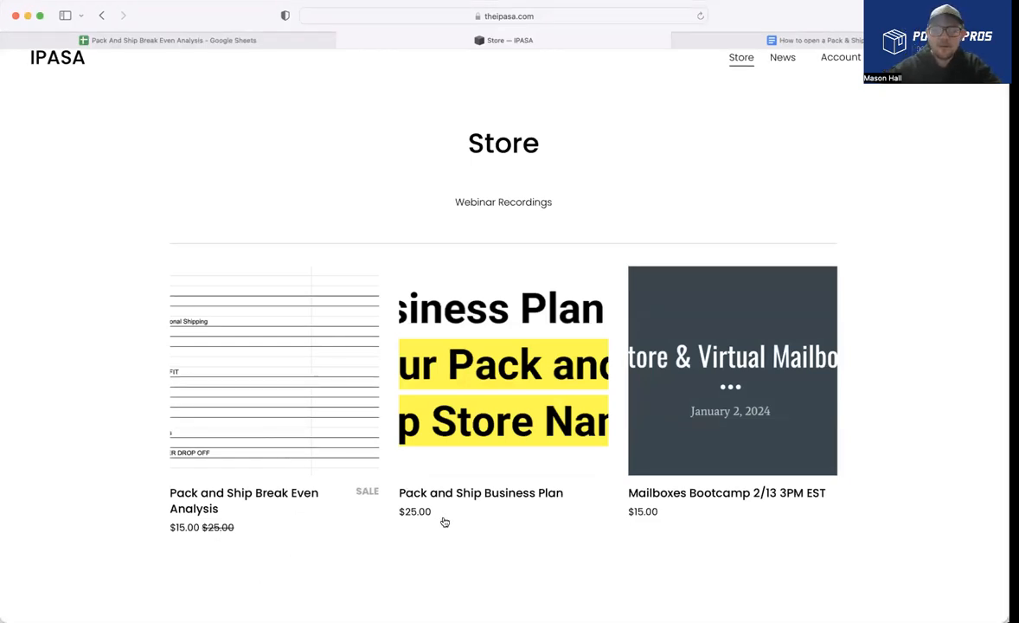
scroll("down", 3)
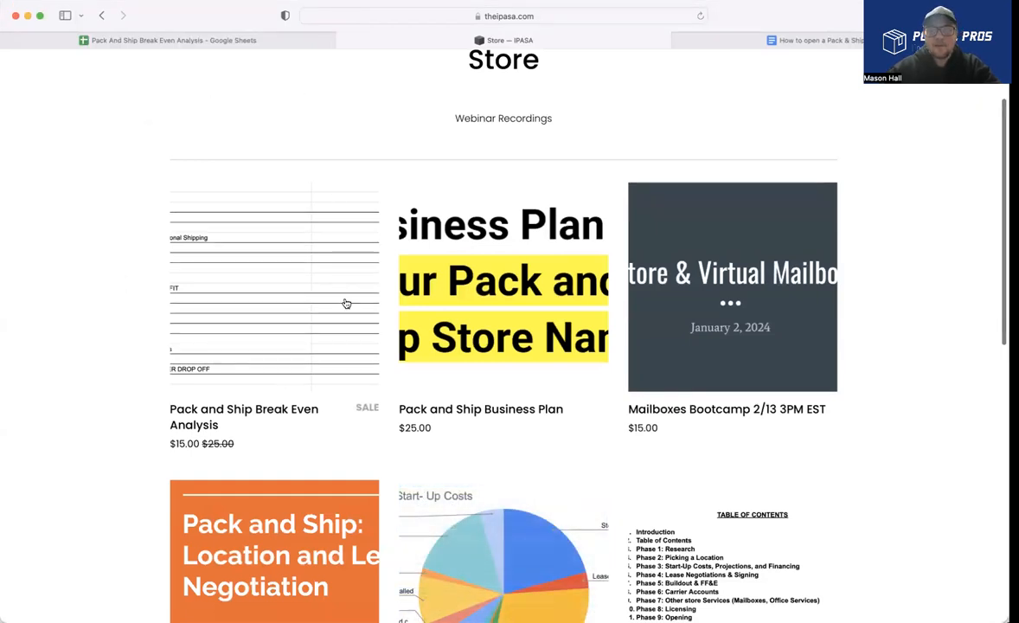
mouse_move(225, 327)
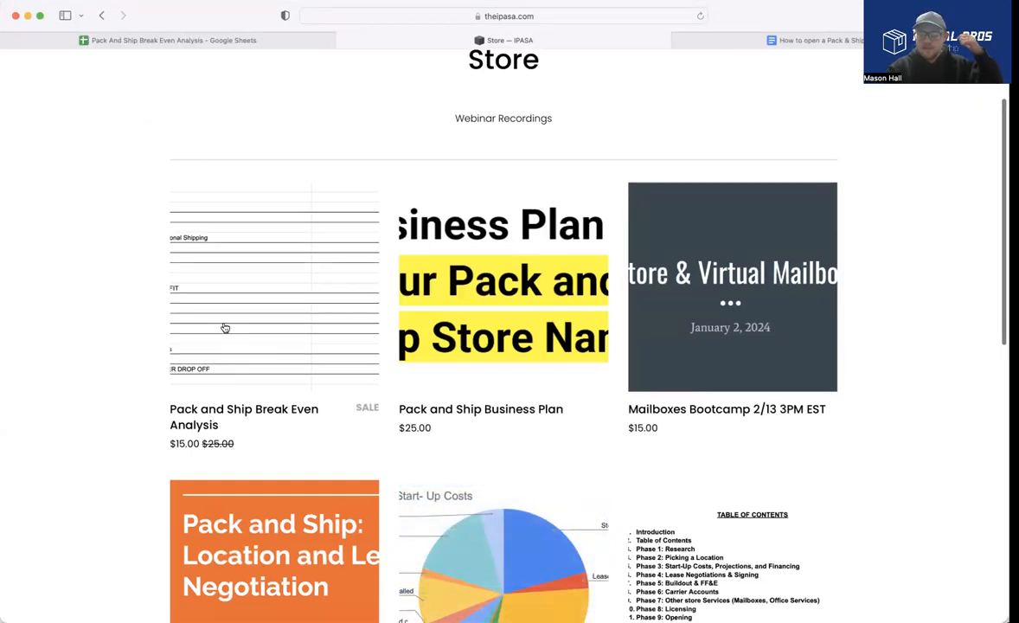
mouse_move(320, 117)
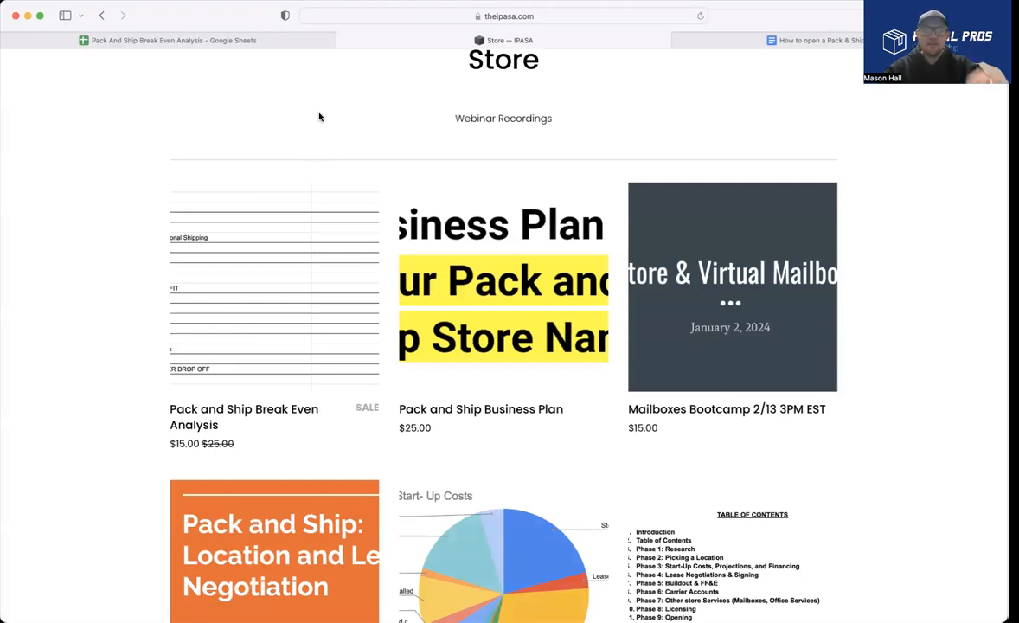
mouse_move(173, 40)
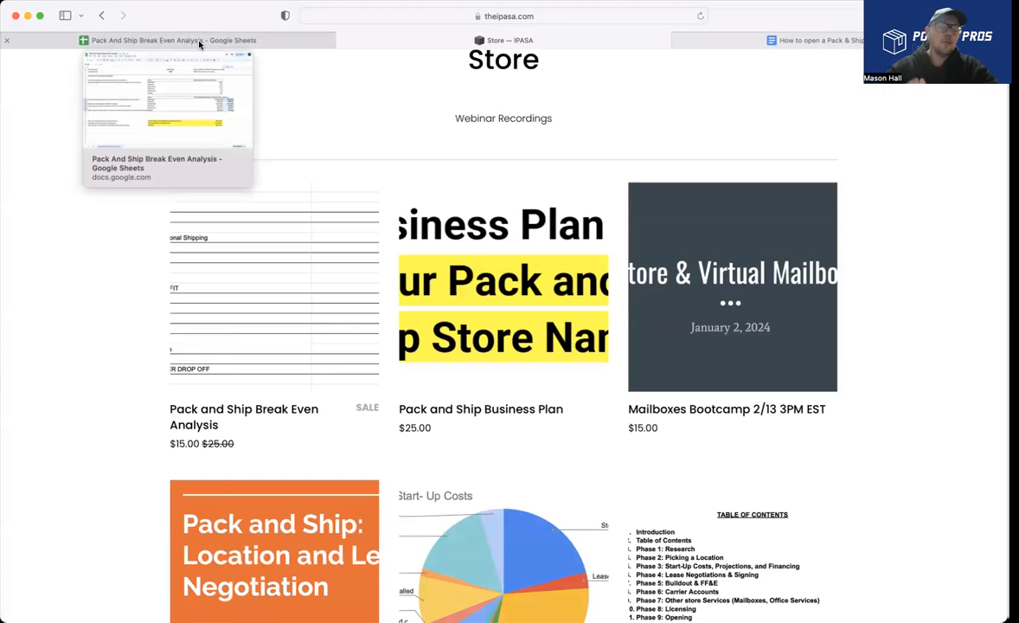
mouse_move(540, 90)
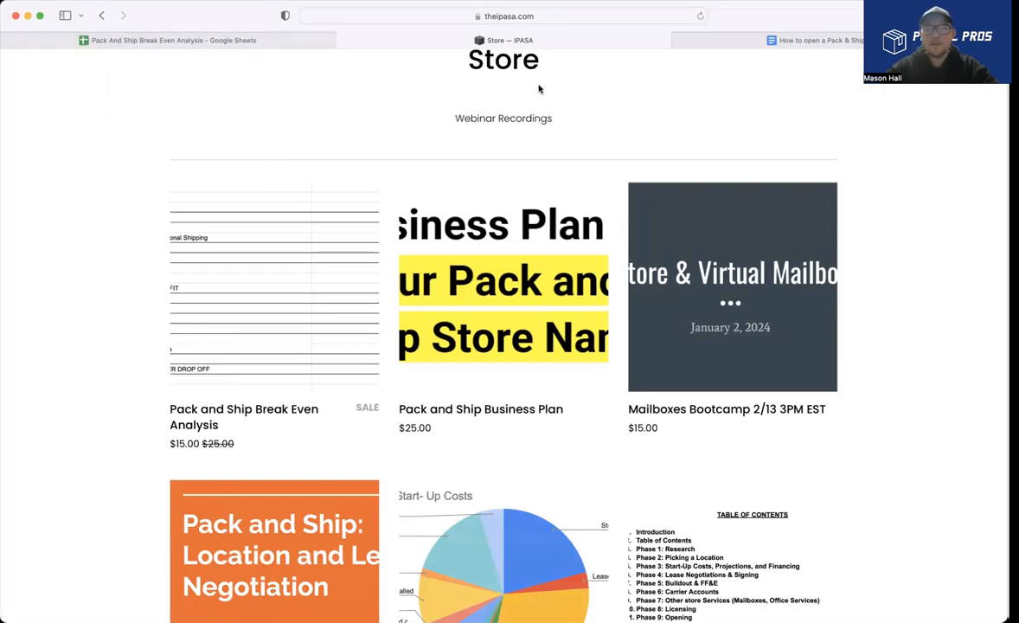
- Switch back to the Pack And Ship Break Even Analysis spreadsheet showing the $9,343.43 profits total
left_click(165, 40)
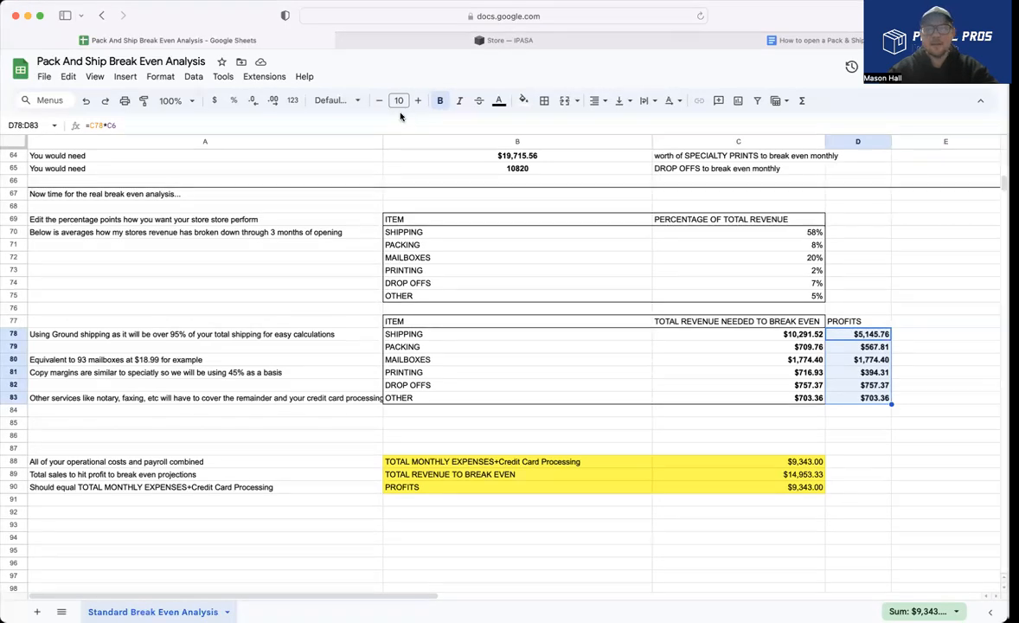
mouse_move(910, 125)
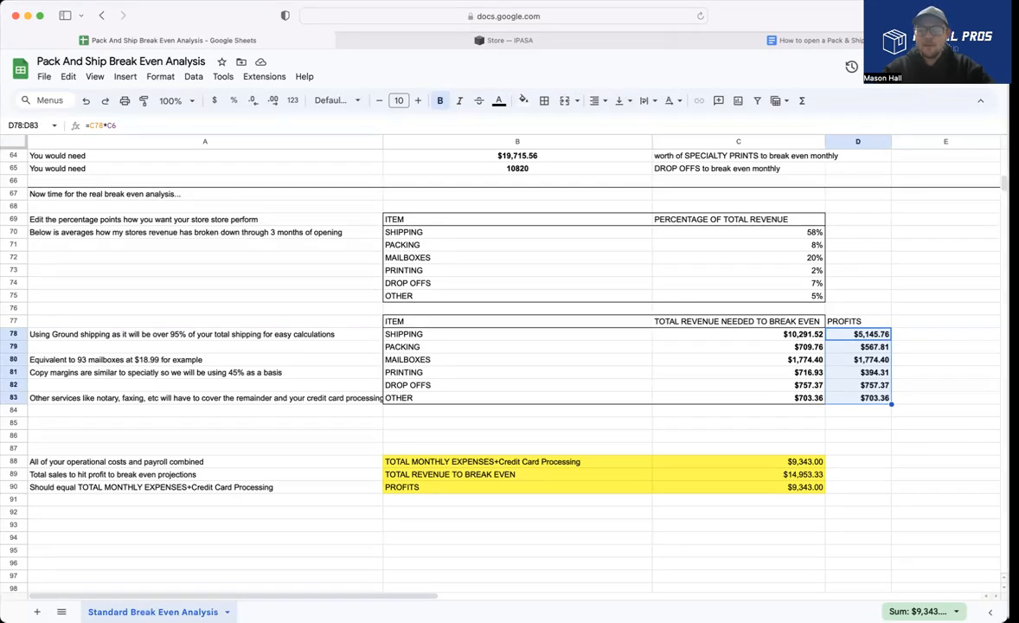
mouse_move(811, 611)
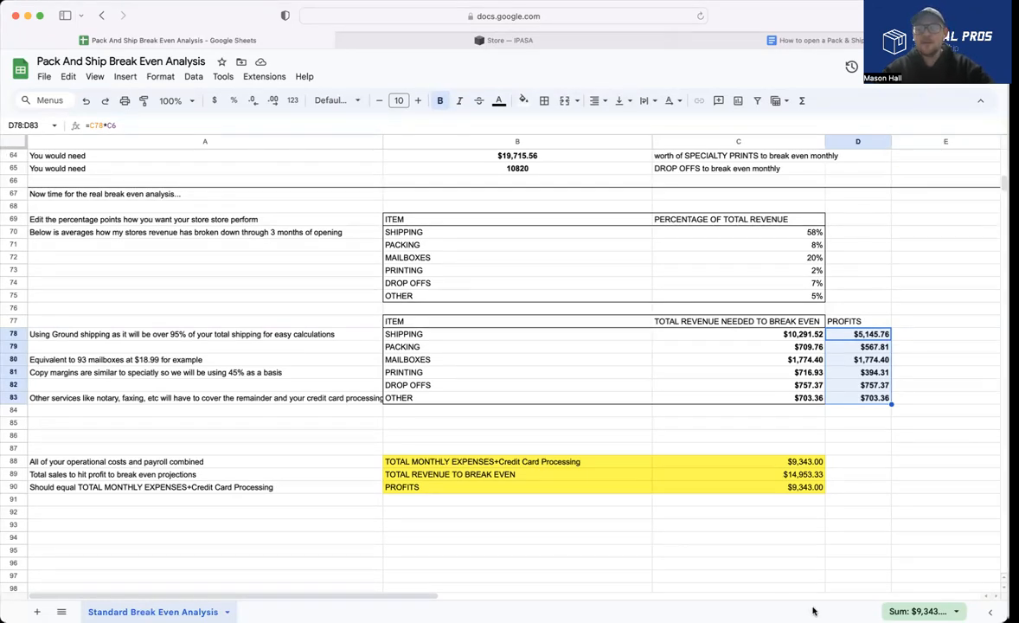